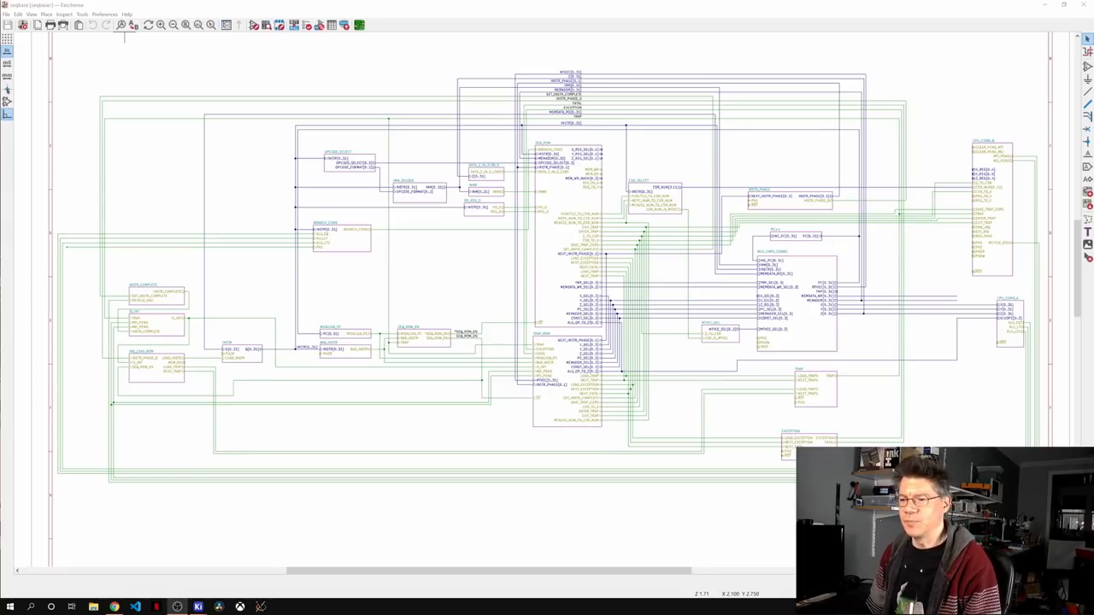
mouse_move(198, 231)
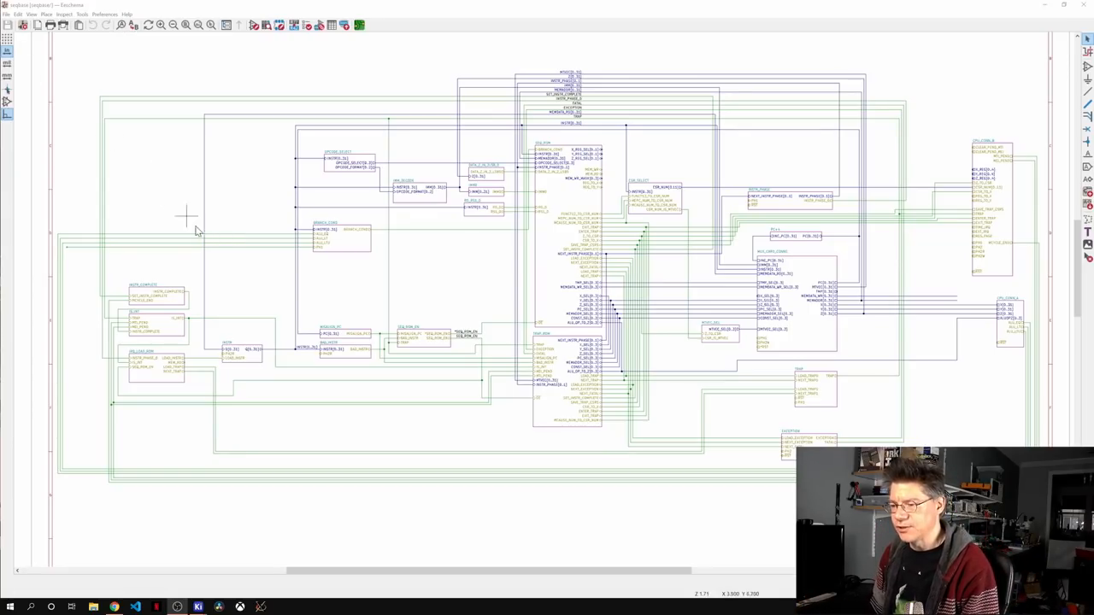
mouse_move(372, 277)
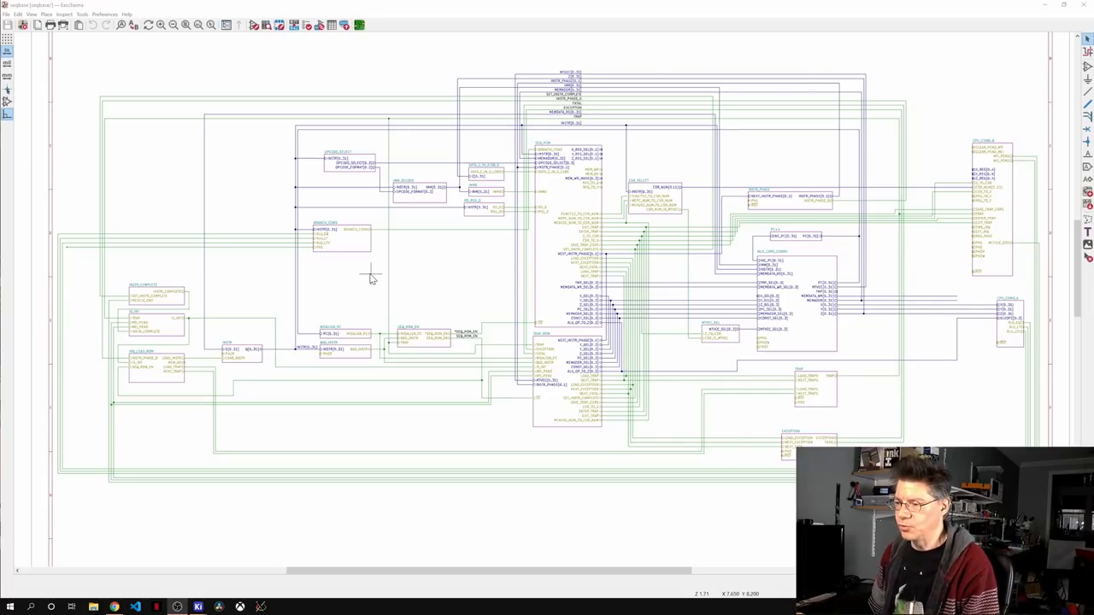
mouse_move(367, 272)
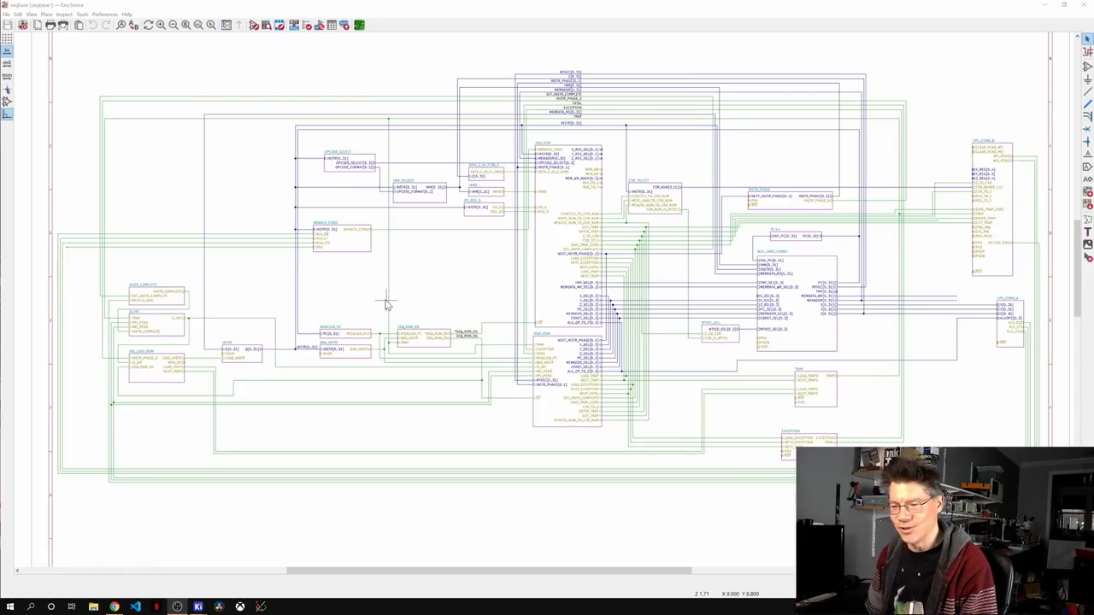
mouse_move(352, 311)
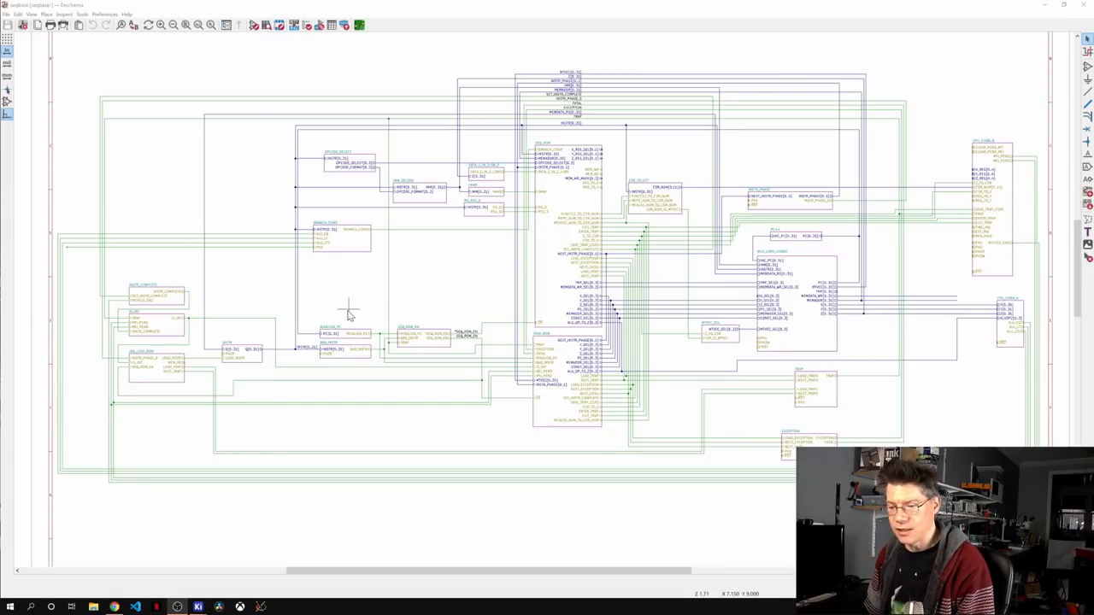
- Open the Sheet Pin Properties of a hierarchical sheet pin in the top-level schematic
double_click(311, 346)
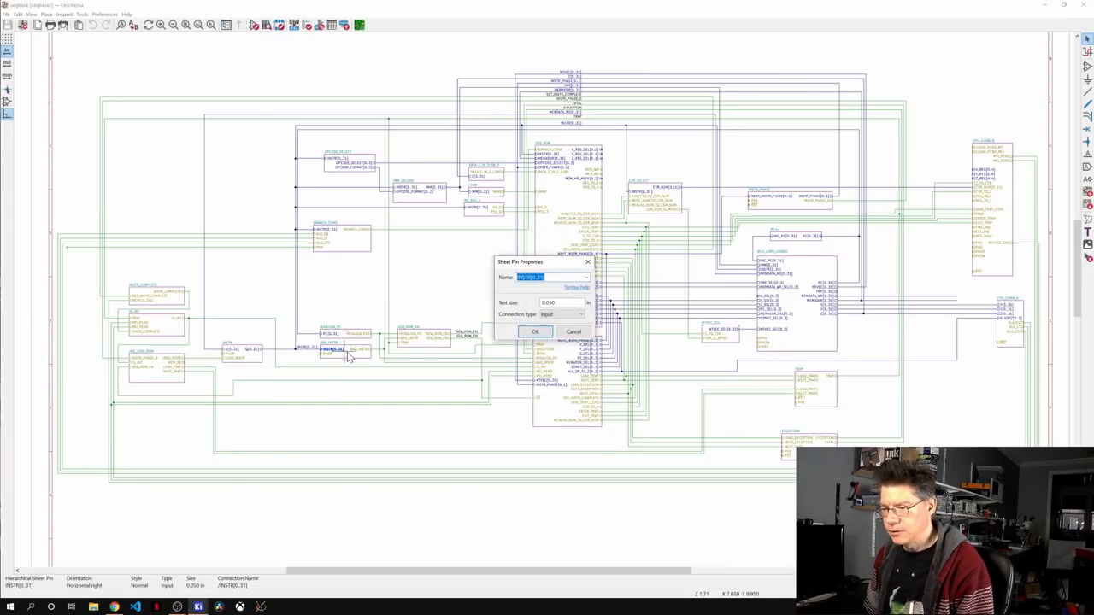
- Cancel the Sheet Pin Properties dialog without changes
click(535, 331)
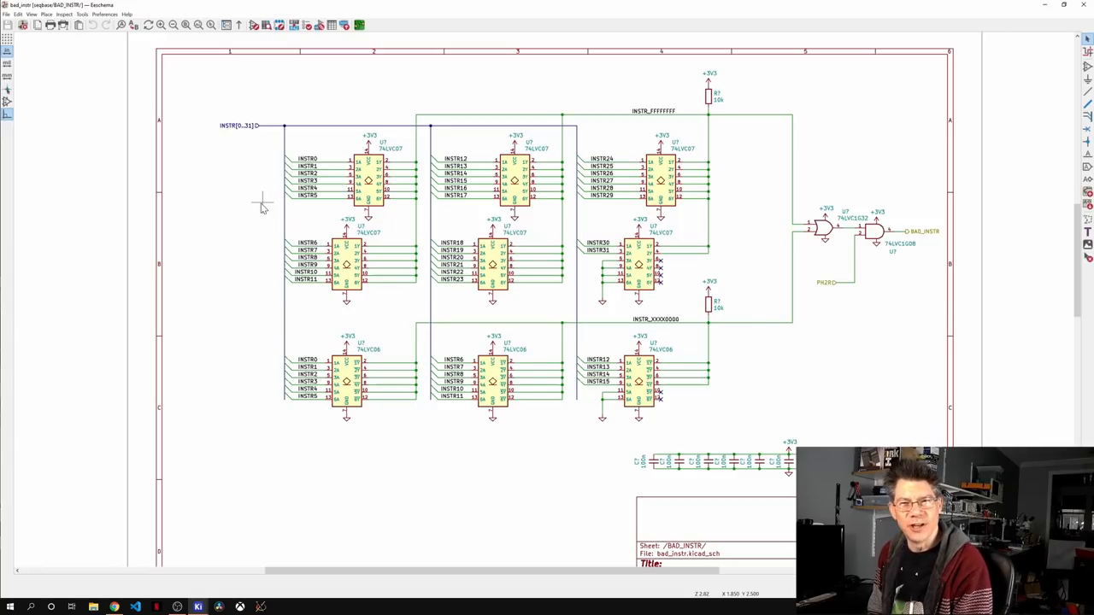
mouse_move(669, 103)
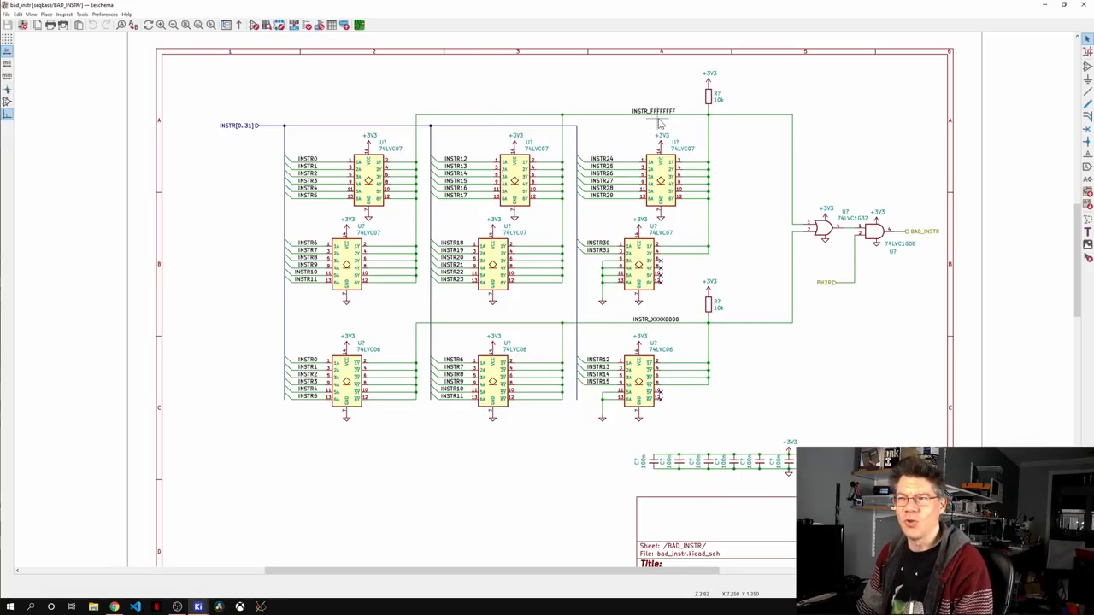
mouse_move(675, 332)
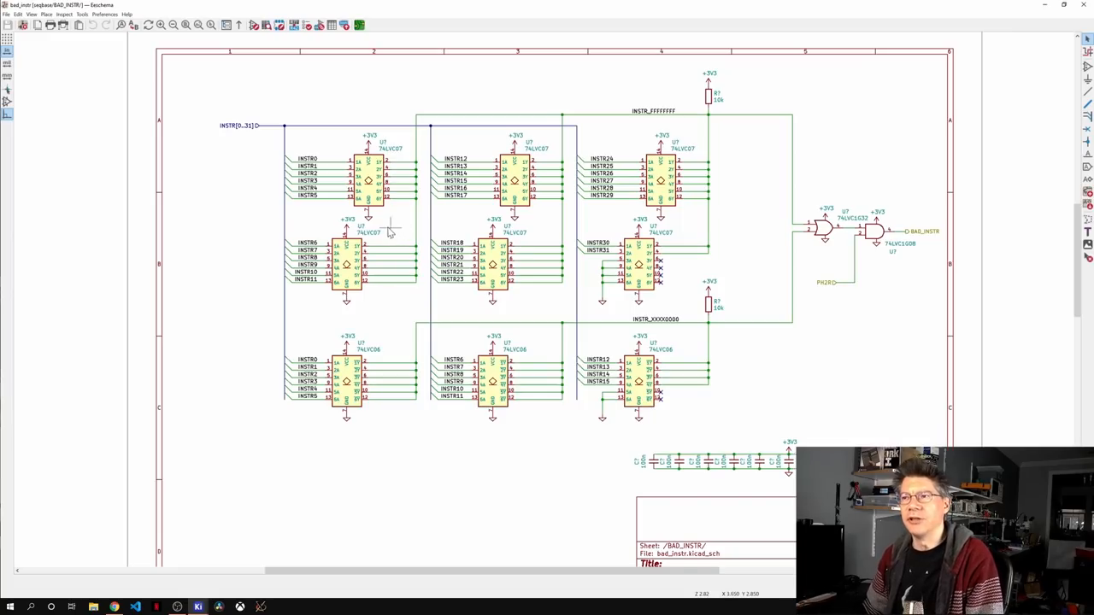
mouse_move(393, 239)
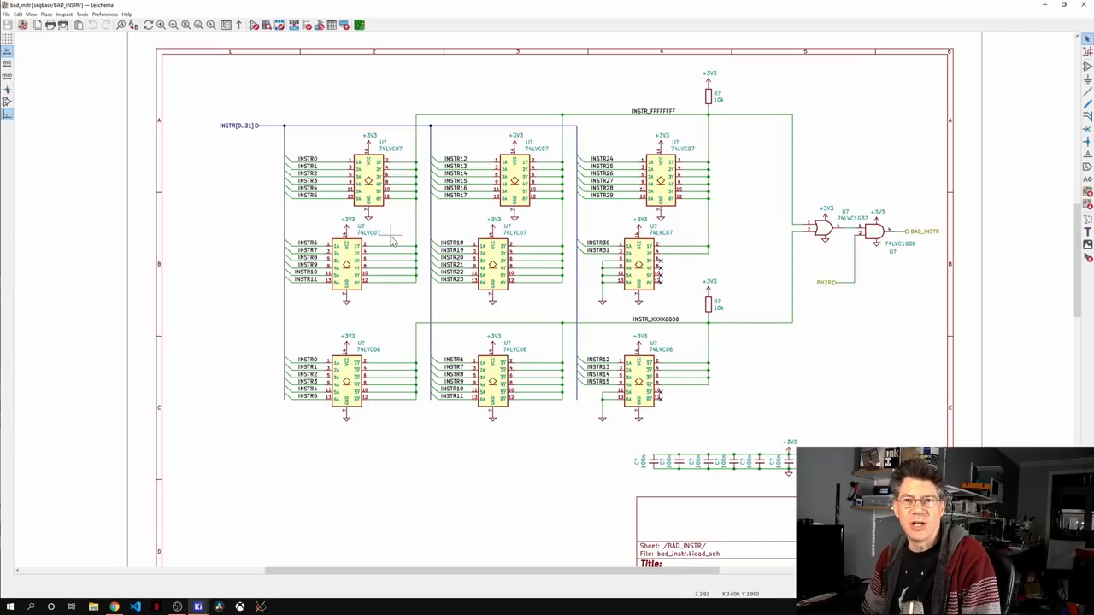
mouse_move(395, 229)
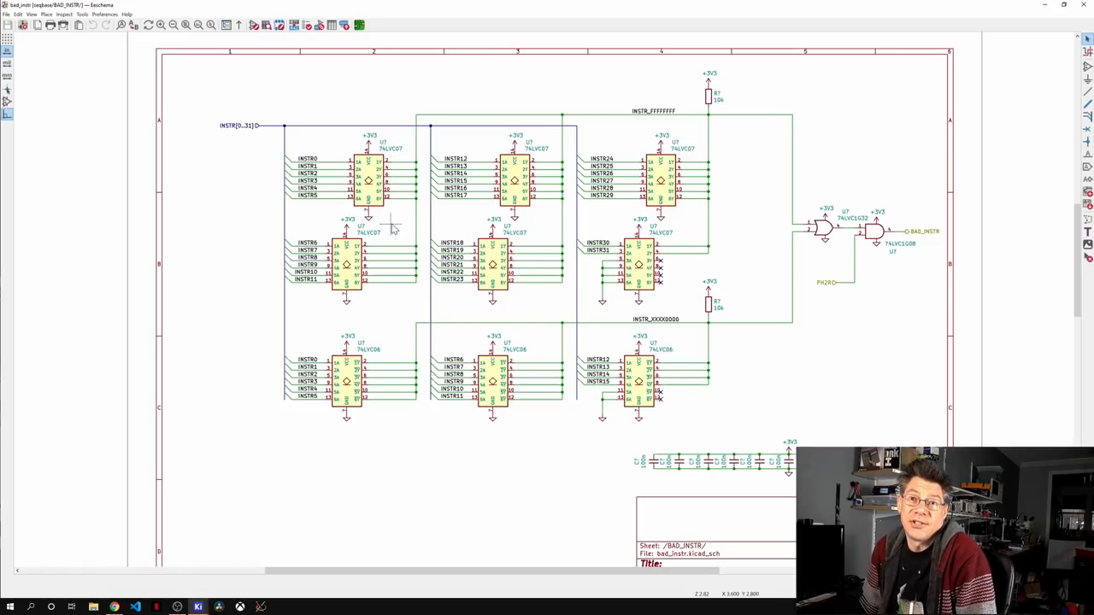
mouse_move(389, 231)
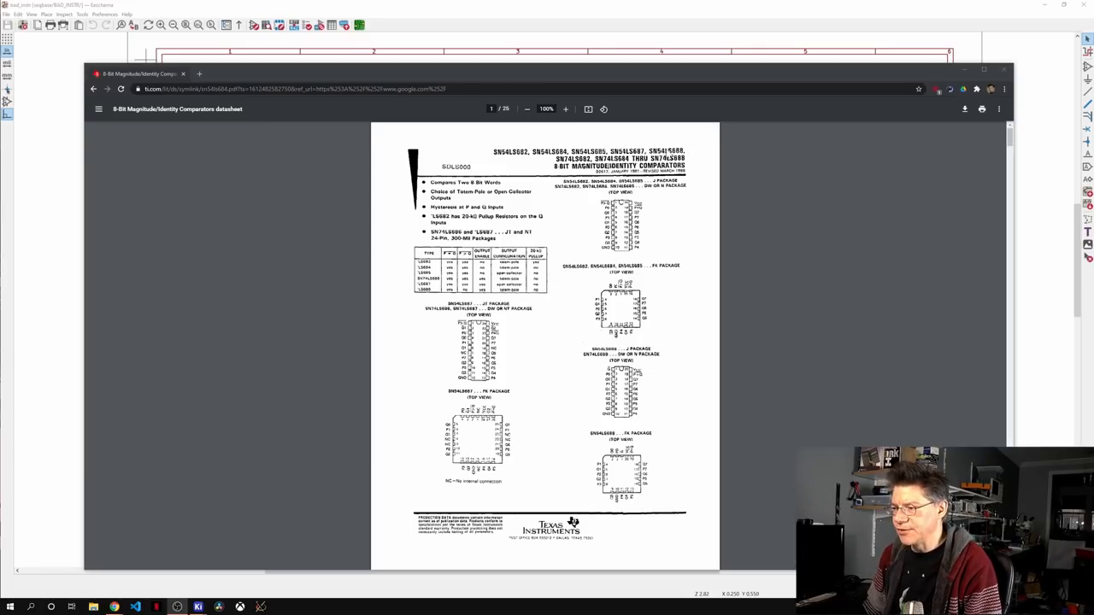
mouse_move(550, 365)
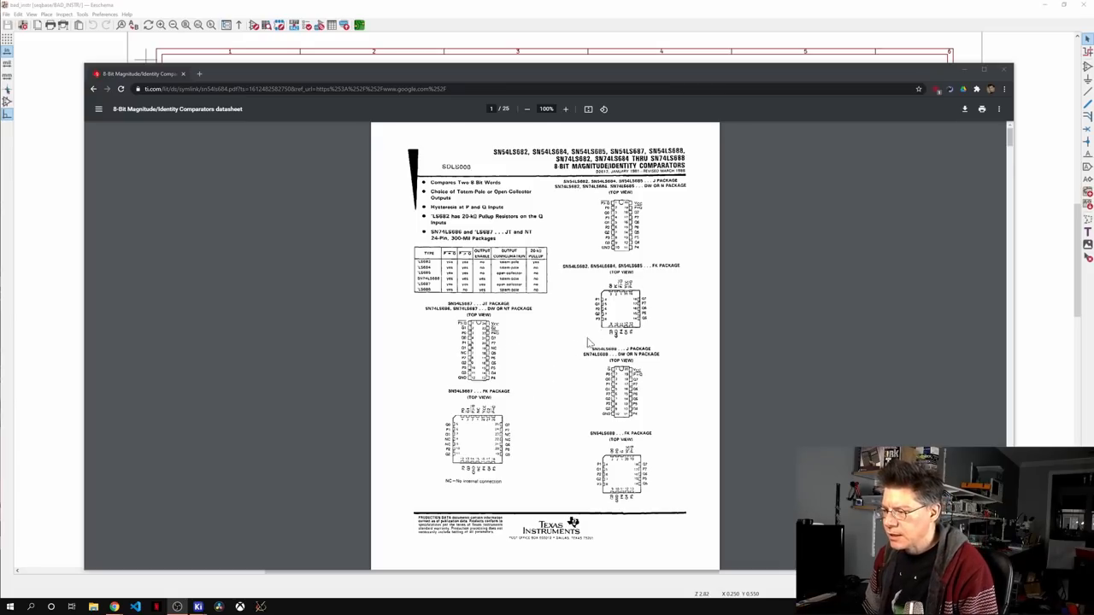
- Scroll the TI 8-bit comparator datasheet down to the electrical characteristics tables
scroll(down, 3)
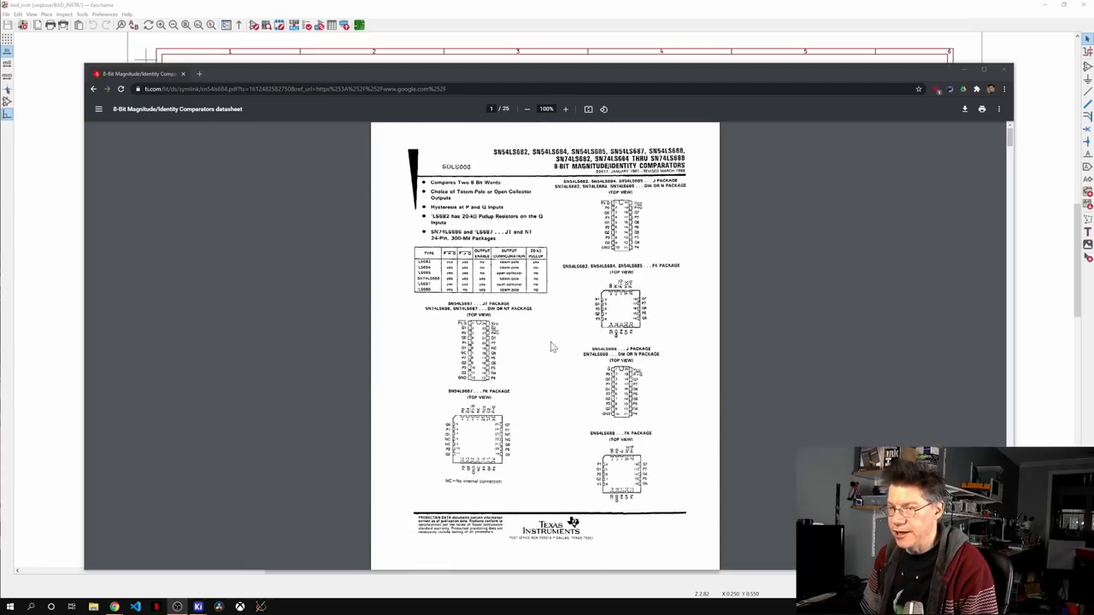
mouse_move(554, 367)
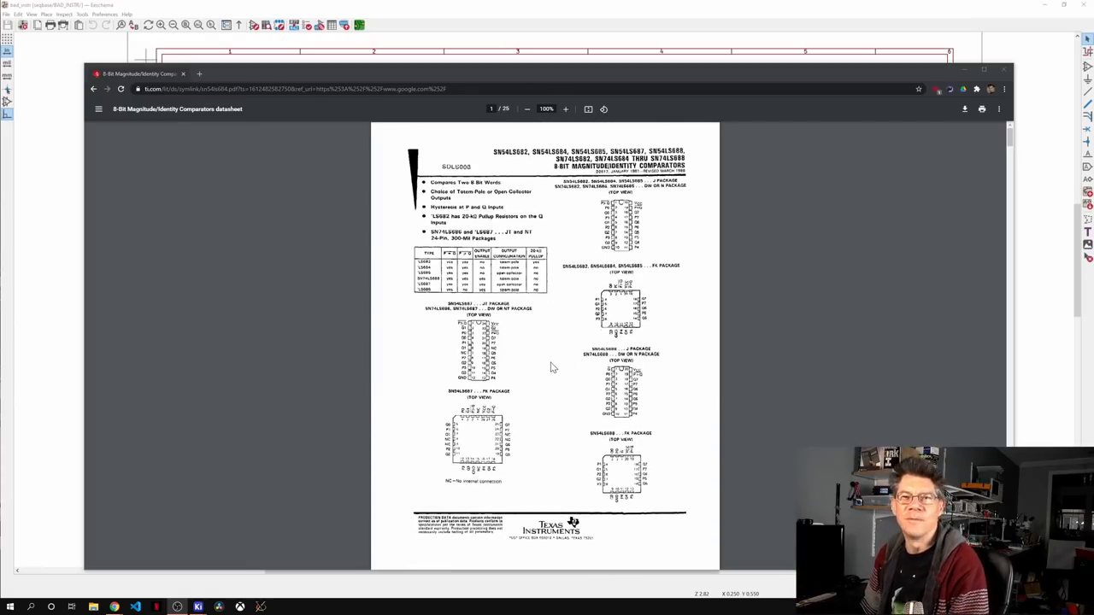
mouse_move(553, 379)
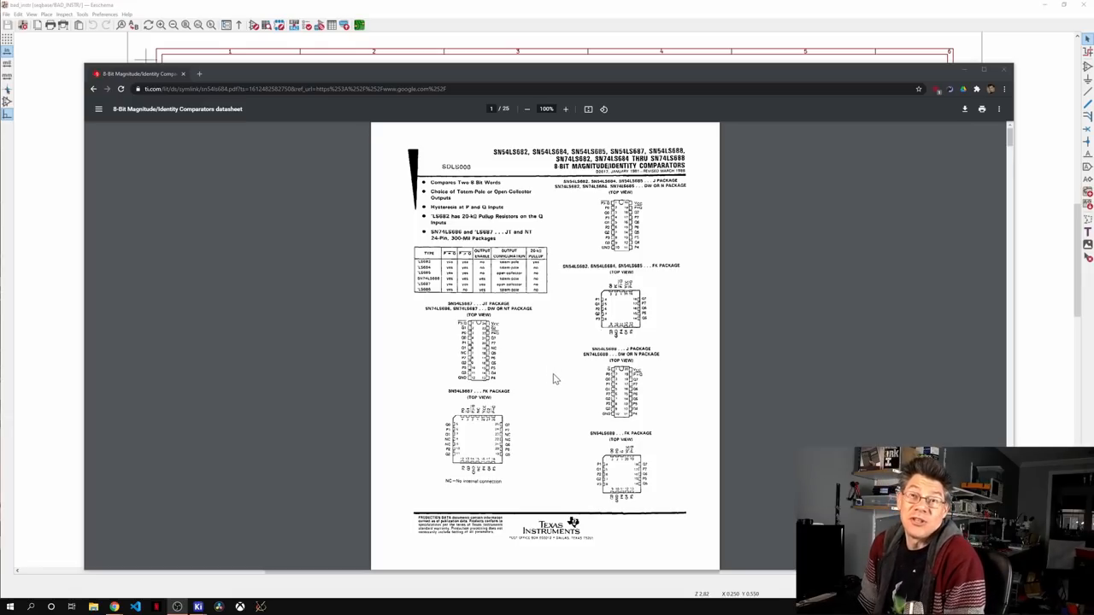
scroll(down, 3)
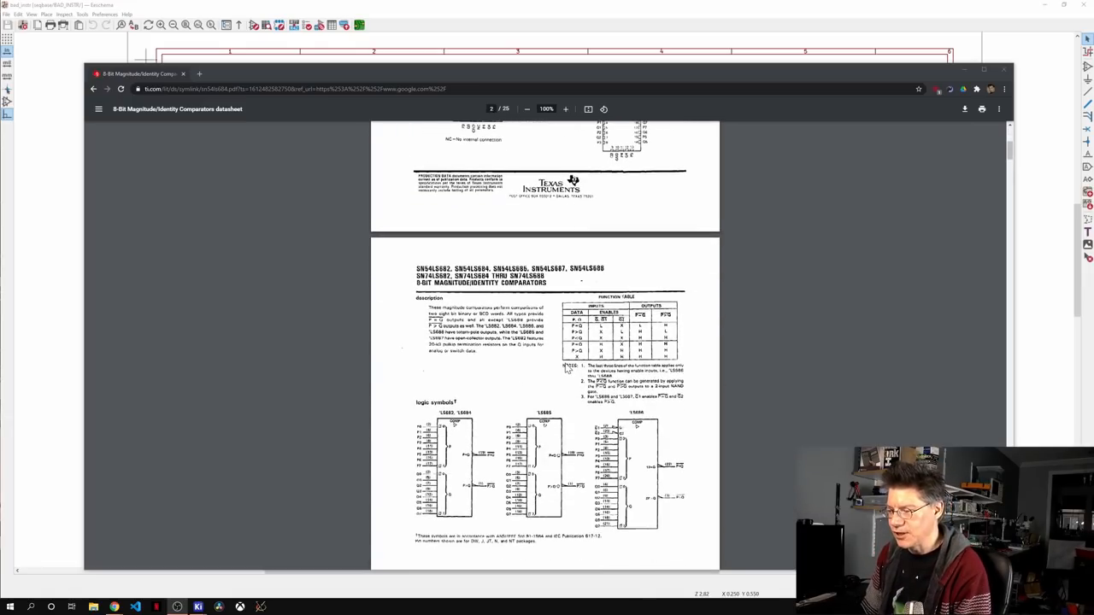
scroll(down, 3)
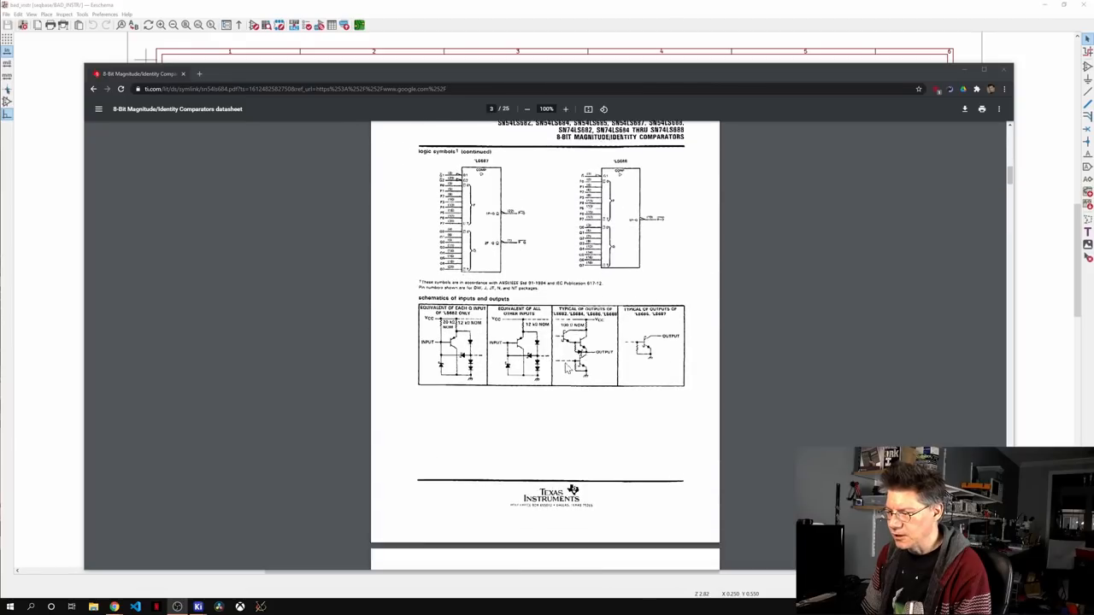
scroll(down, 3)
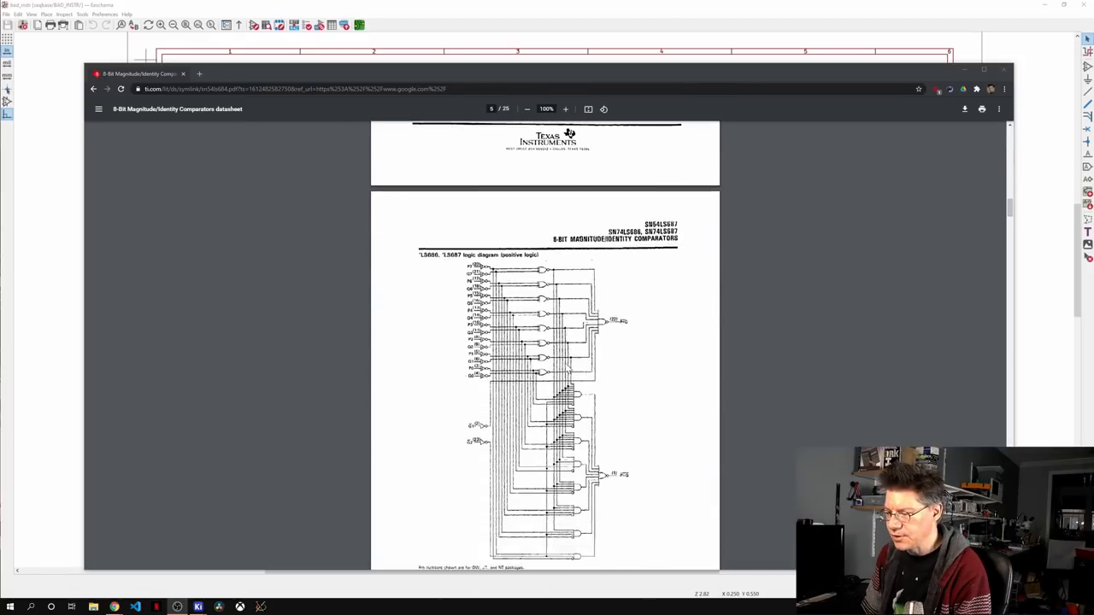
scroll(down, 3)
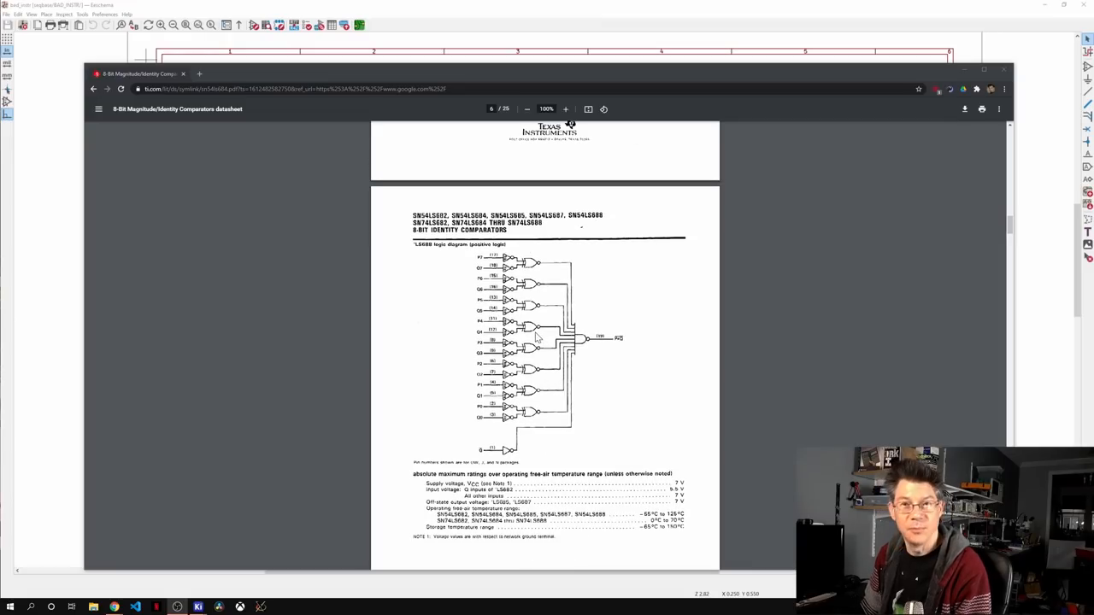
scroll(down, 3)
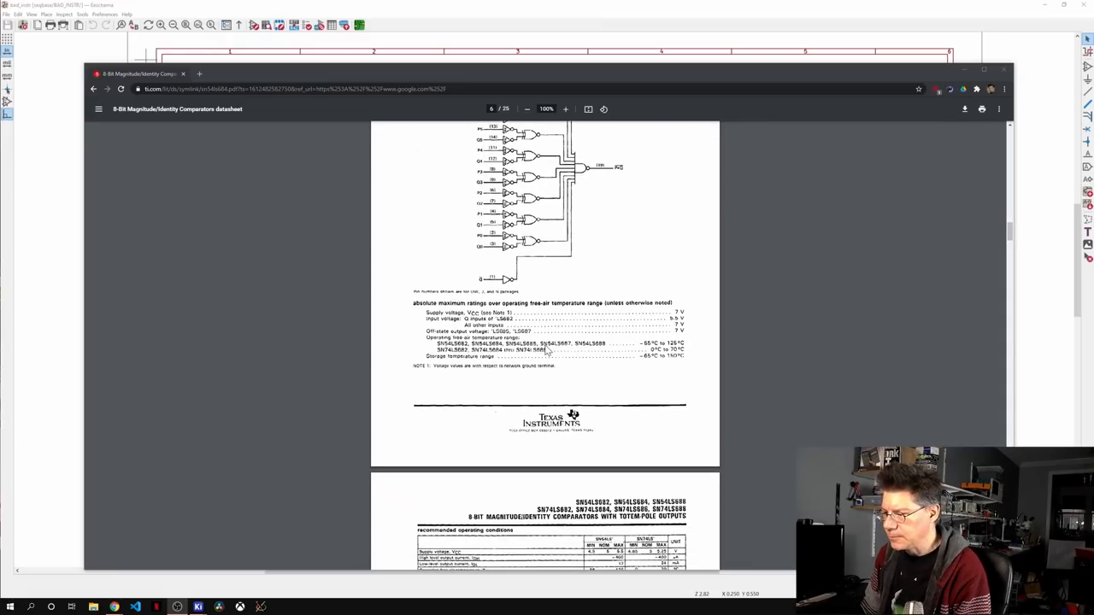
scroll(down, 3)
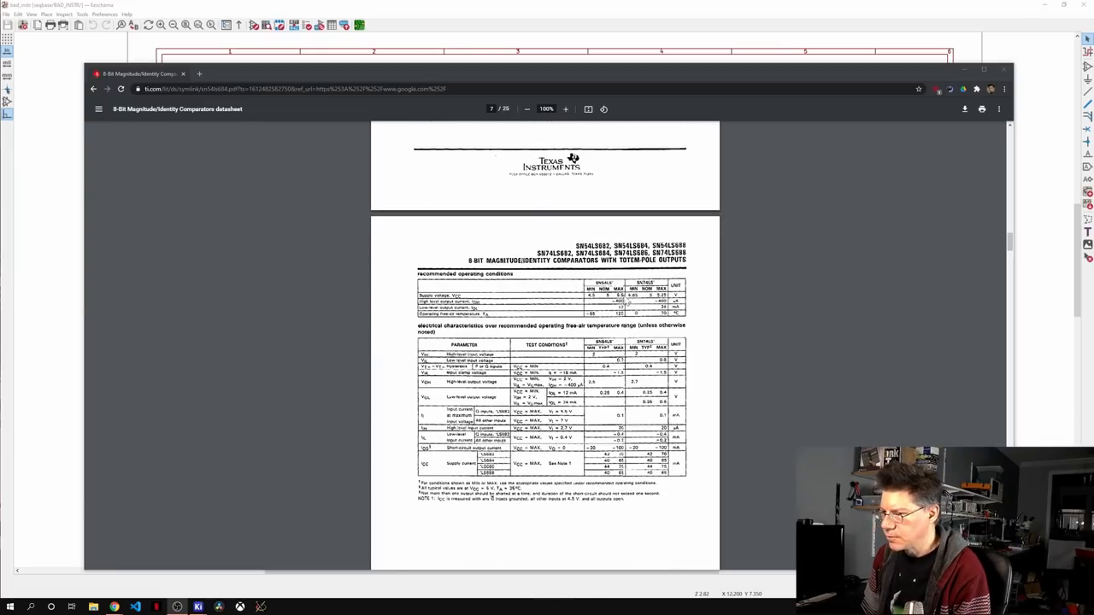
- Zoom in so the operating-conditions and electrical-characteristics tables fill the view
click(563, 109)
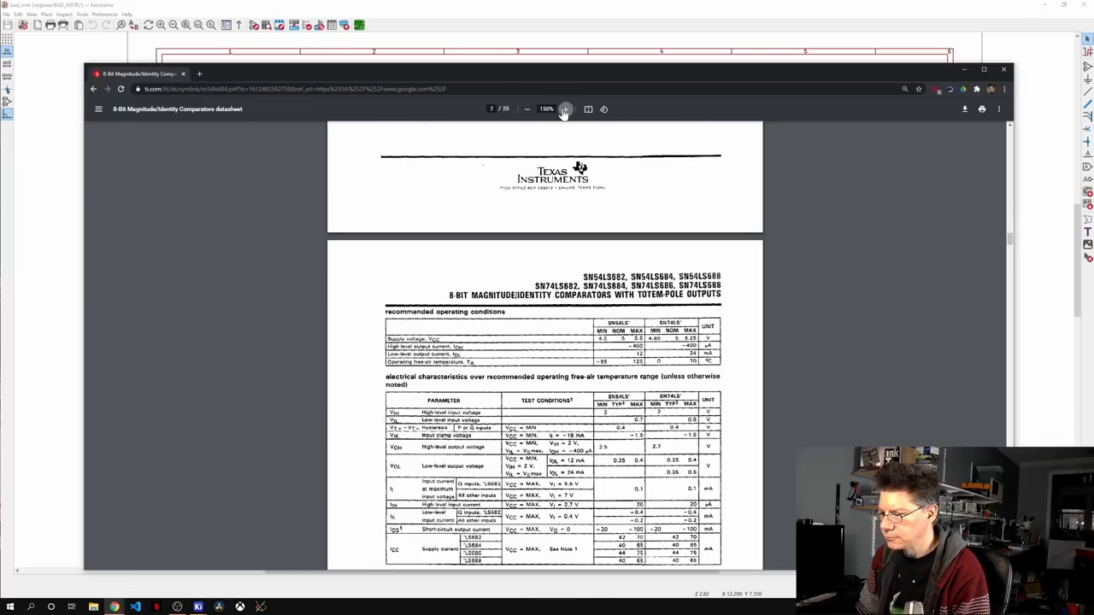
scroll(down, 3)
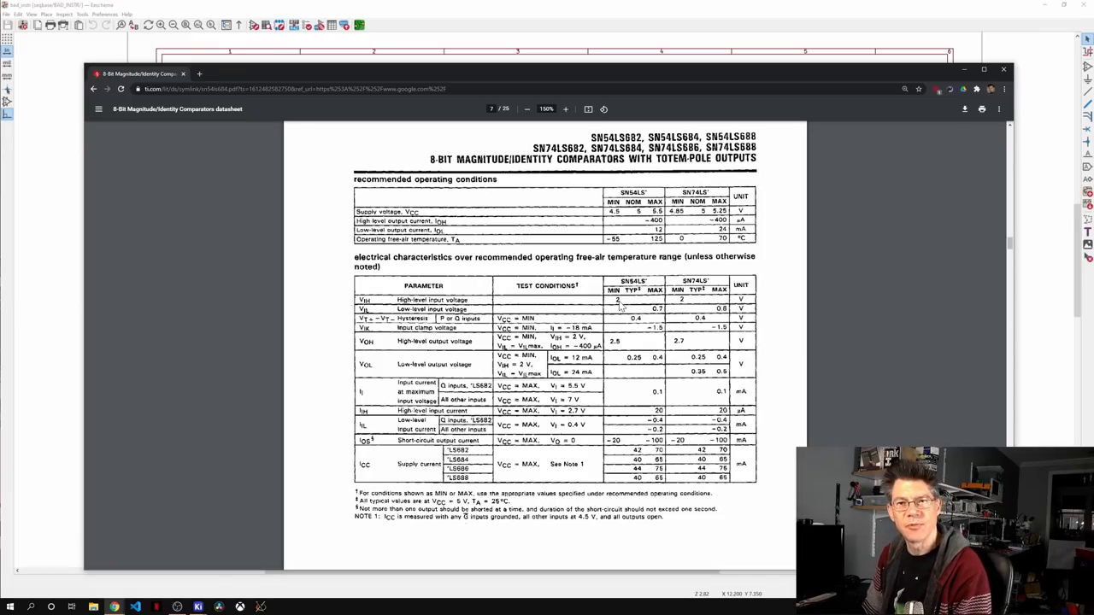
mouse_move(656, 308)
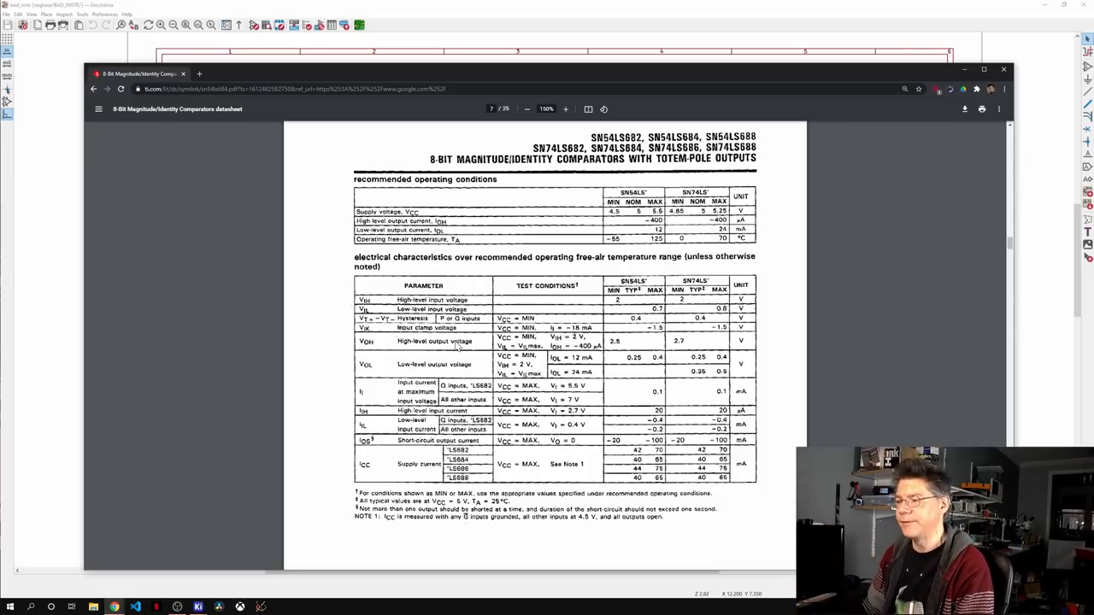
mouse_move(427, 353)
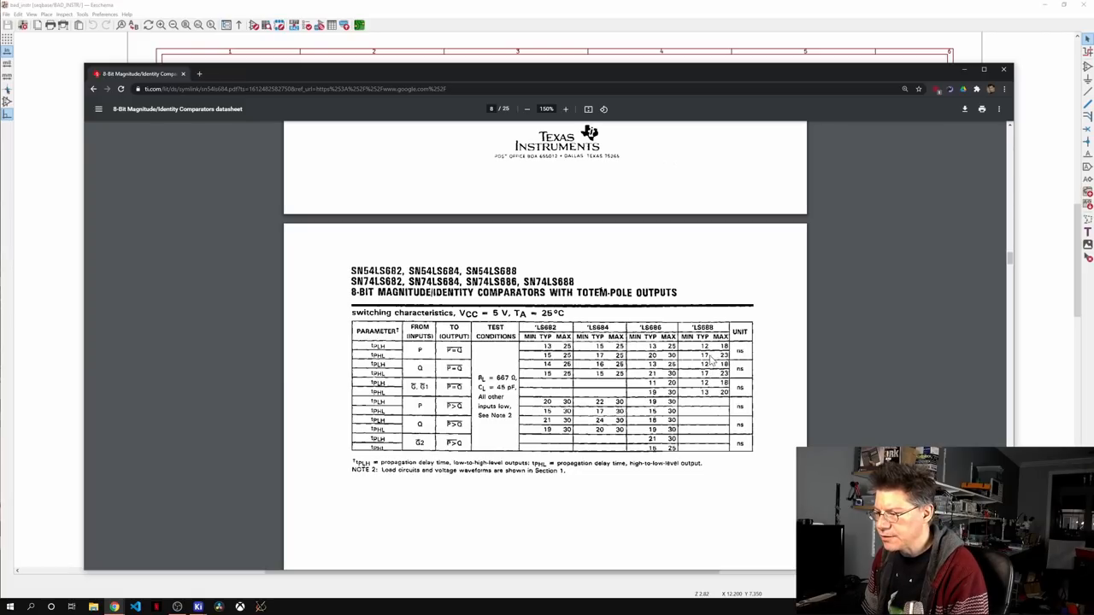
mouse_move(711, 366)
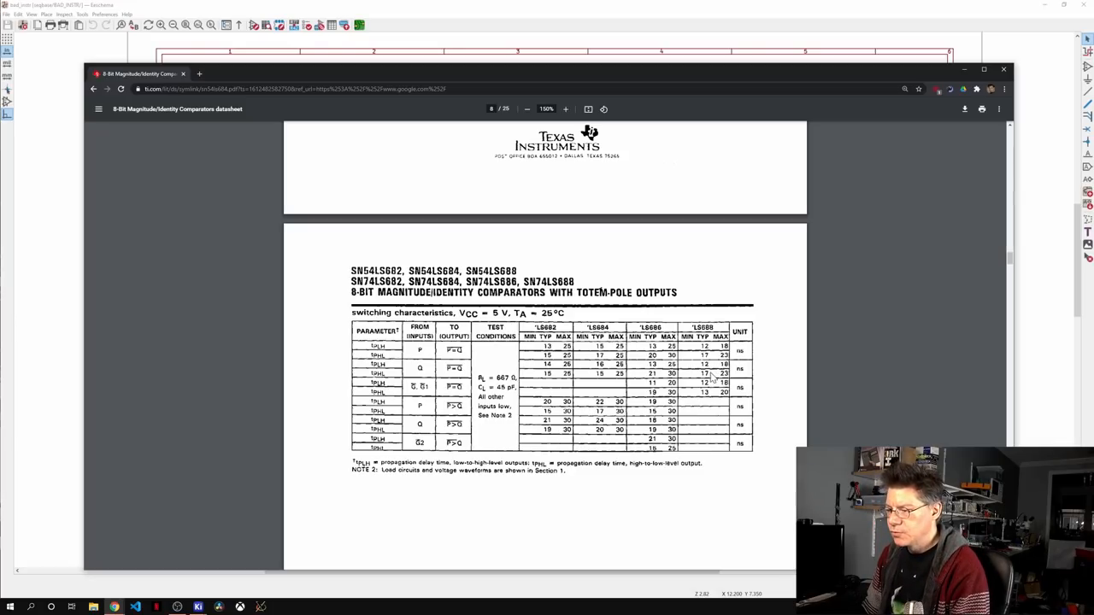
scroll(down, 3)
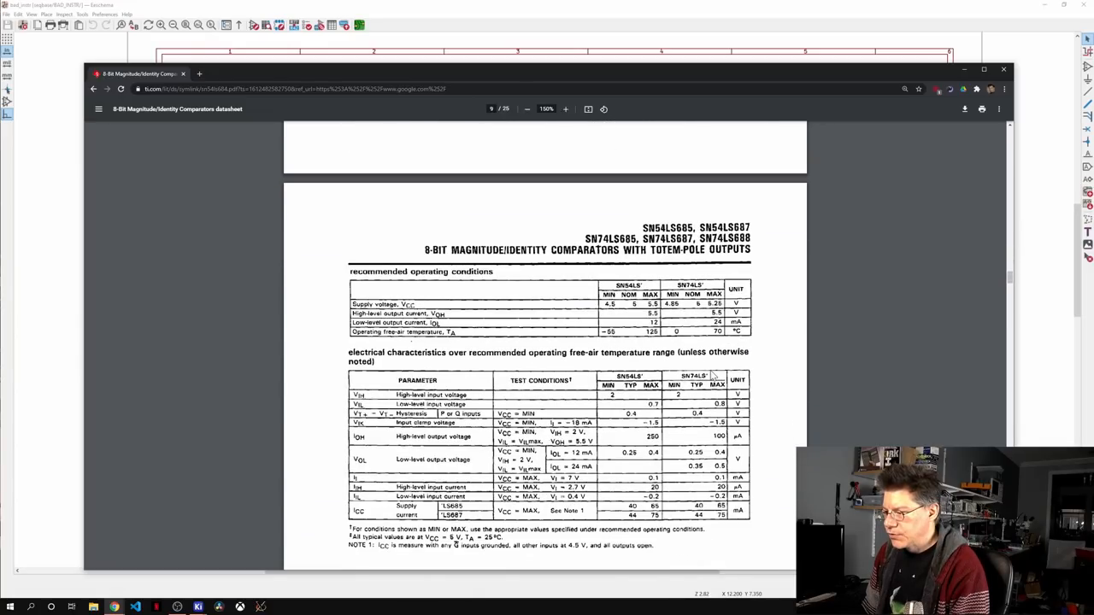
scroll(down, 3)
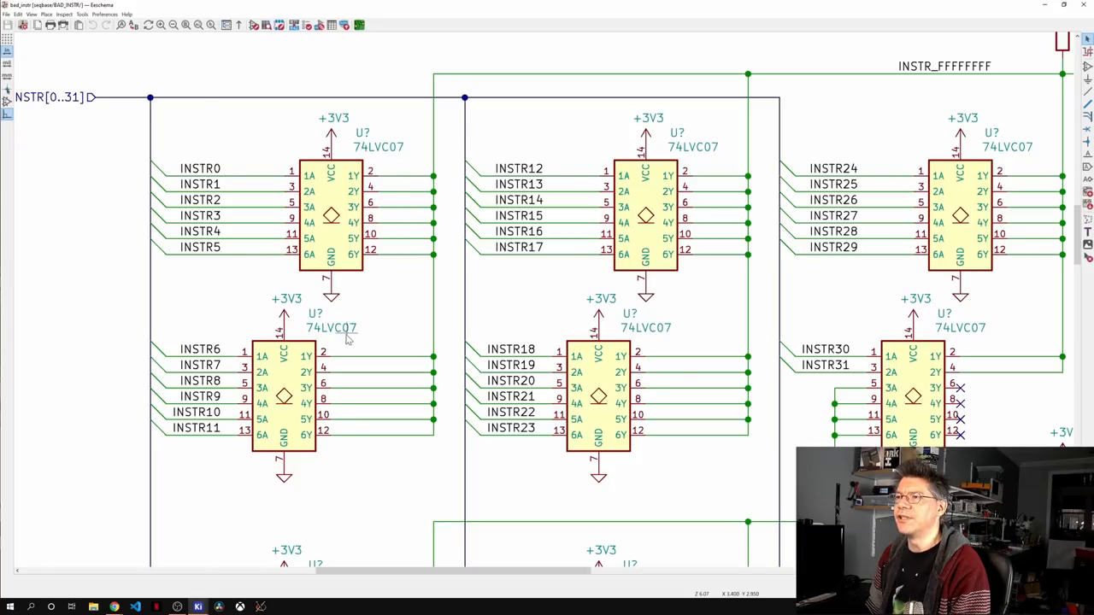
- Navigate the schematic to the INSTR_FFFFFFFF 10k pull-up and 74LVC1G32 OR gate
scroll(down, 3)
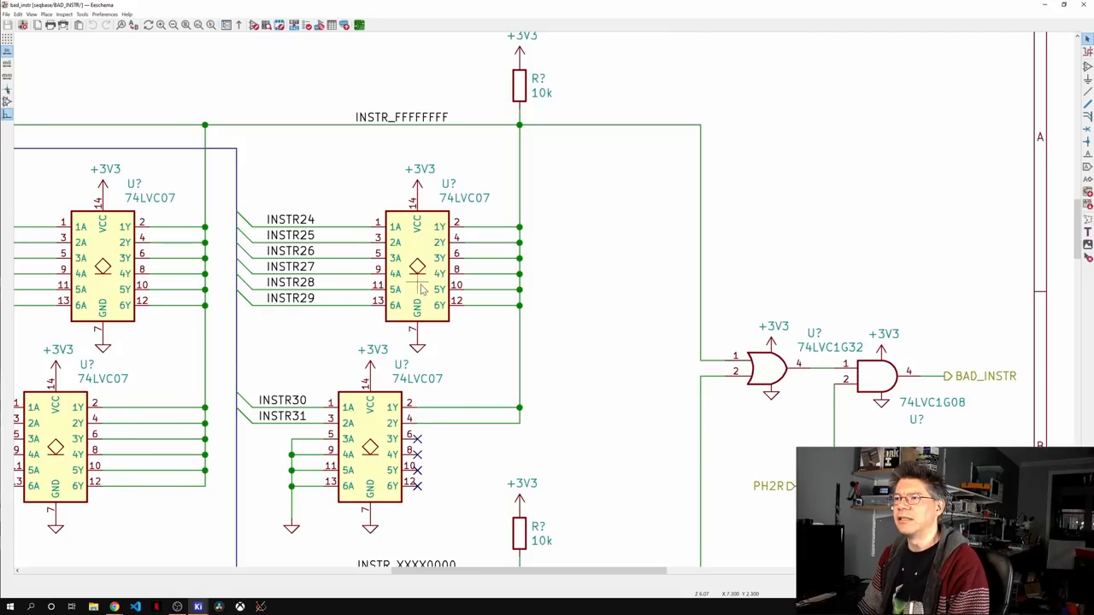
scroll(down, 3)
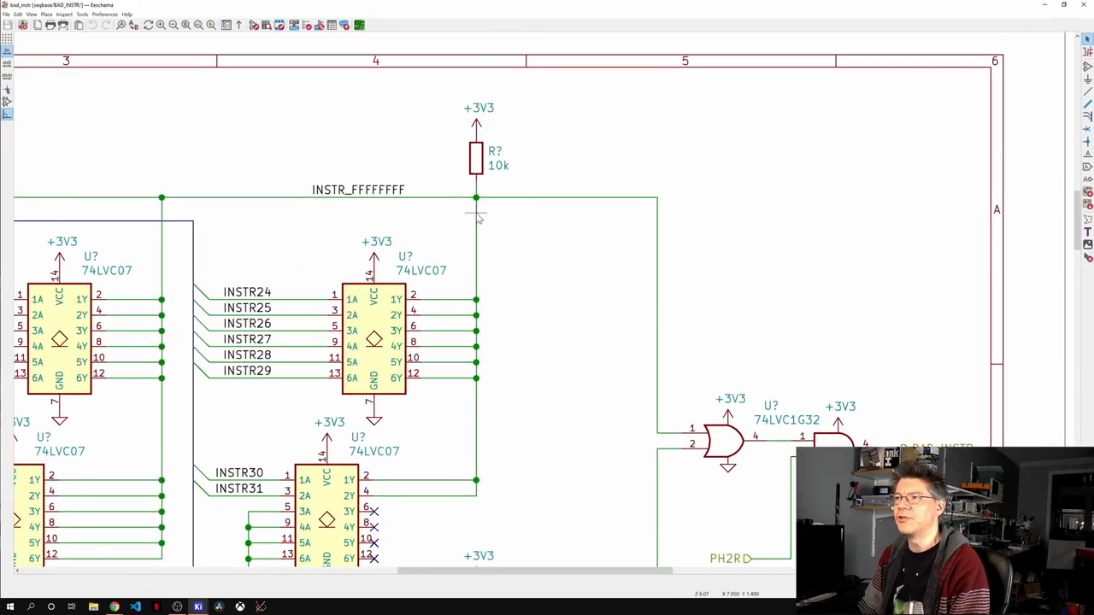
mouse_move(386, 318)
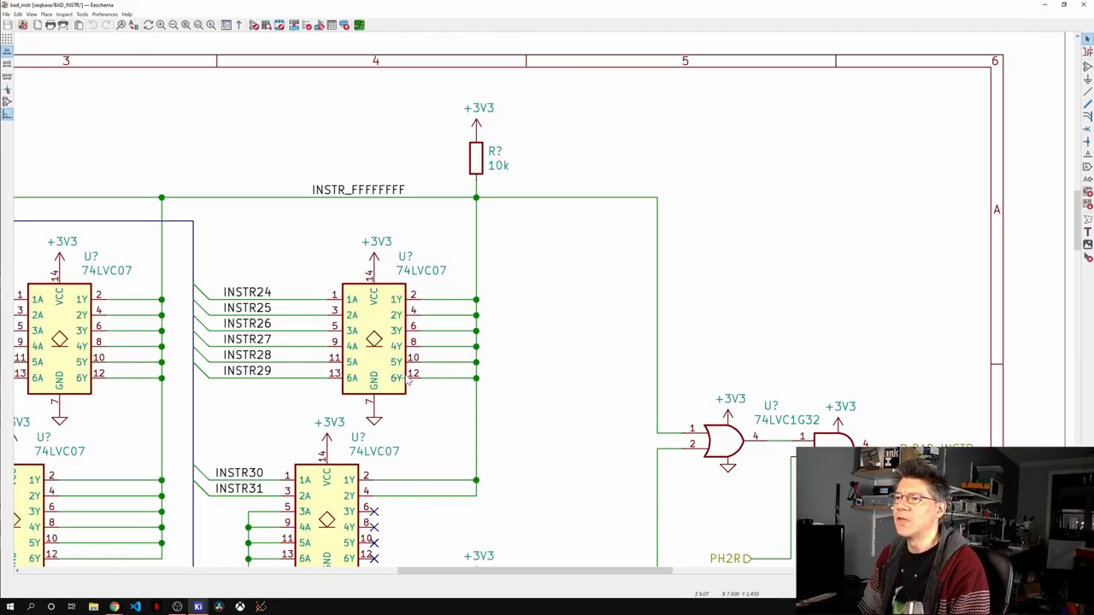
mouse_move(477, 205)
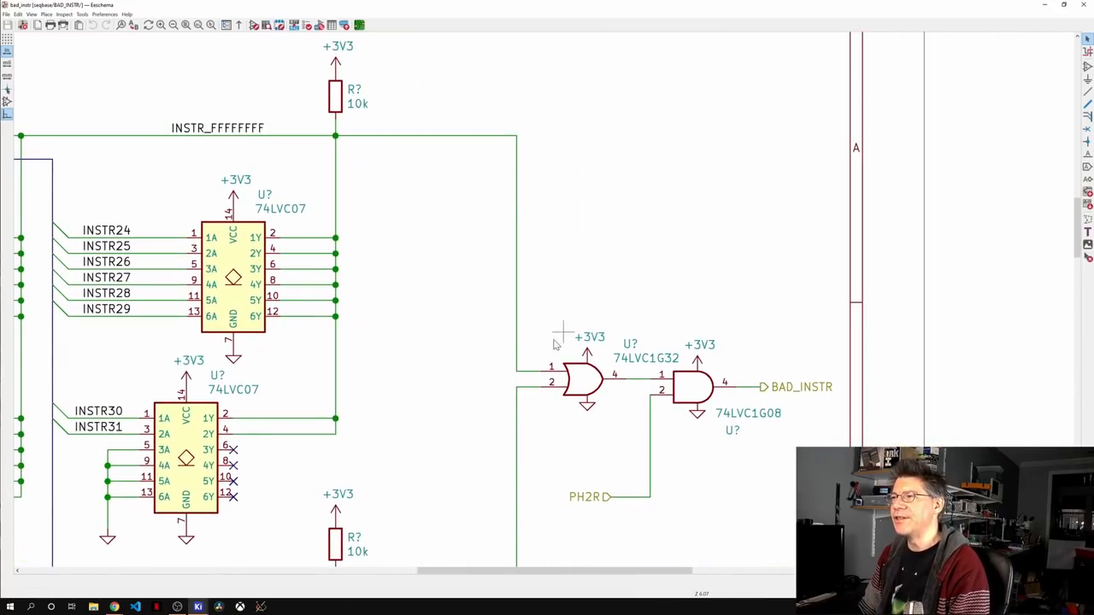
mouse_move(419, 246)
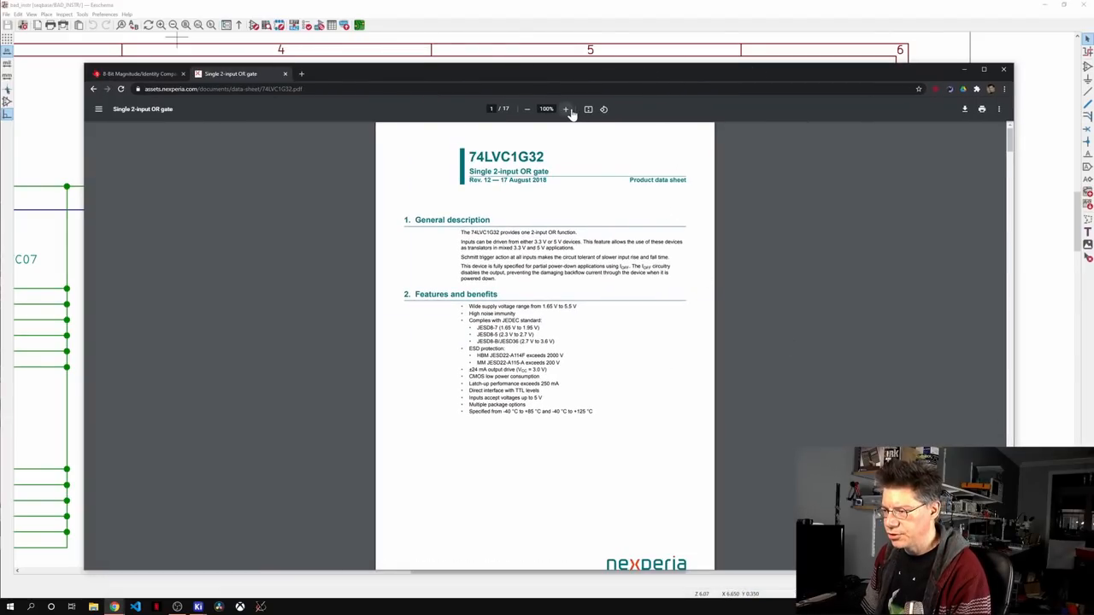
- Zoom in and scroll the 74LVC1G32 datasheet to its static characteristics table
click(566, 110)
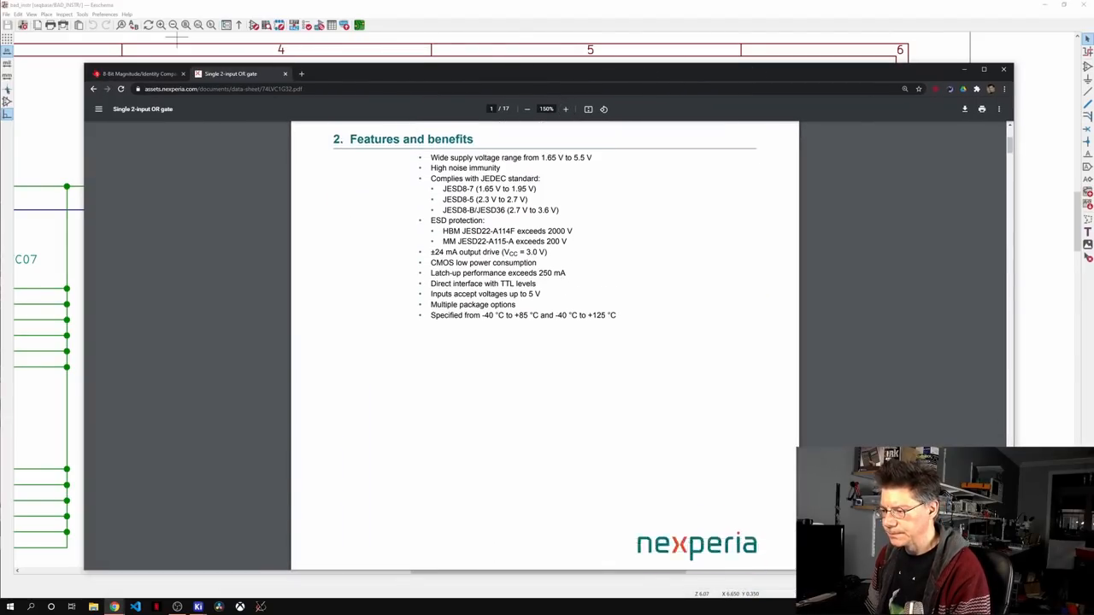
scroll(down, 3)
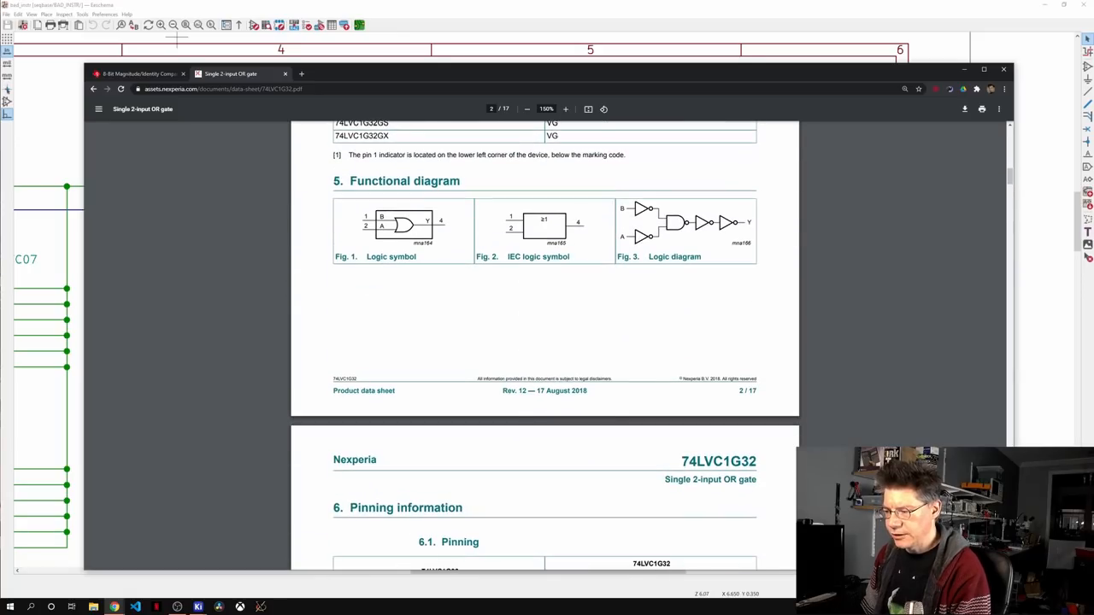
scroll(down, 3)
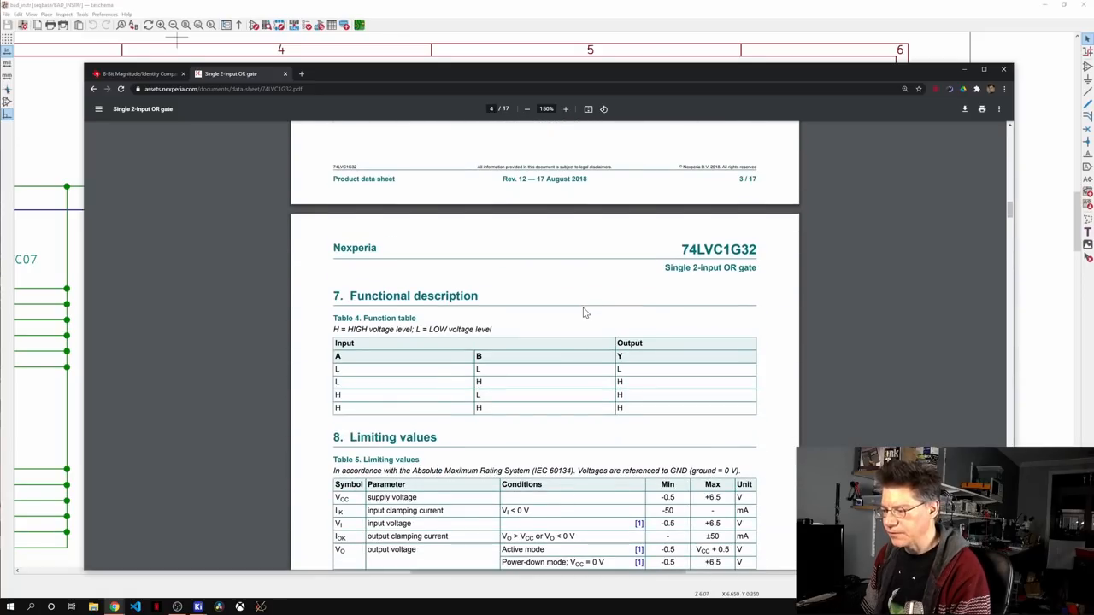
scroll(down, 3)
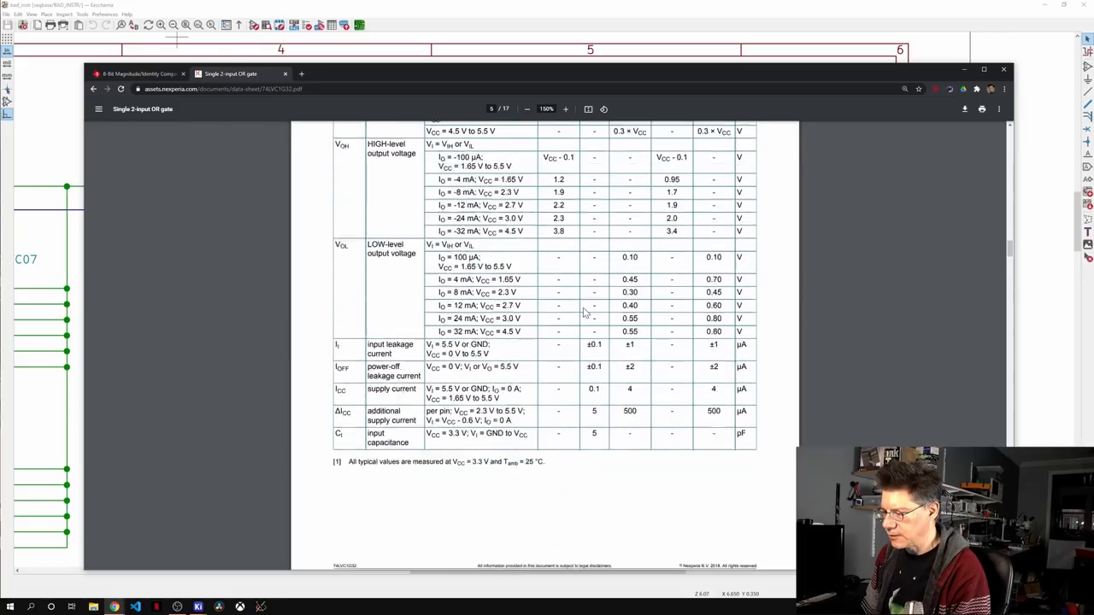
scroll(down, 3)
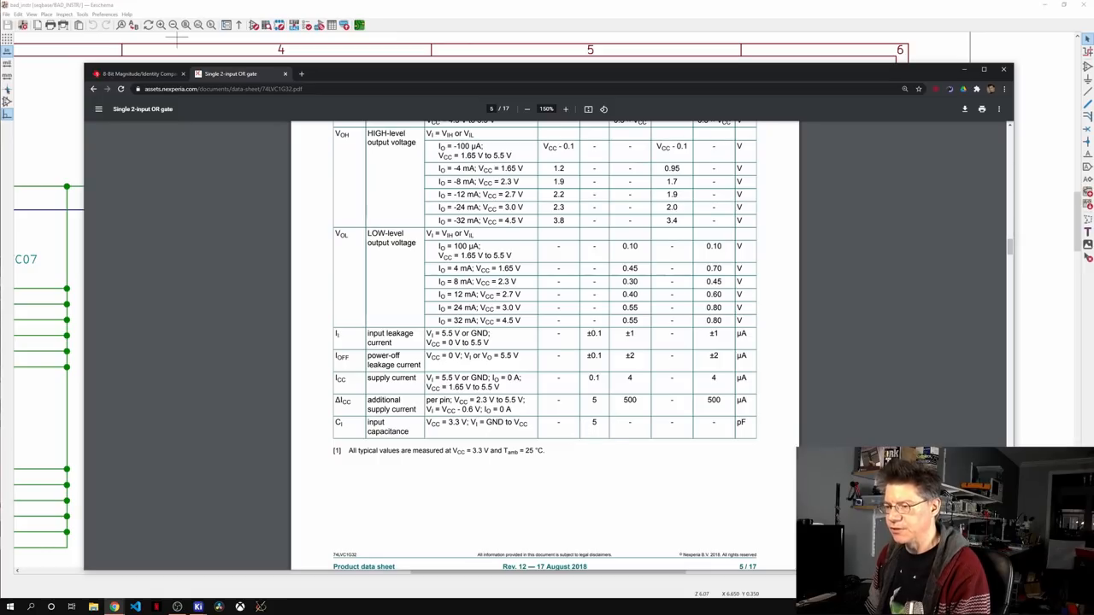
mouse_move(623, 462)
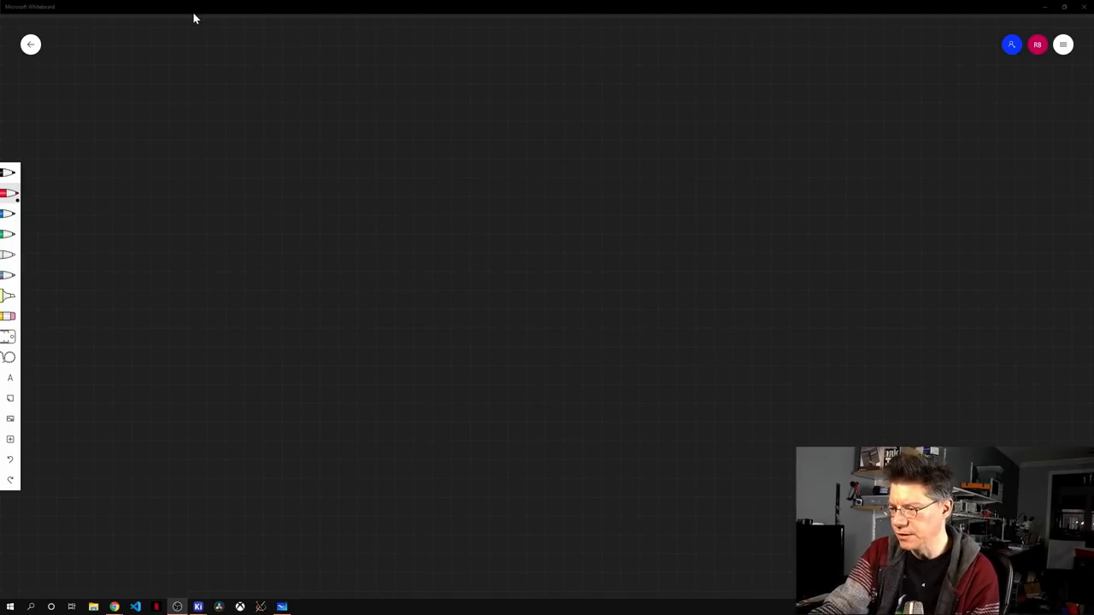
- Sketch in red a 10k pull-up to 3v3 with a 5p capacitor to ground
drag(349, 232, 396, 231)
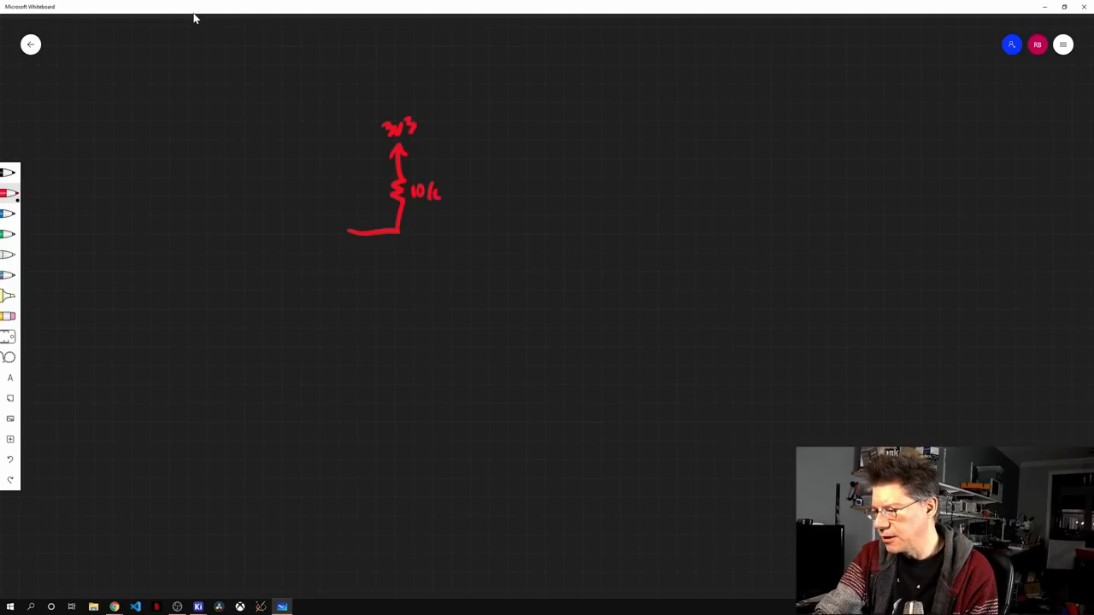
drag(401, 231, 482, 257)
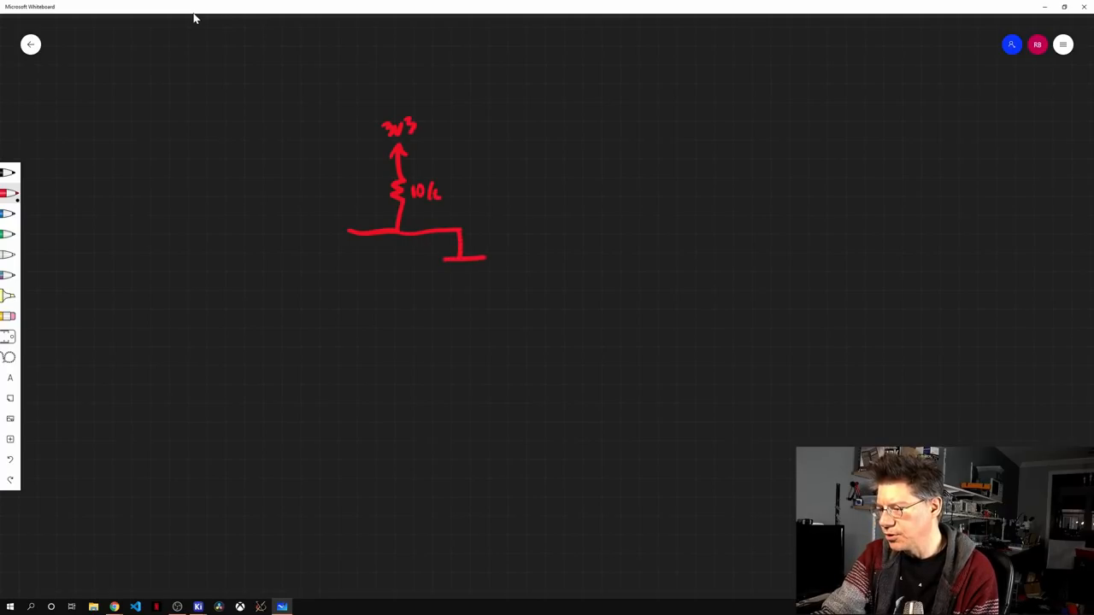
drag(462, 256, 465, 316)
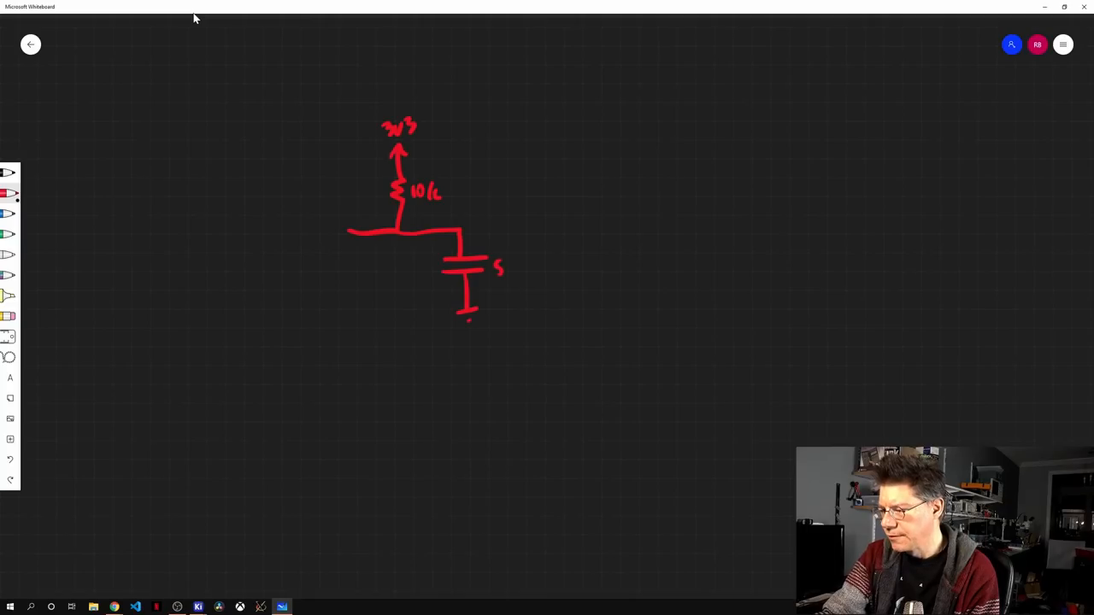
drag(499, 265, 513, 273)
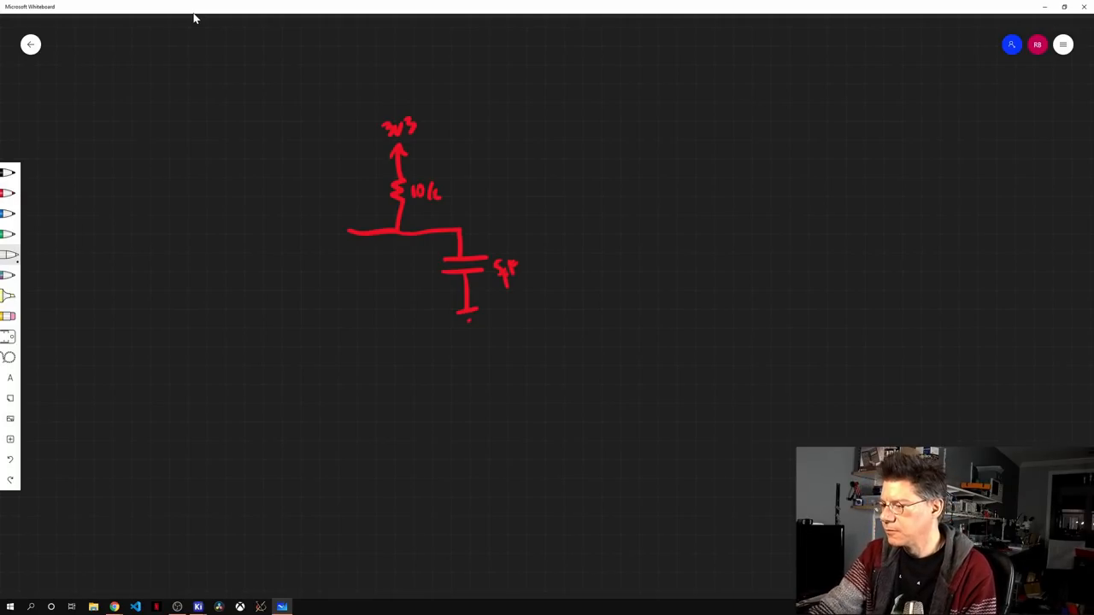
- Add in white an input arrow, a switch to ground and the start of a step waveform
drag(304, 238, 335, 237)
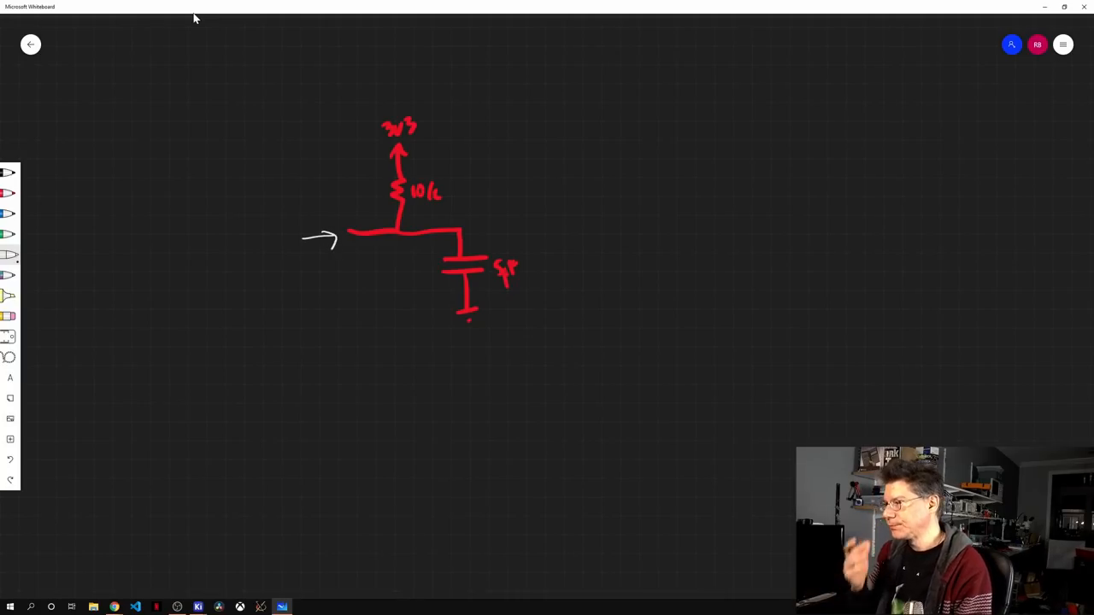
drag(396, 236, 396, 263)
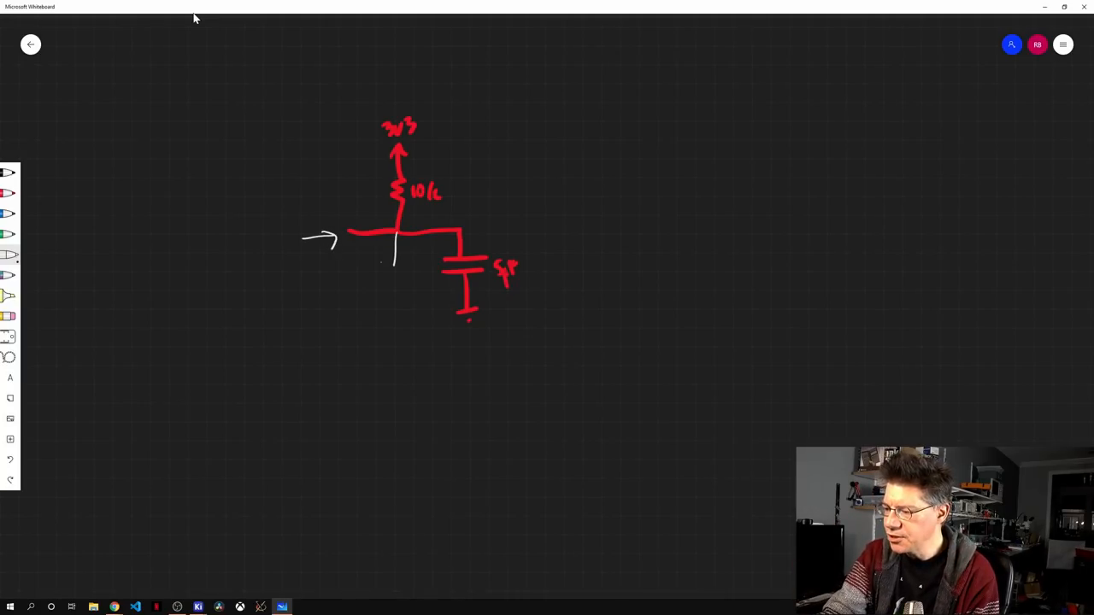
drag(395, 256, 395, 322)
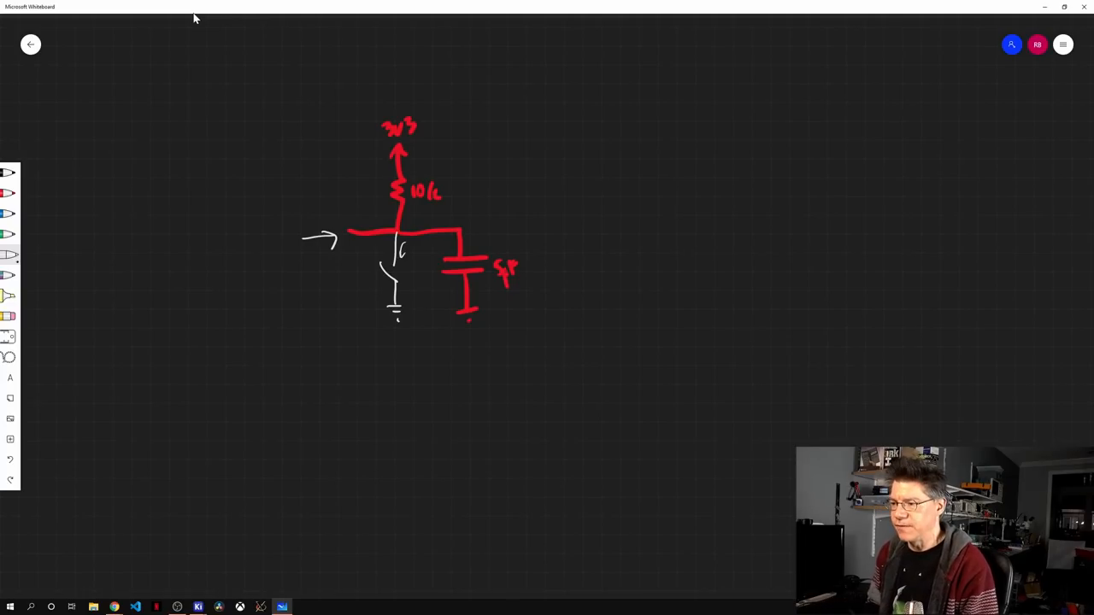
drag(492, 85, 530, 140)
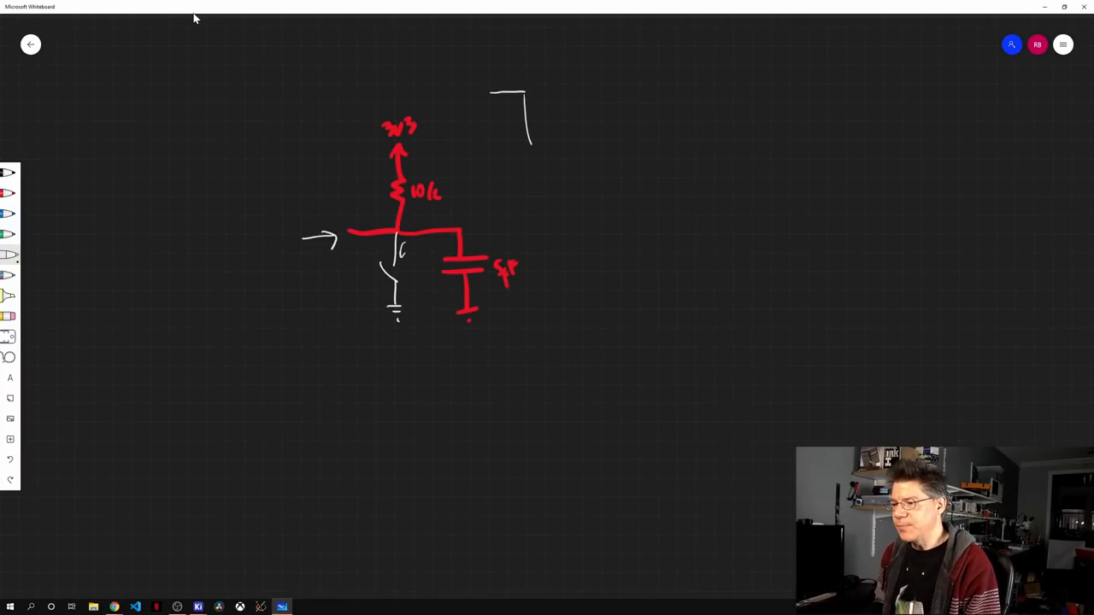
drag(448, 184, 479, 226)
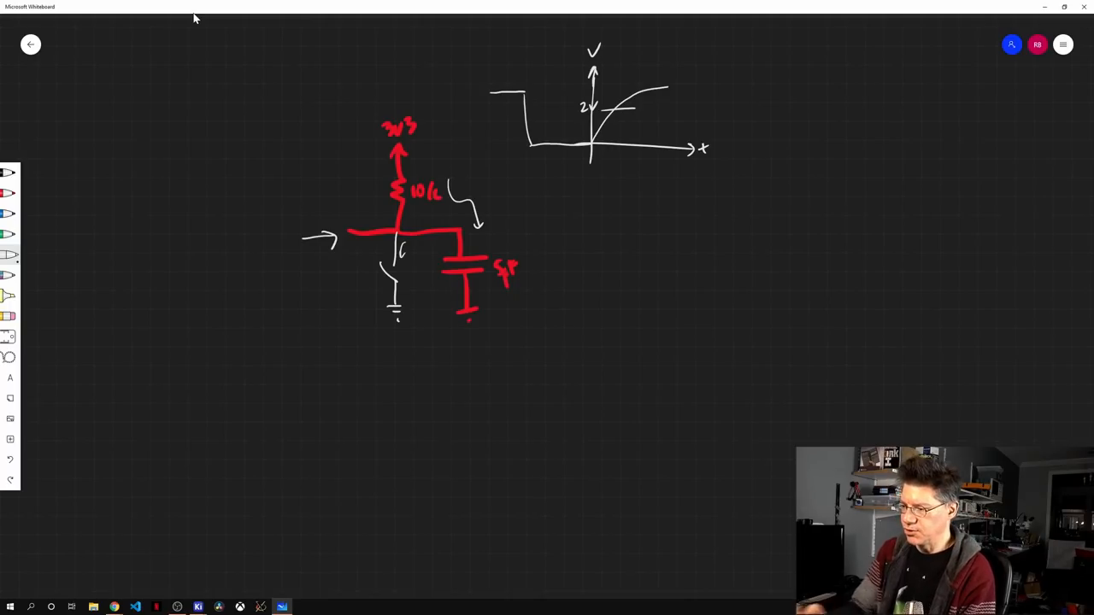
- Draw the V-vs-t axes with 2V mark and RC rise curve and write V = 3v3(1−e^(−t/RC))
drag(574, 219, 584, 231)
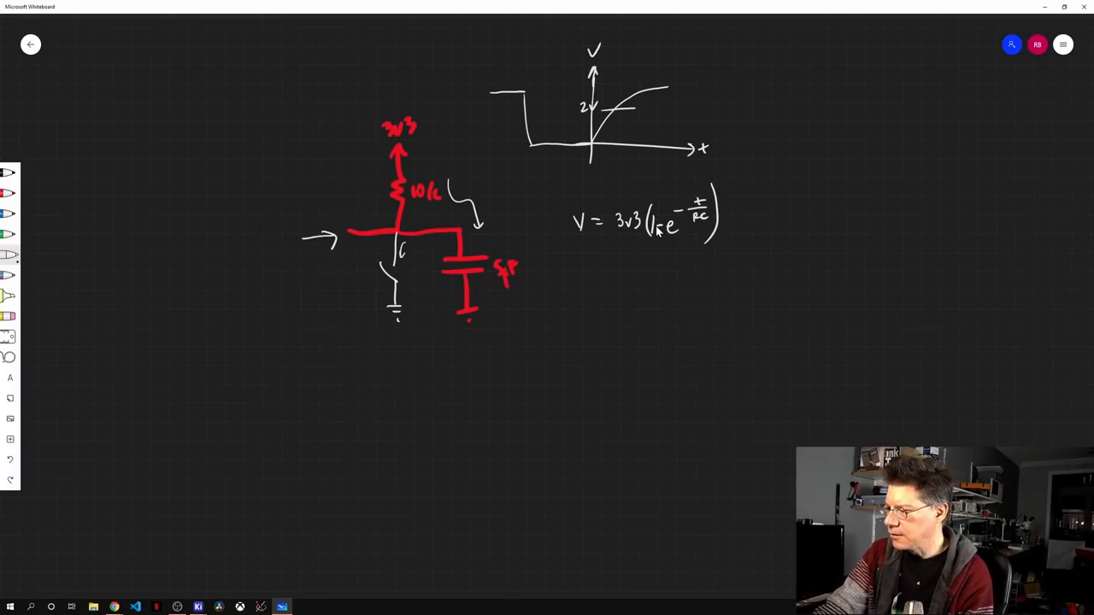
- Write R=10 and C=50x10^-9 substituted into the exponent of the charging equation
text(R=10x10³)
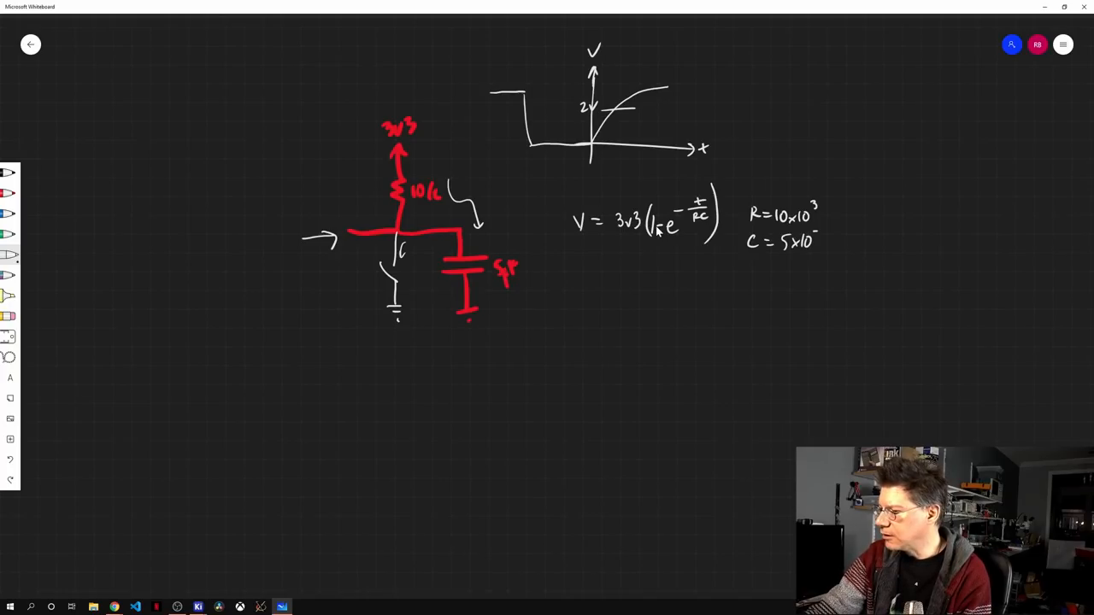
text(-12)
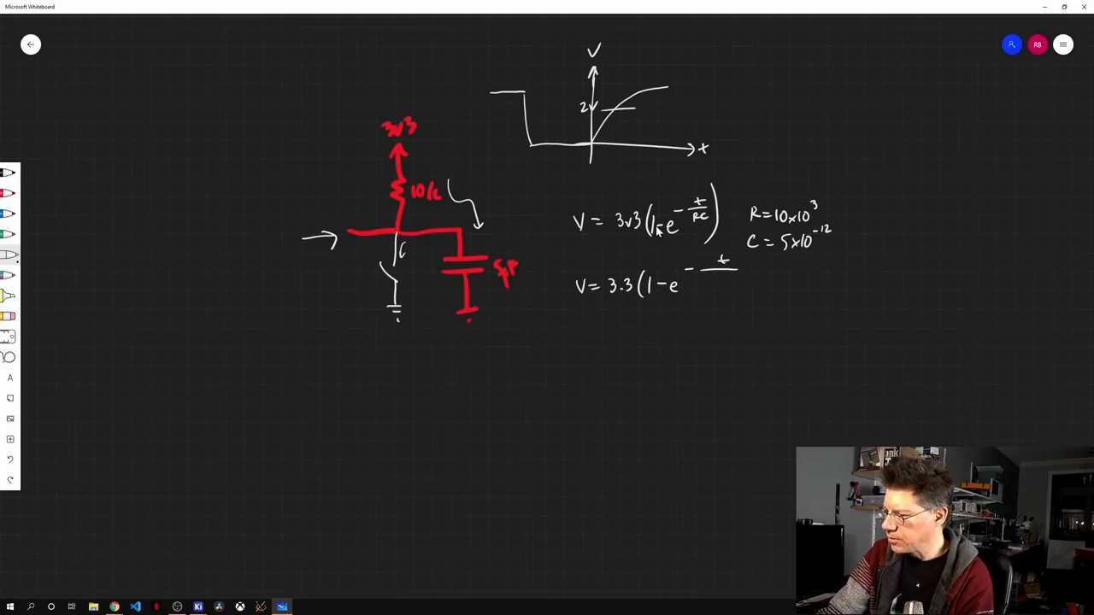
text(50x10)
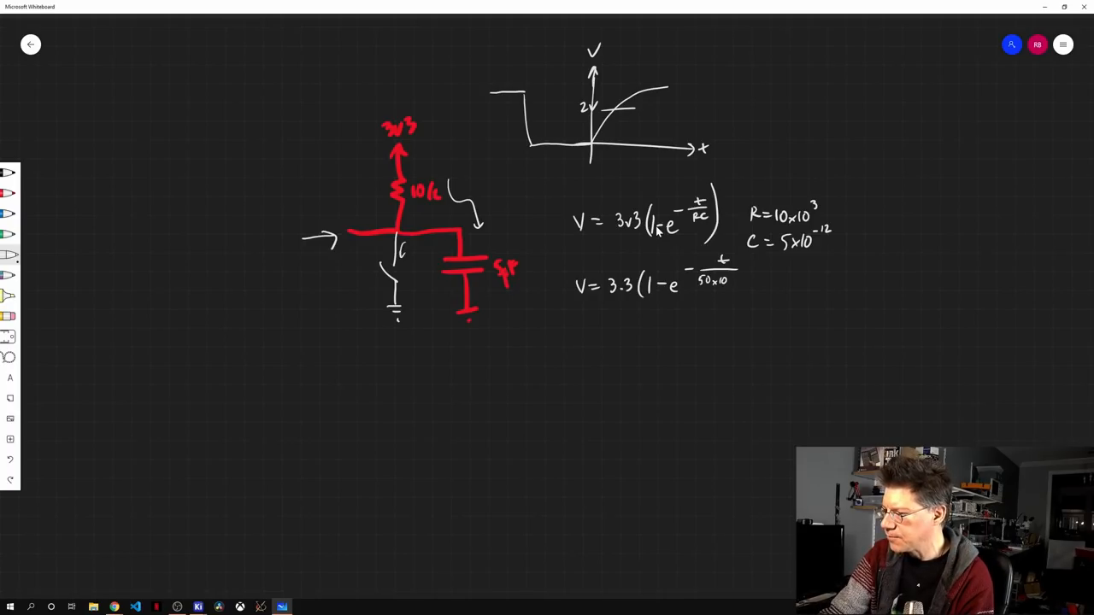
text(-9))
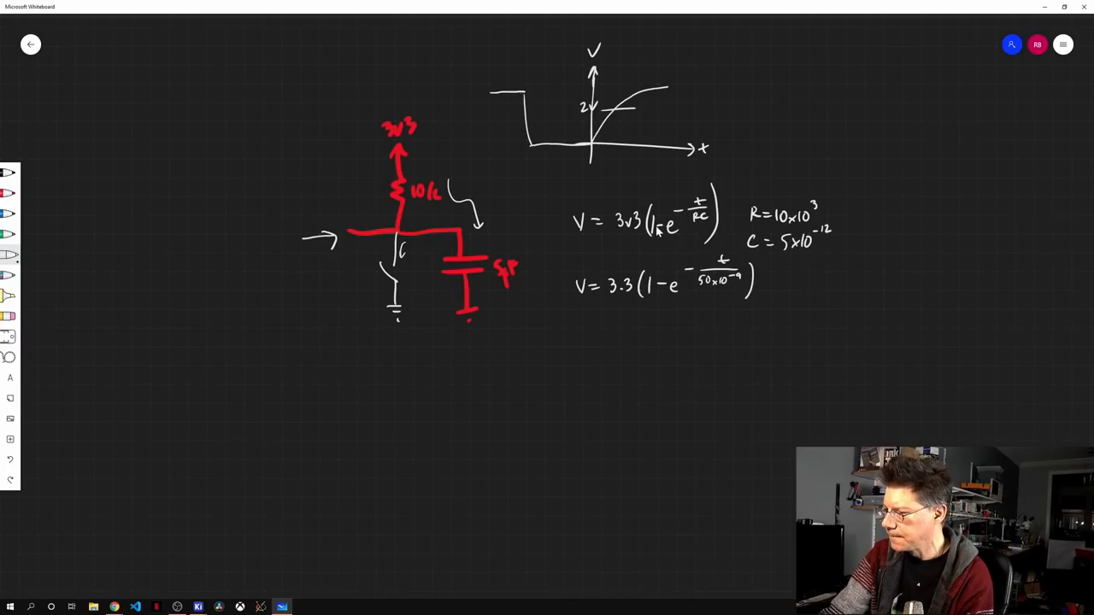
drag(595, 320, 623, 319)
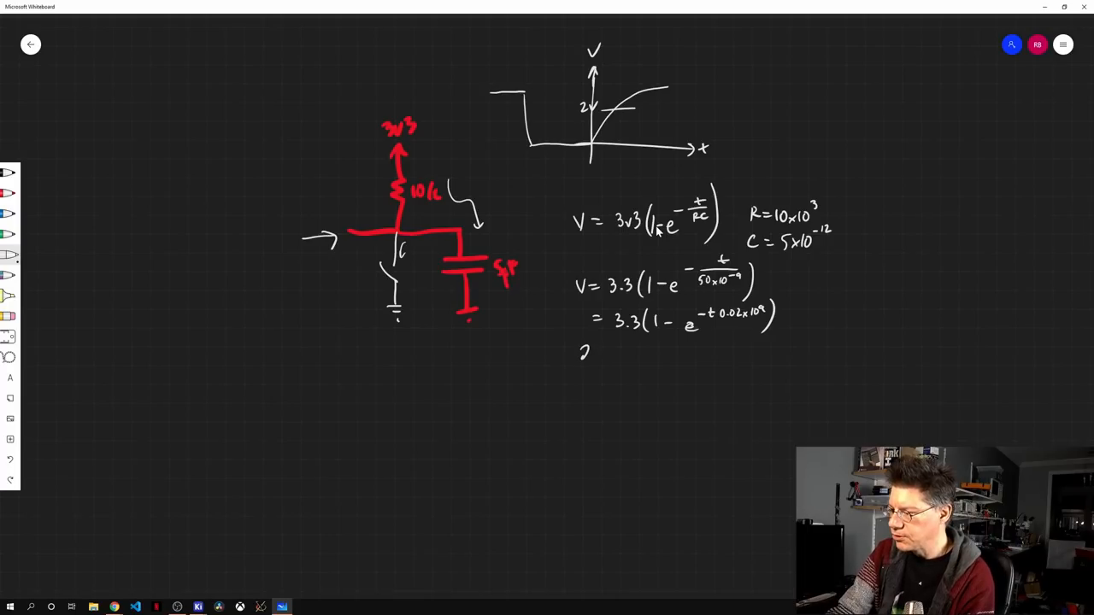
- Write the new line 2/3.3 = 1 − e with the numeric exponent in t
drag(585, 350, 598, 362)
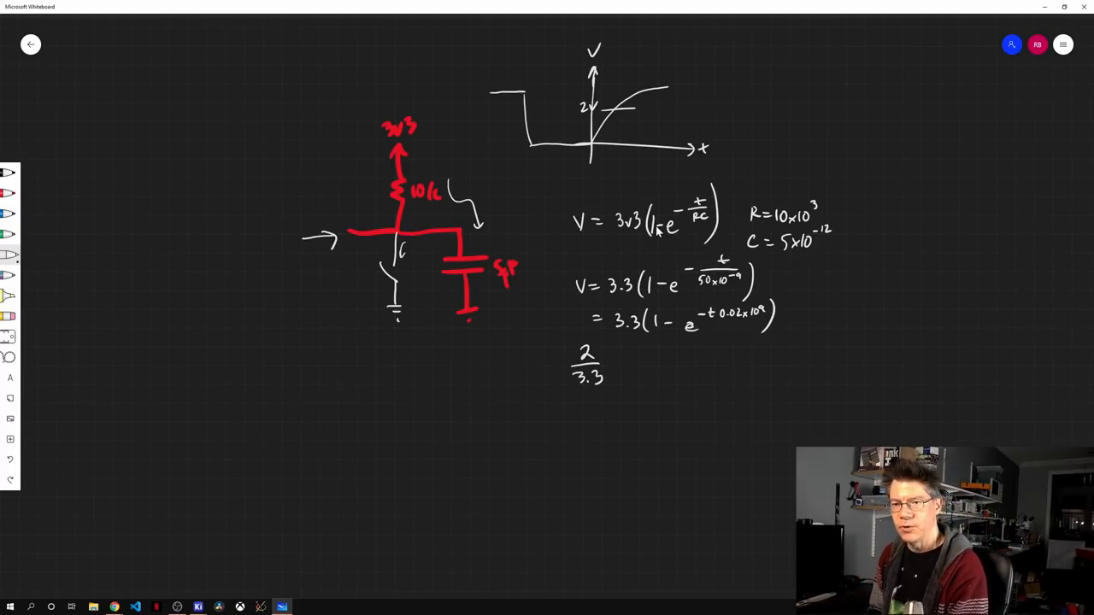
text(=1-e)
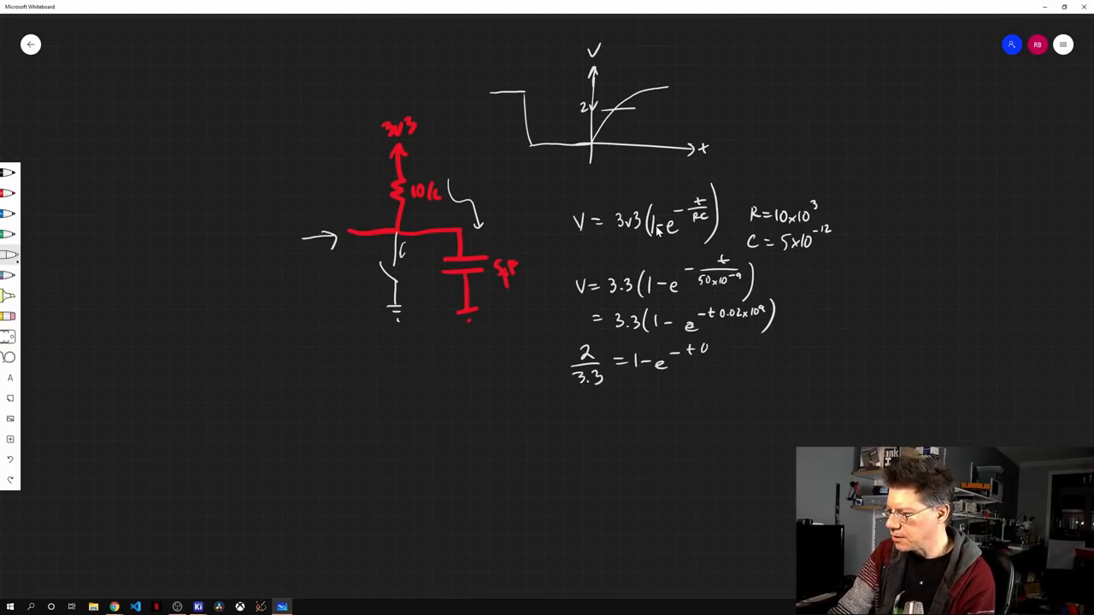
text(.2x)
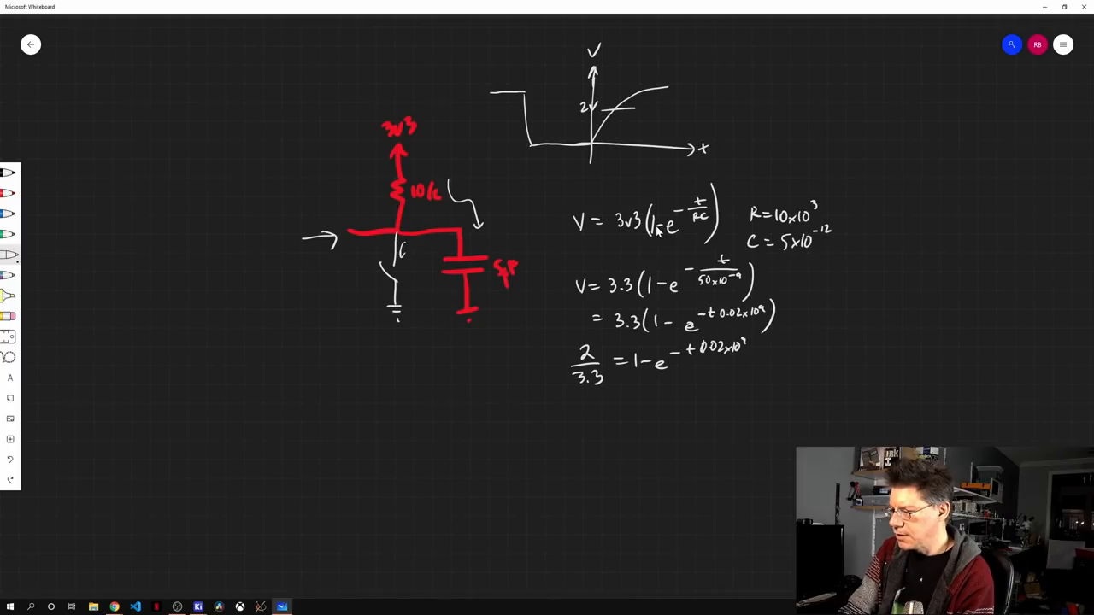
- Write the rearranged exponential, the ln step, t = −50×10… ln(1−2/3.3) and the result 47ns
drag(623, 375, 667, 384)
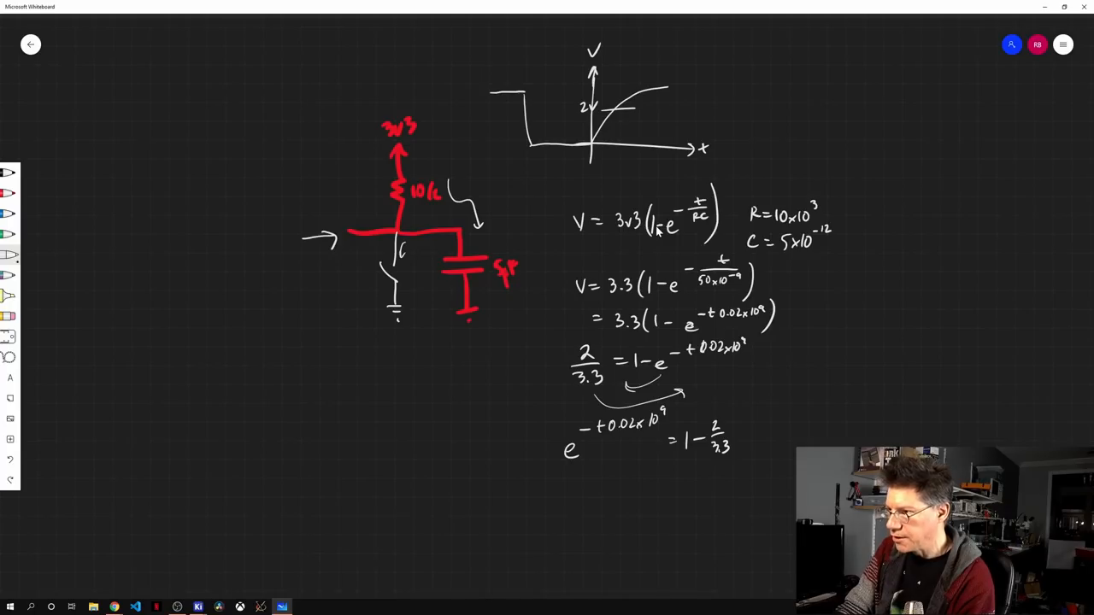
drag(530, 487, 567, 487)
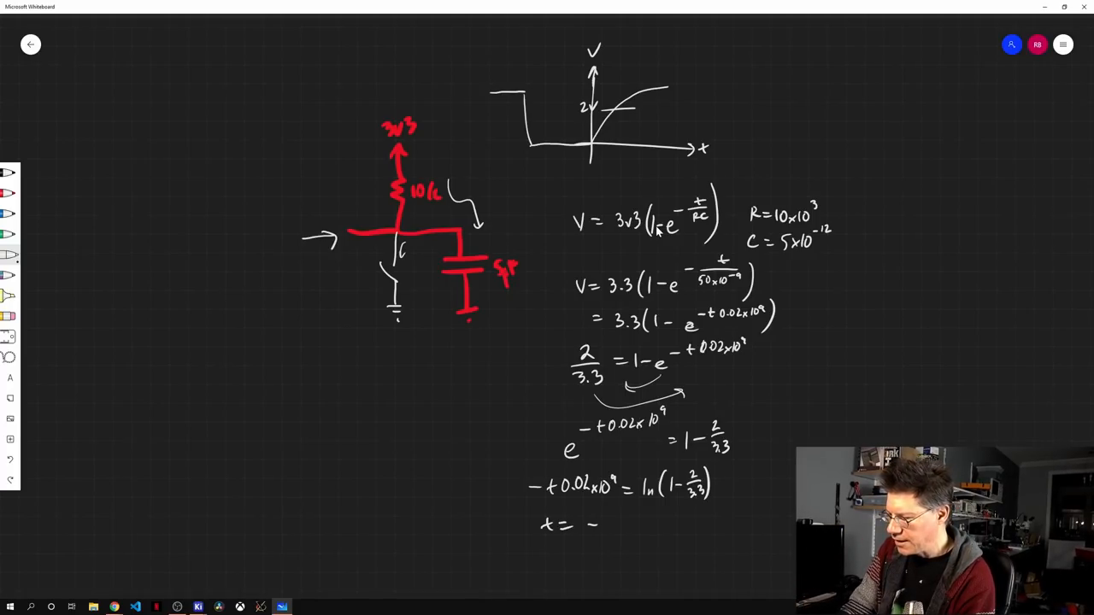
text(-50x10-9 ln(1-2/3.3)
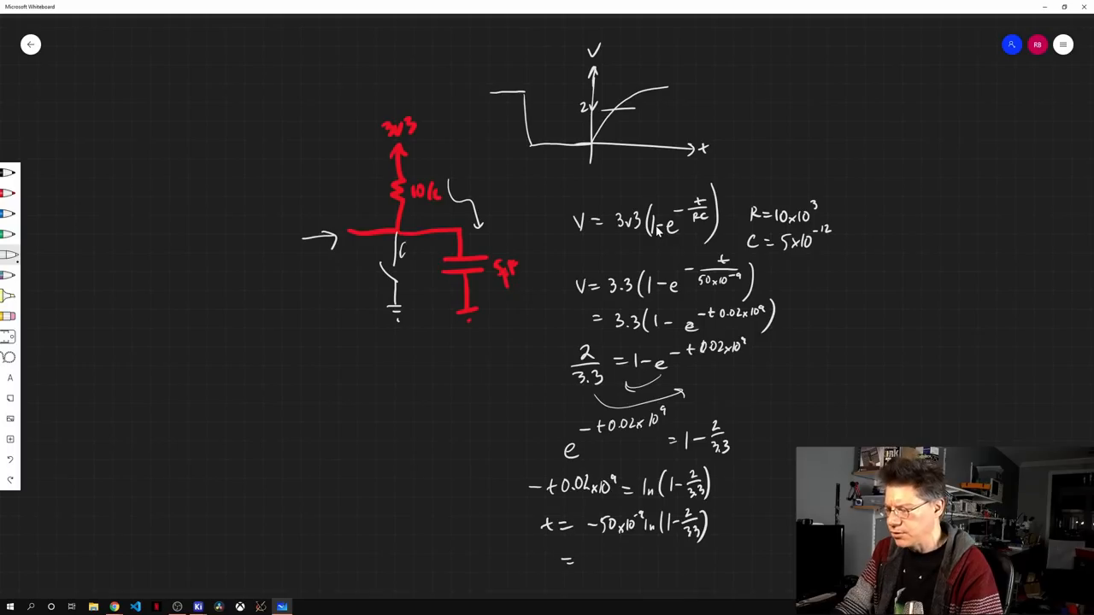
text(47ns)
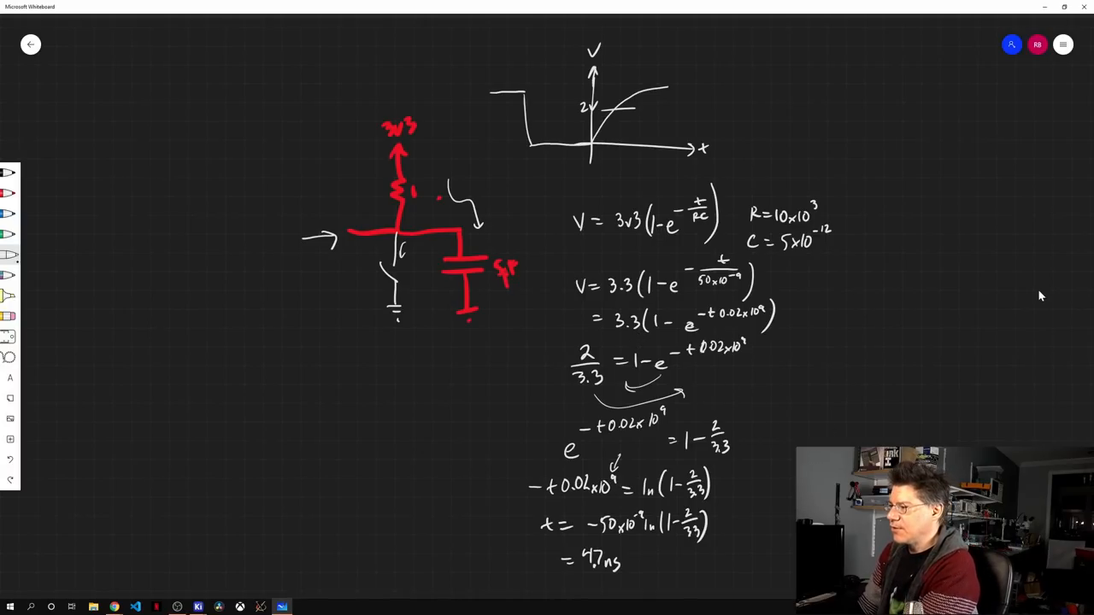
mouse_move(812, 311)
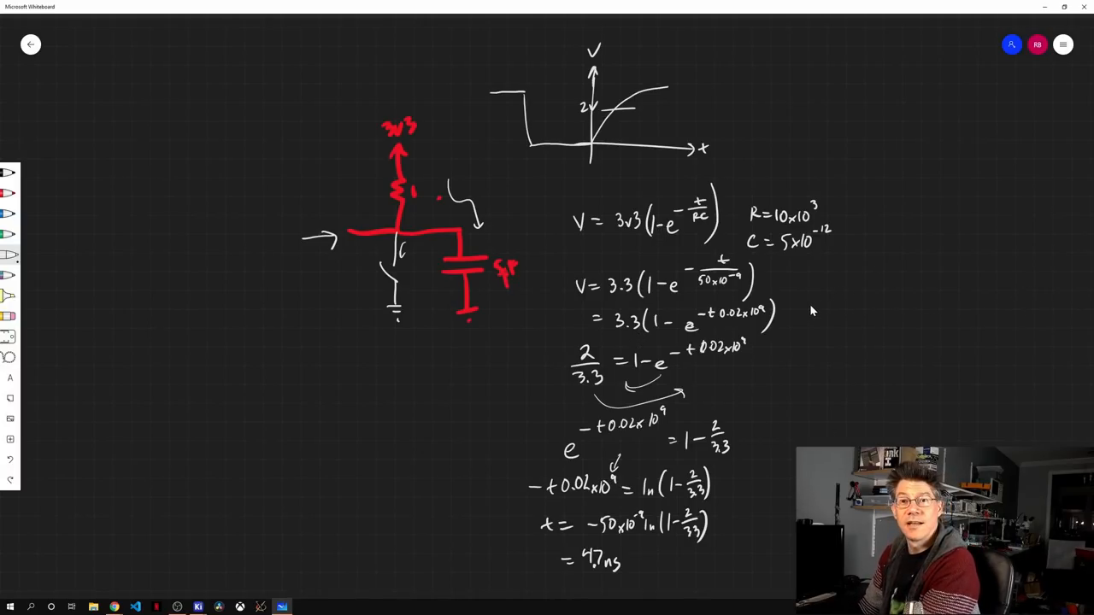
mouse_move(426, 322)
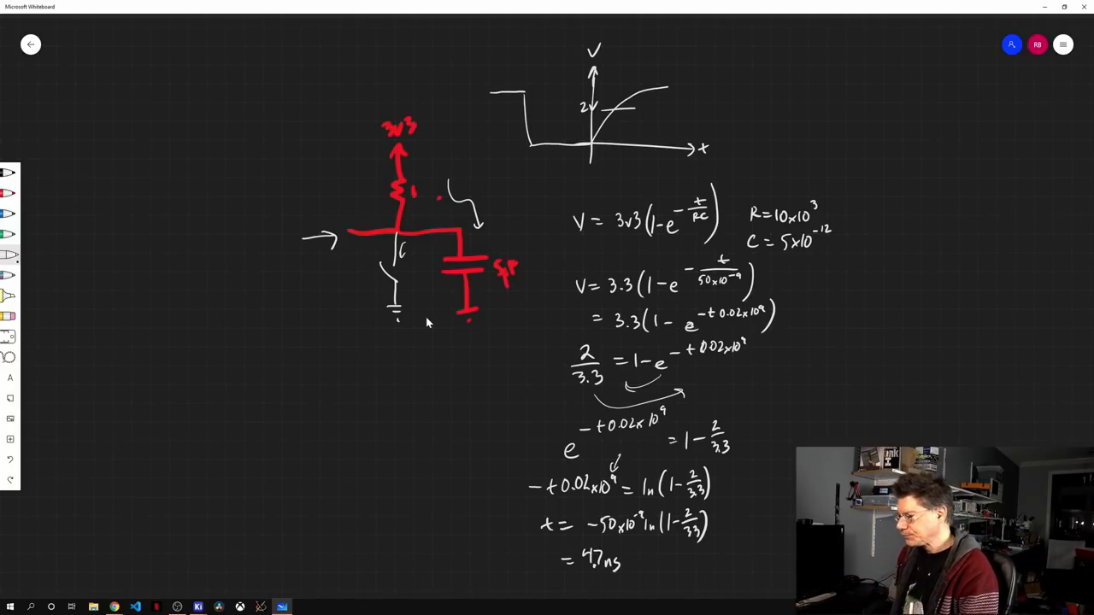
mouse_move(431, 339)
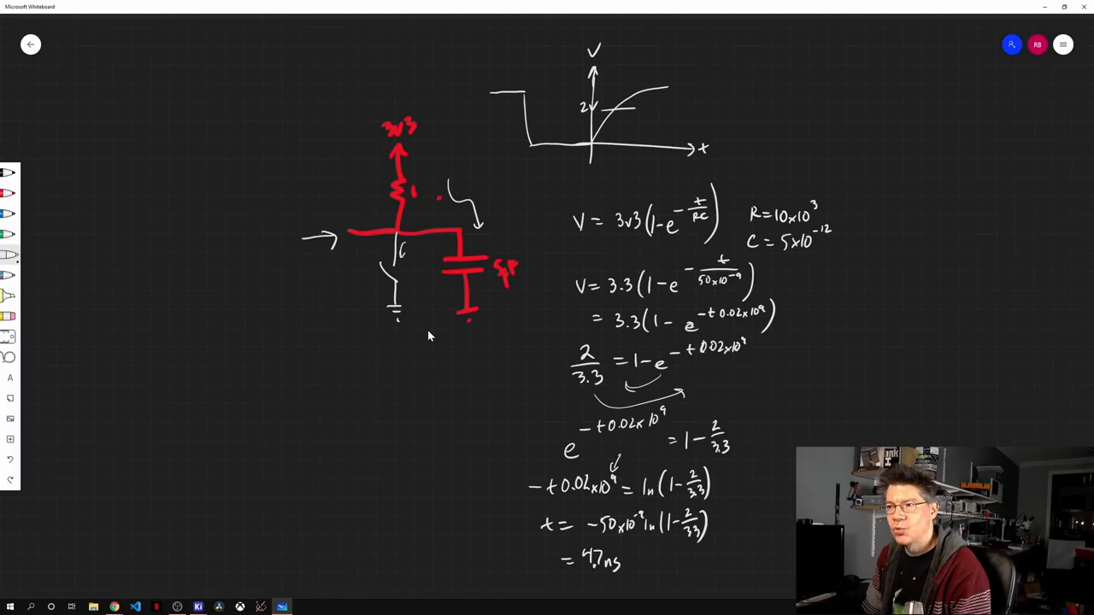
mouse_move(453, 186)
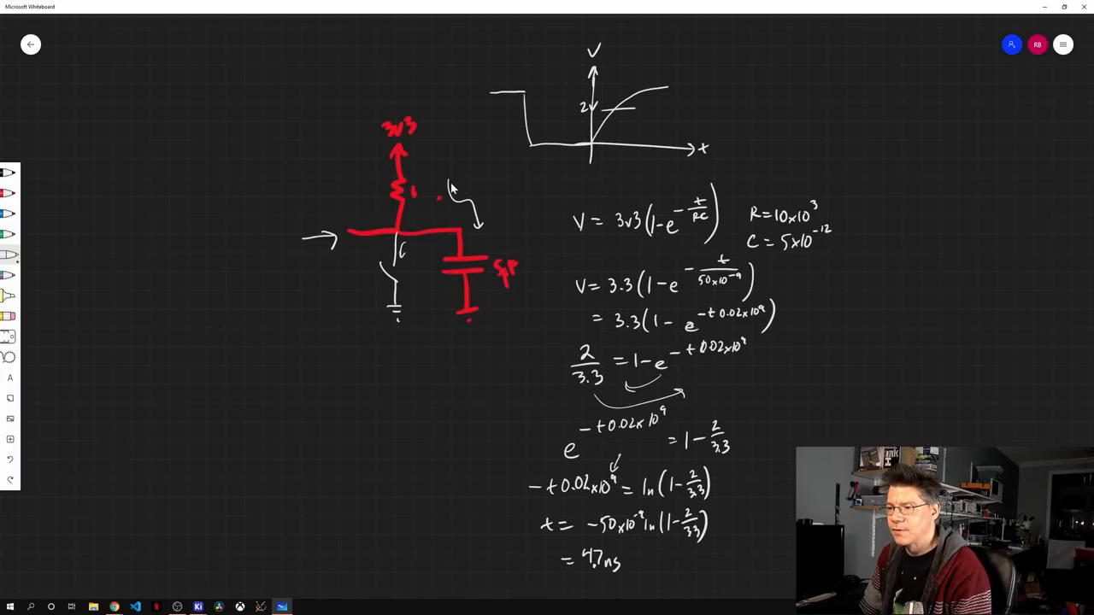
mouse_move(478, 174)
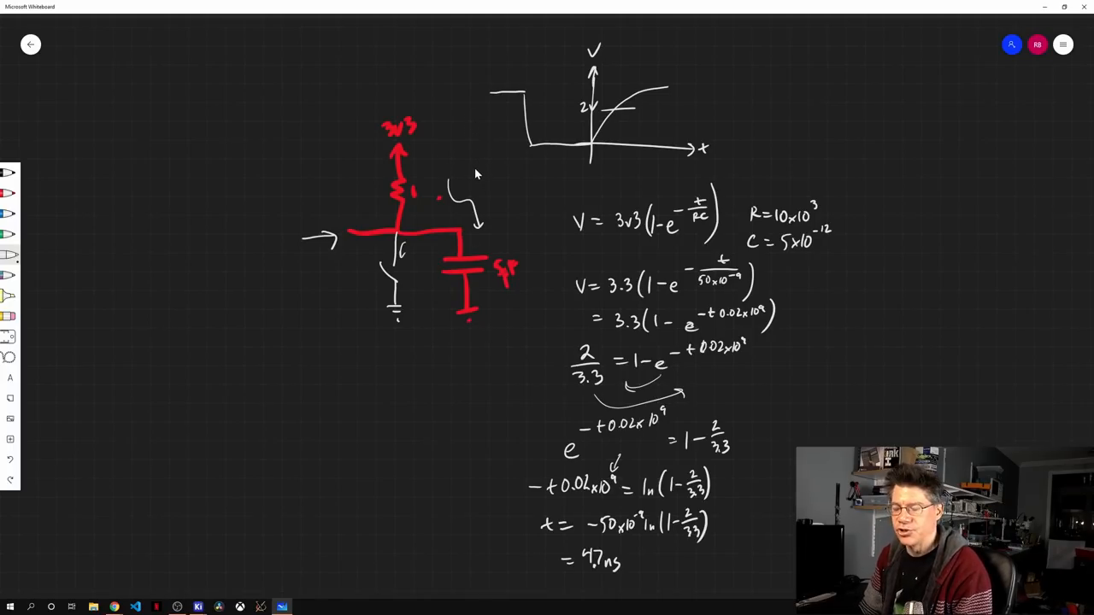
mouse_move(499, 357)
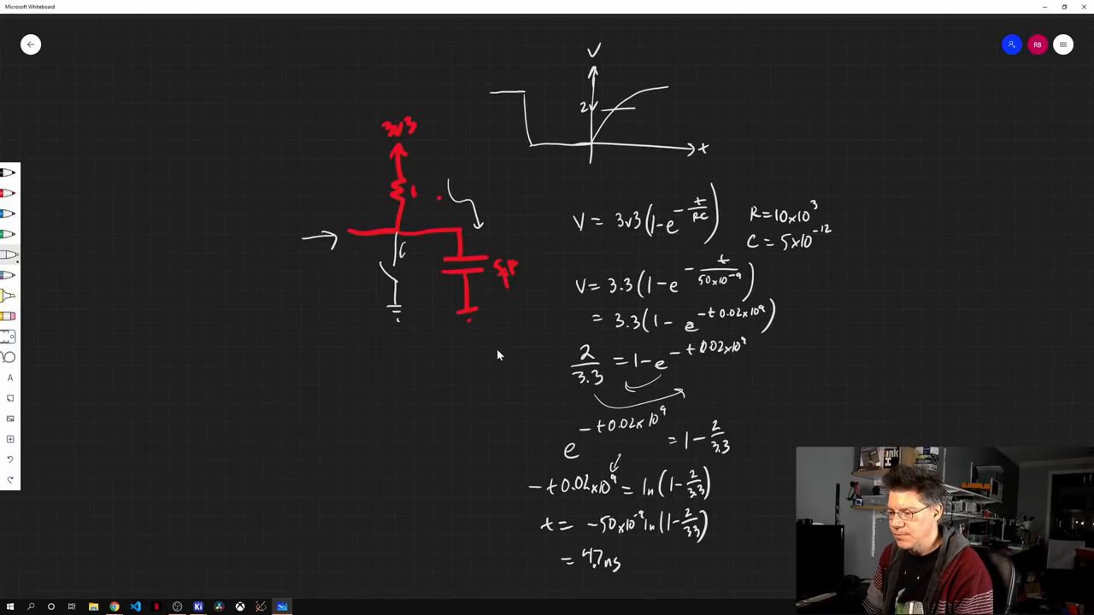
mouse_move(1044, 13)
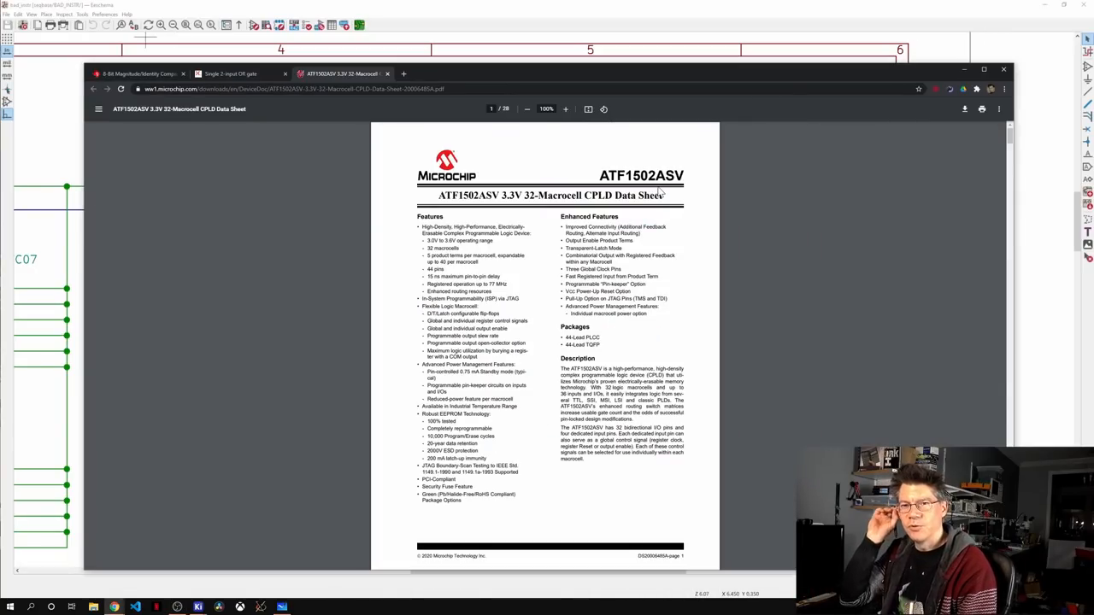
mouse_move(740, 199)
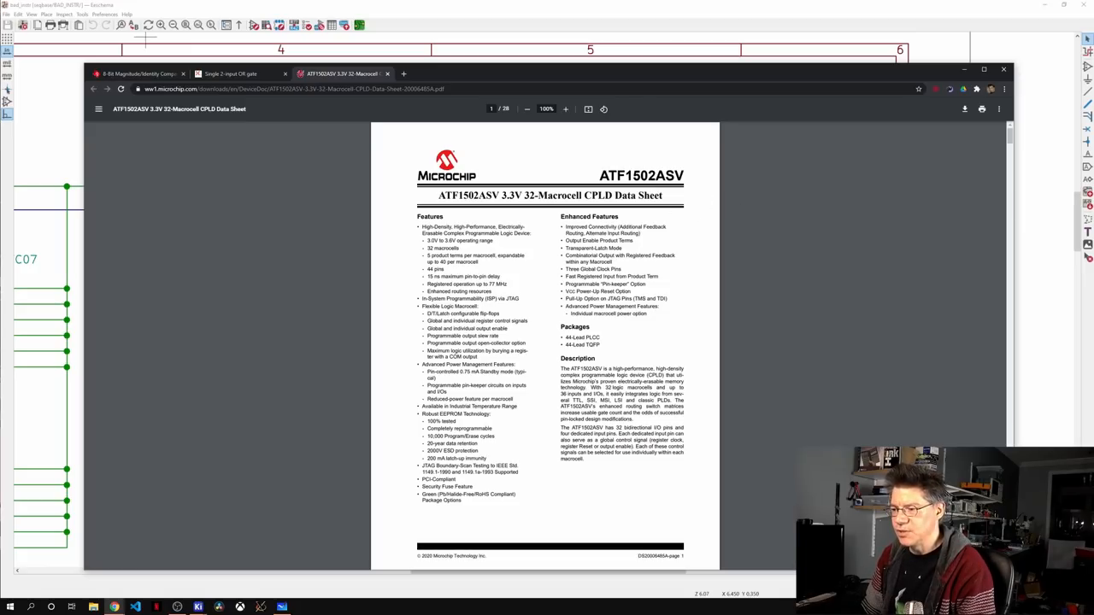
mouse_move(778, 205)
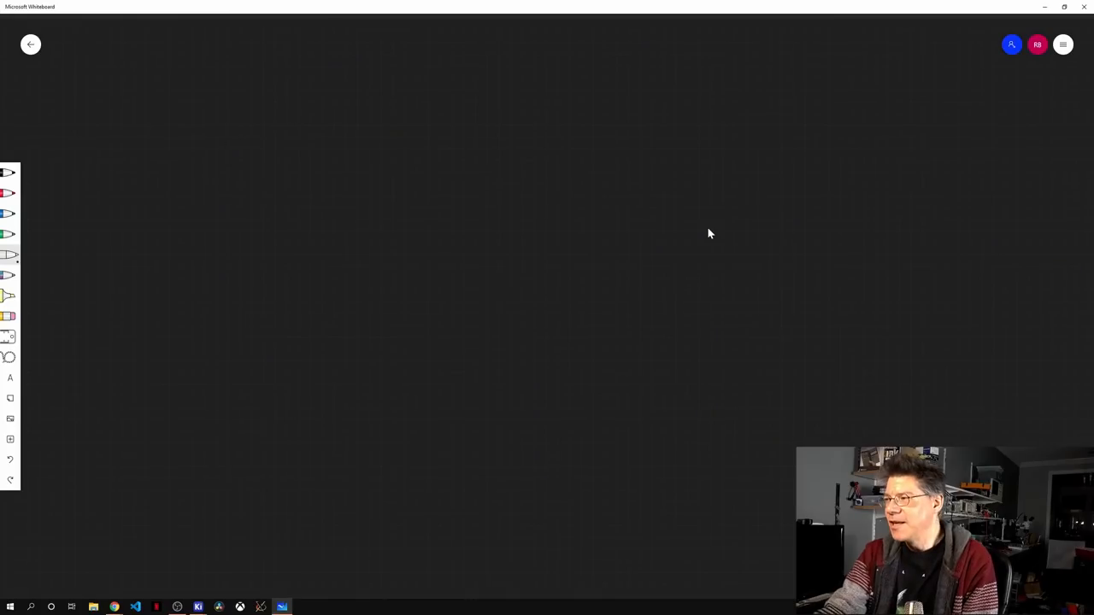
- Write the heading 'PAL — Programmable Array Logic' and draw three labelled 'in' input lines
drag(366, 111, 395, 116)
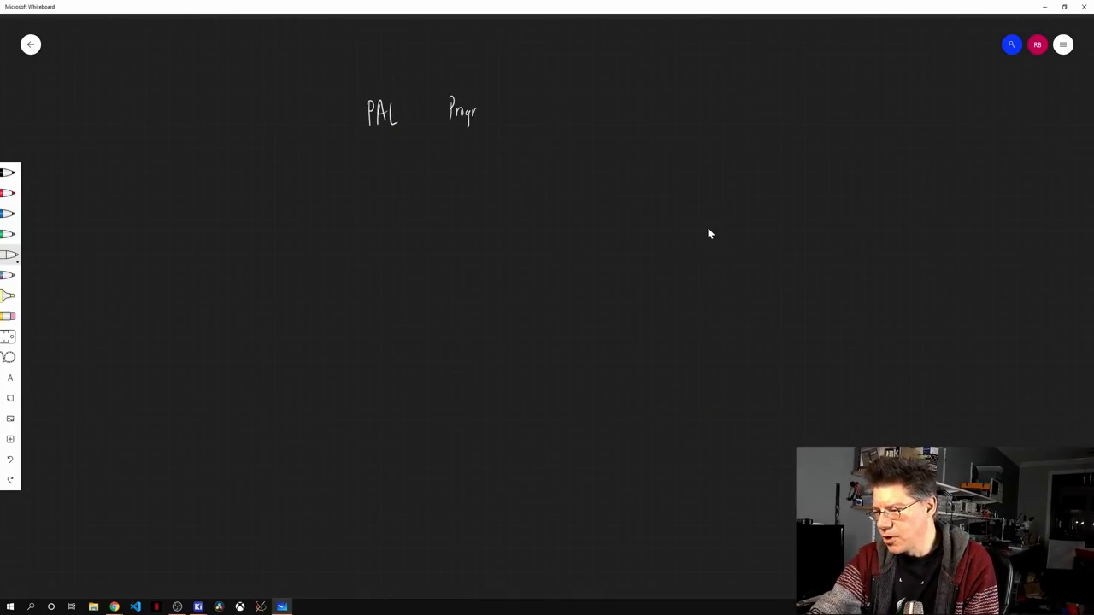
drag(477, 111, 513, 111)
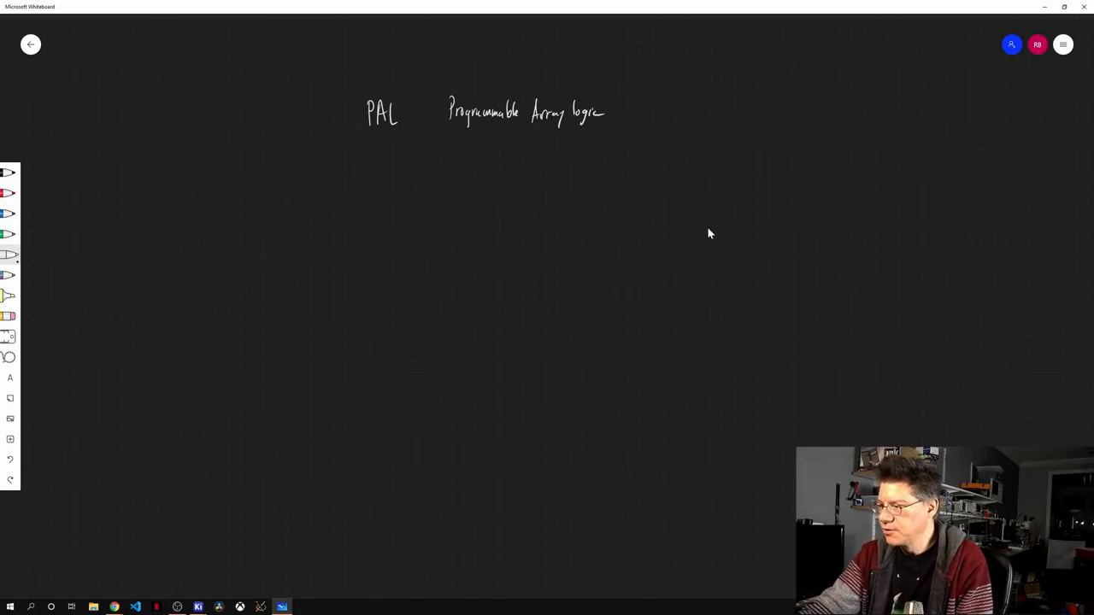
drag(692, 112, 790, 111)
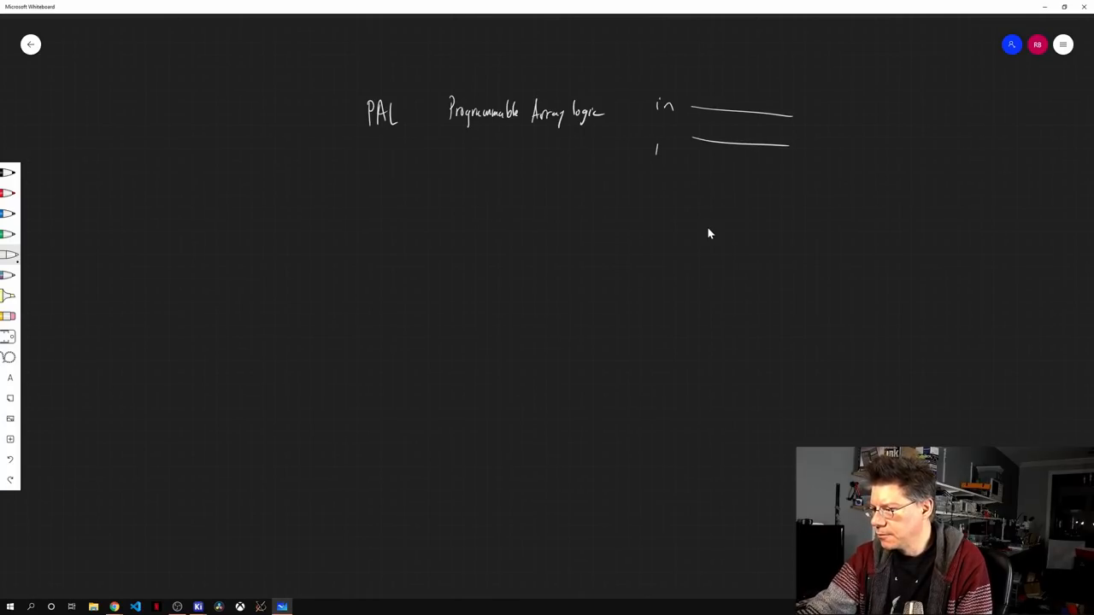
drag(652, 145, 769, 180)
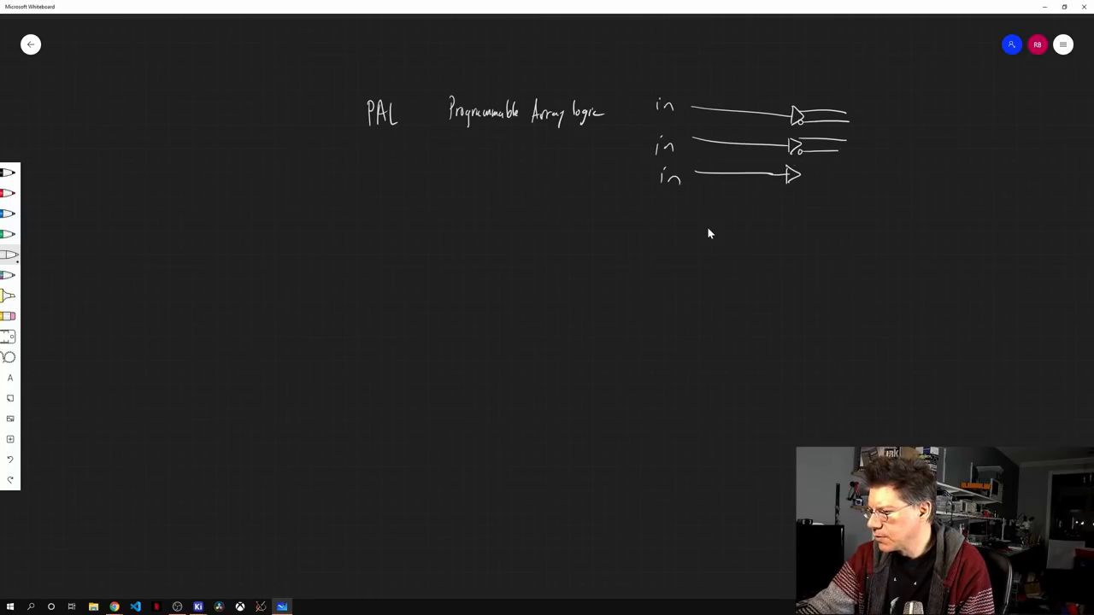
- Draw the input buffers, the crossbar grid of array lines, and the gate with its output buffer below
drag(801, 174, 848, 174)
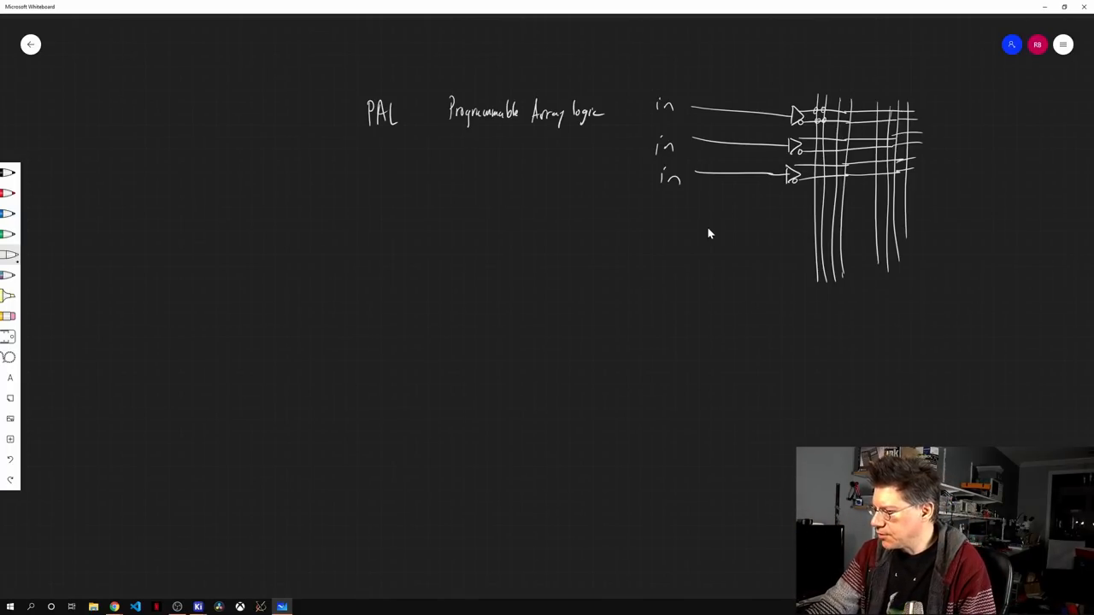
drag(794, 270, 806, 265)
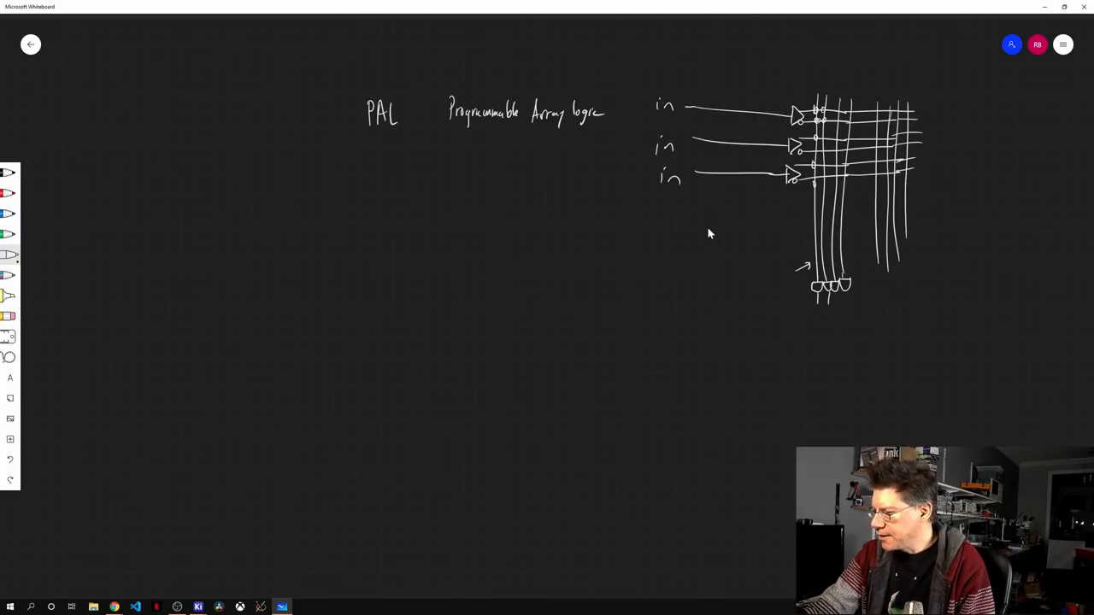
drag(840, 291, 858, 299)
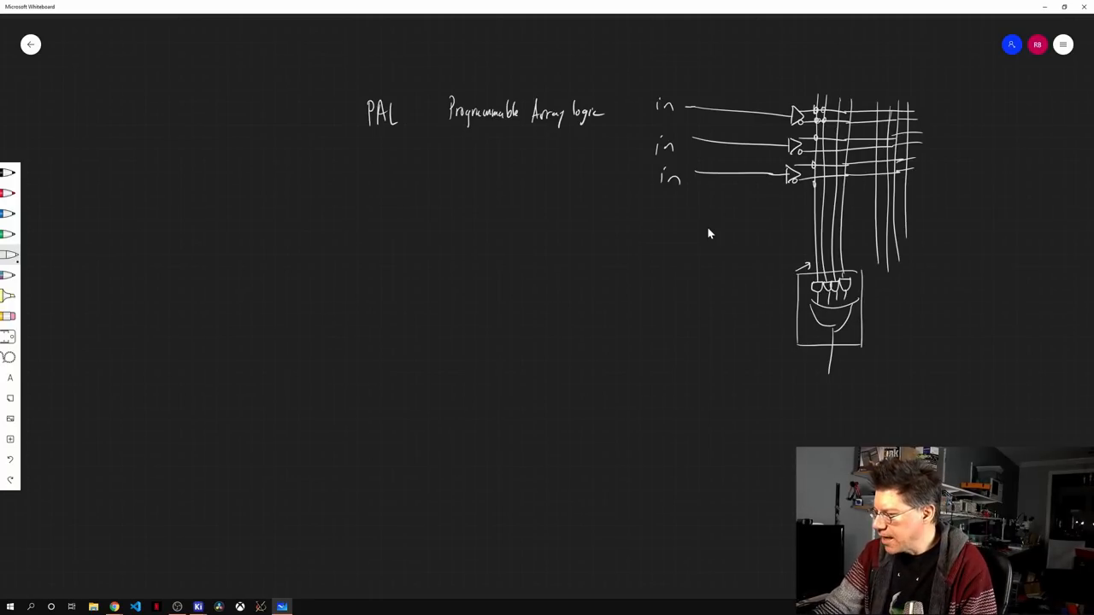
drag(829, 359, 828, 384)
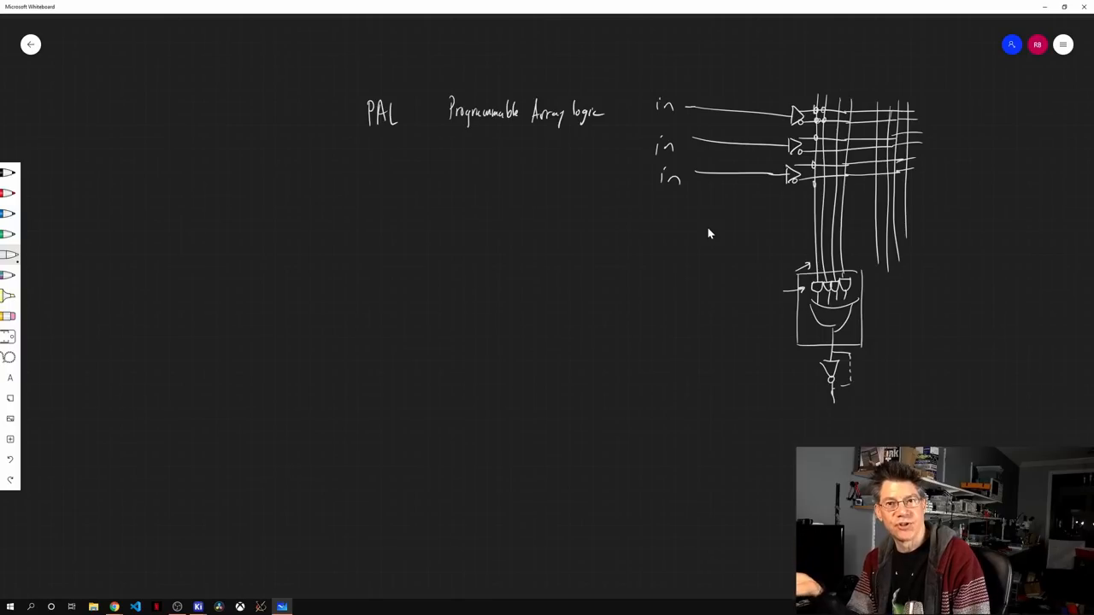
drag(821, 410, 857, 418)
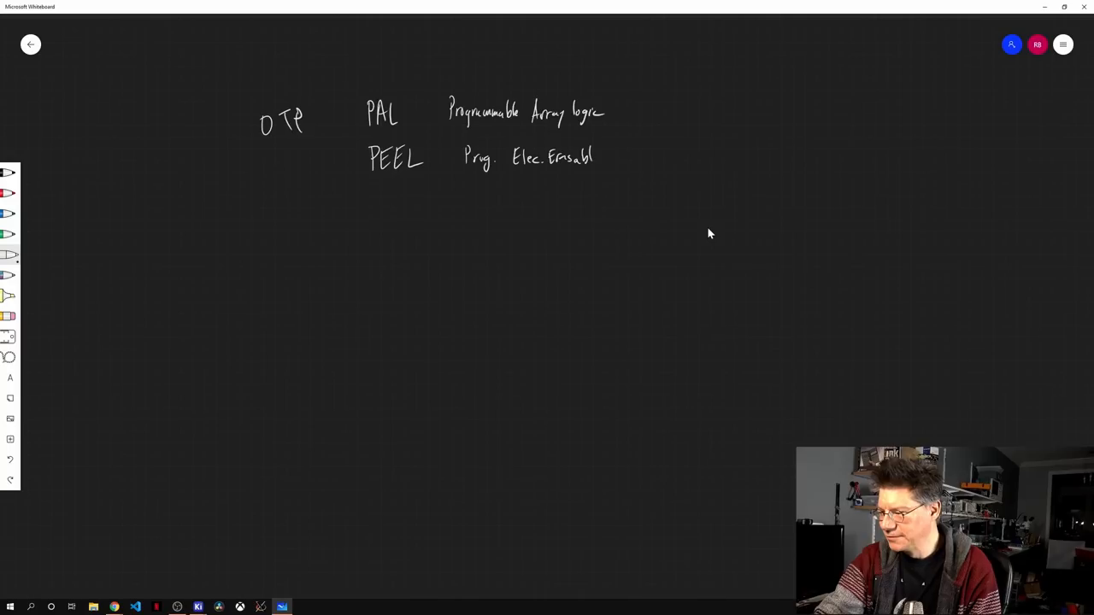
- Erase the PAL sketch and write 'OTP' beside PAL plus 'PEEL Prog. Elec. Erasable (Array) Logic'
drag(605, 158, 615, 158)
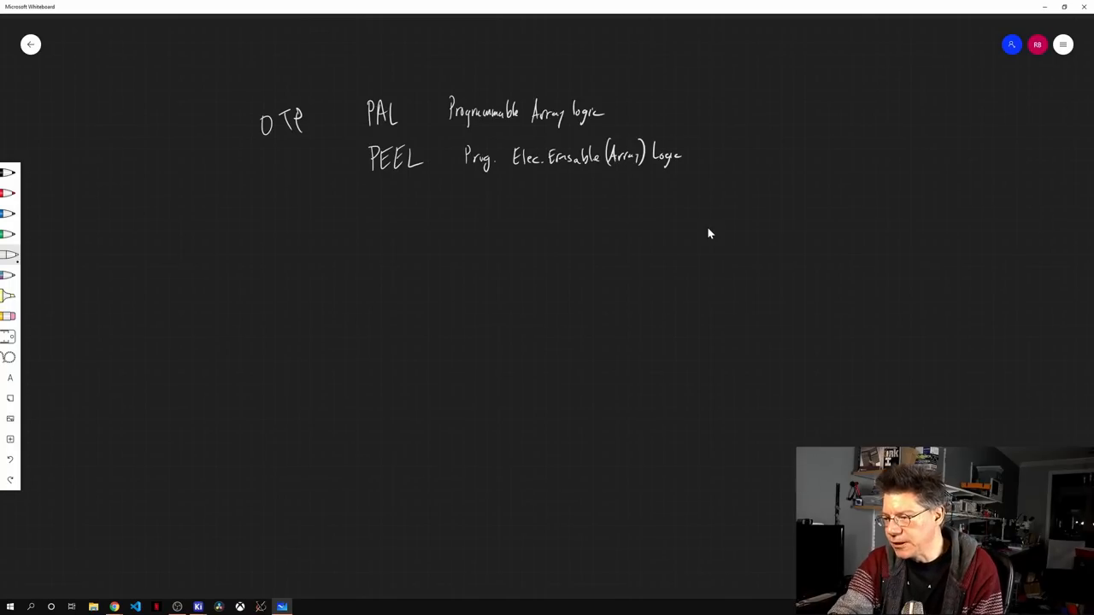
- Write 'ATF 22V10' and '20V8' after Generic Array Logic, circle both and add an arrow
drag(368, 202, 461, 202)
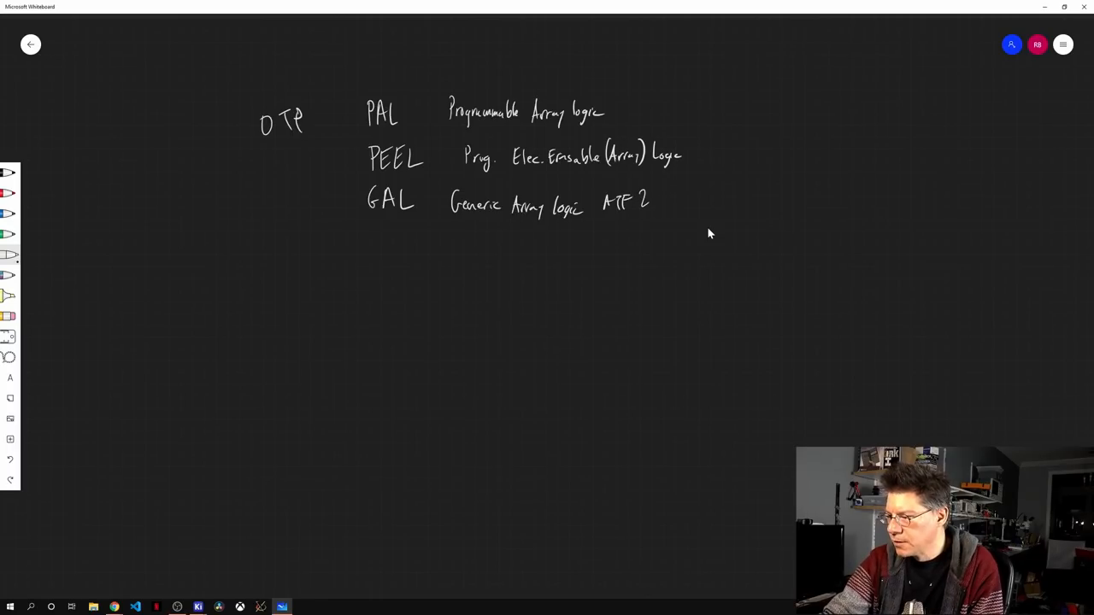
text(2V10)
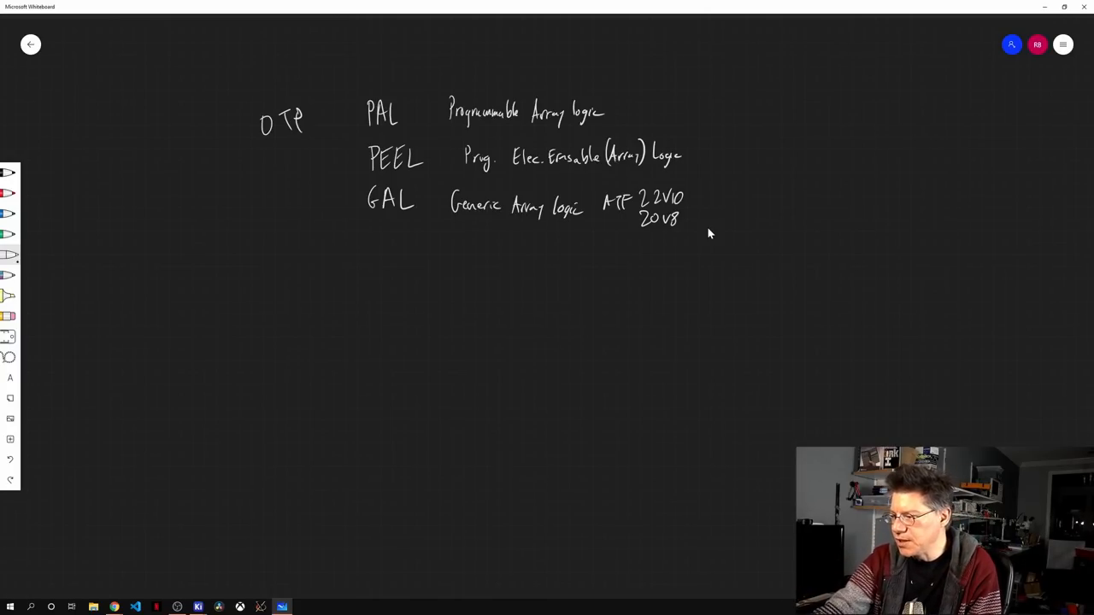
drag(646, 185, 686, 214)
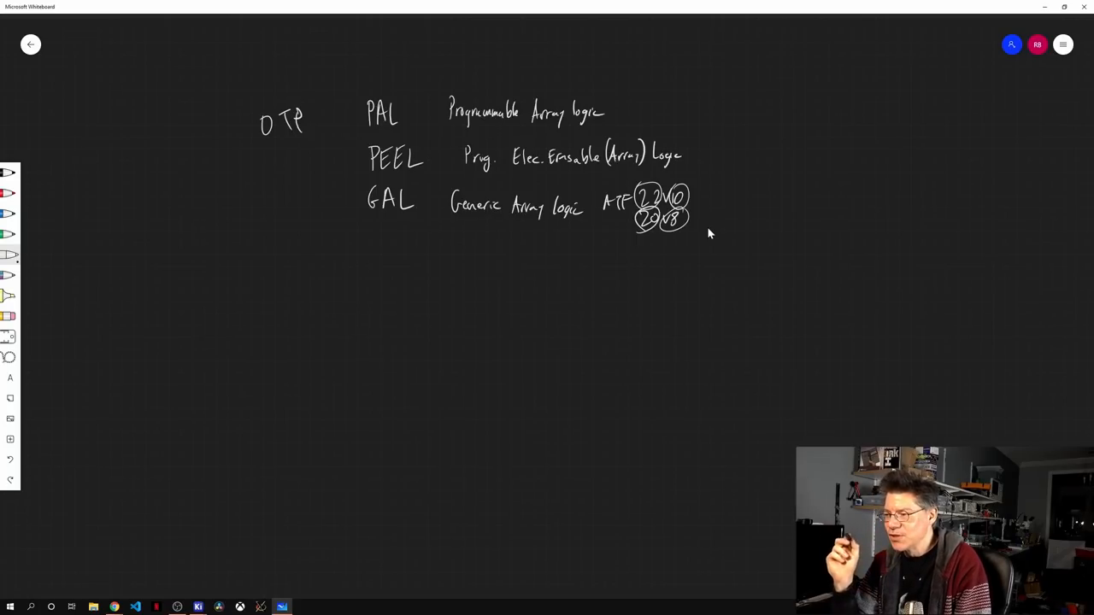
drag(718, 198, 698, 199)
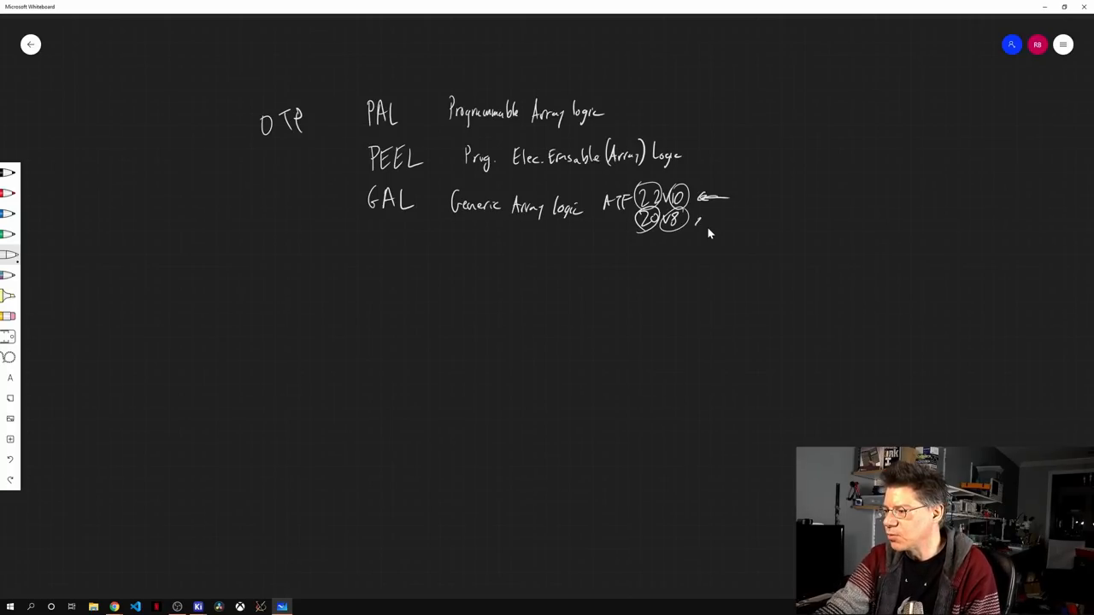
drag(701, 224, 728, 224)
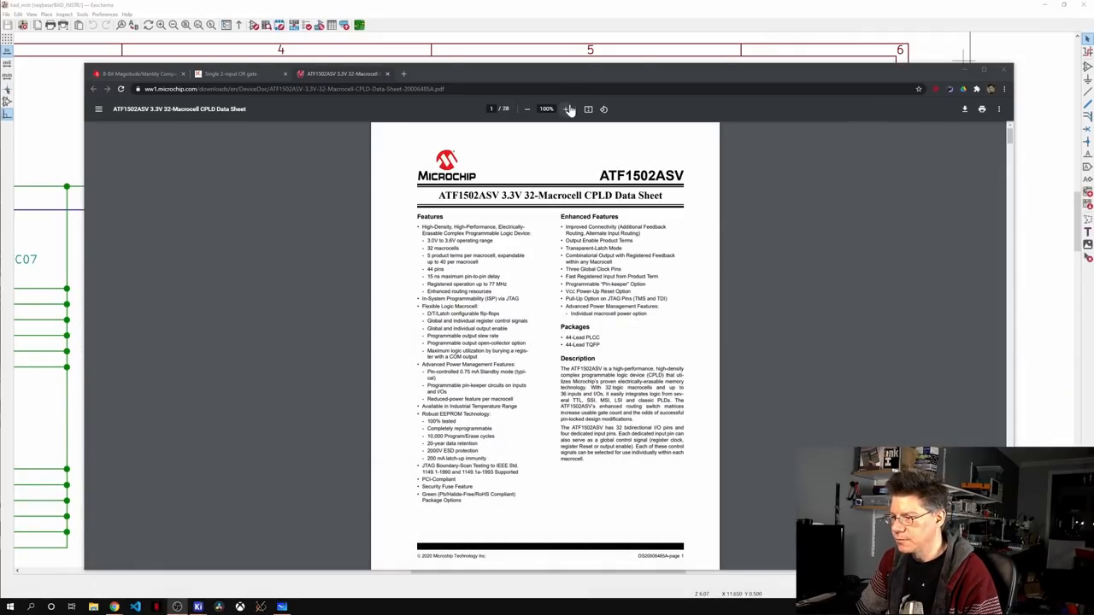
- Switch to the ATF1502ASV data sheet in Edge and scroll to the Macrocell figure
click(567, 109)
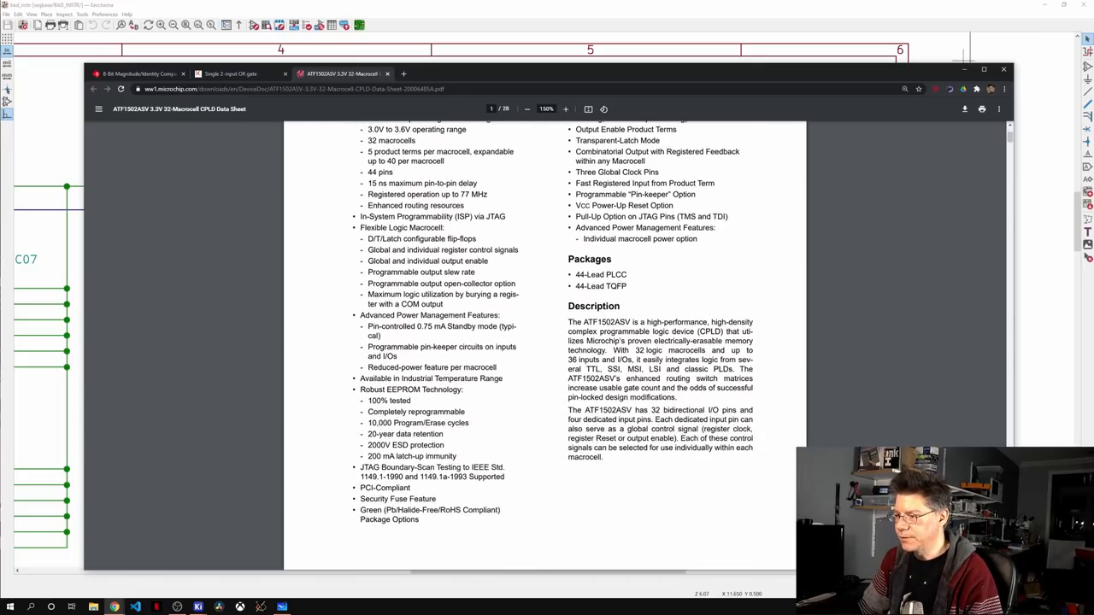
scroll(down, 3)
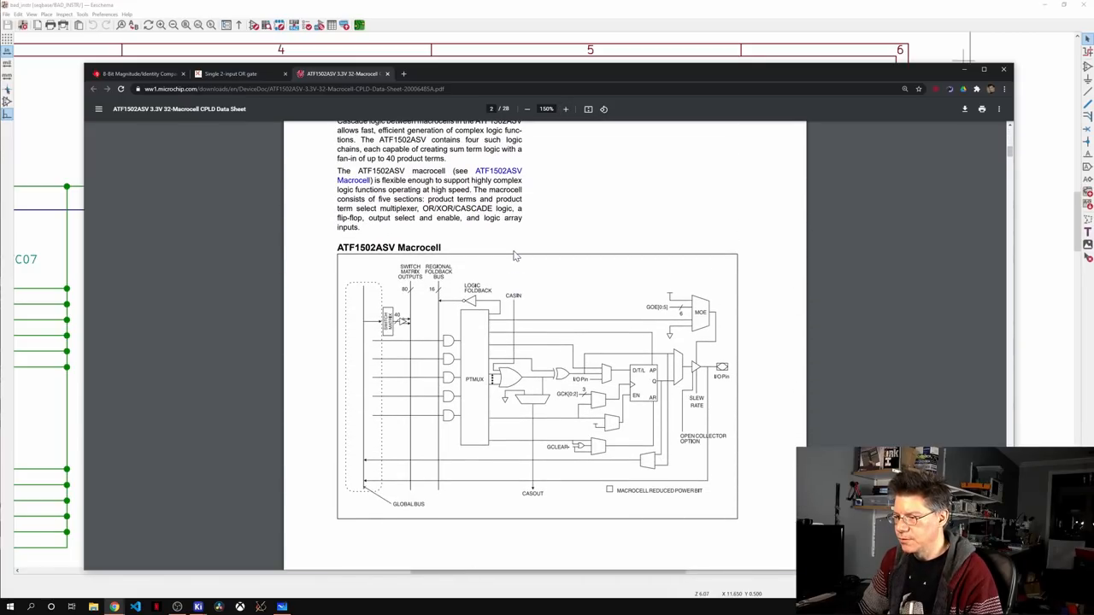
scroll(down, 3)
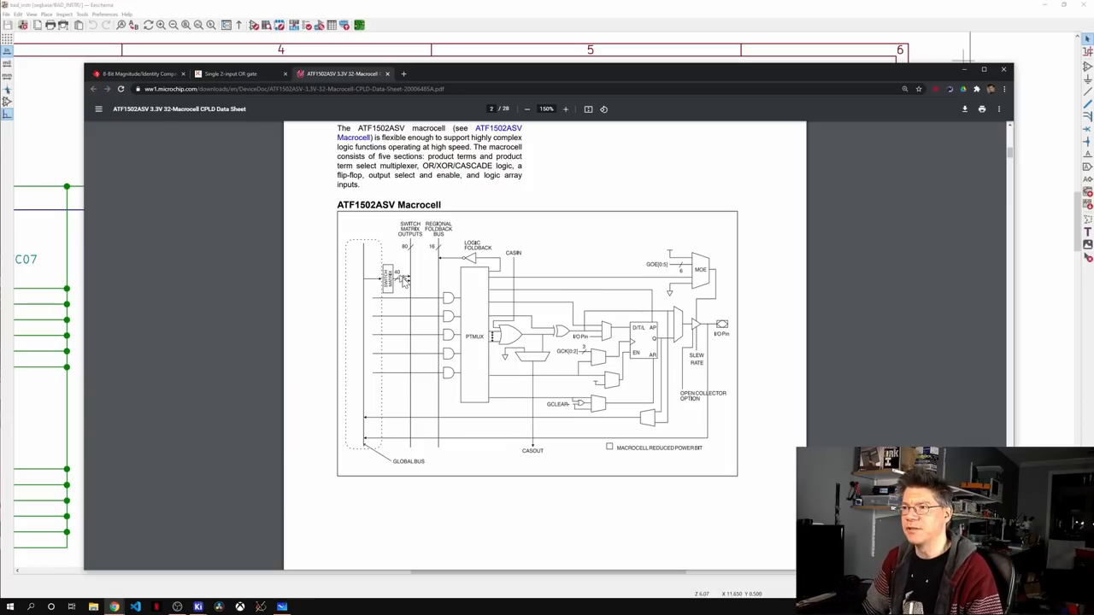
mouse_move(412, 249)
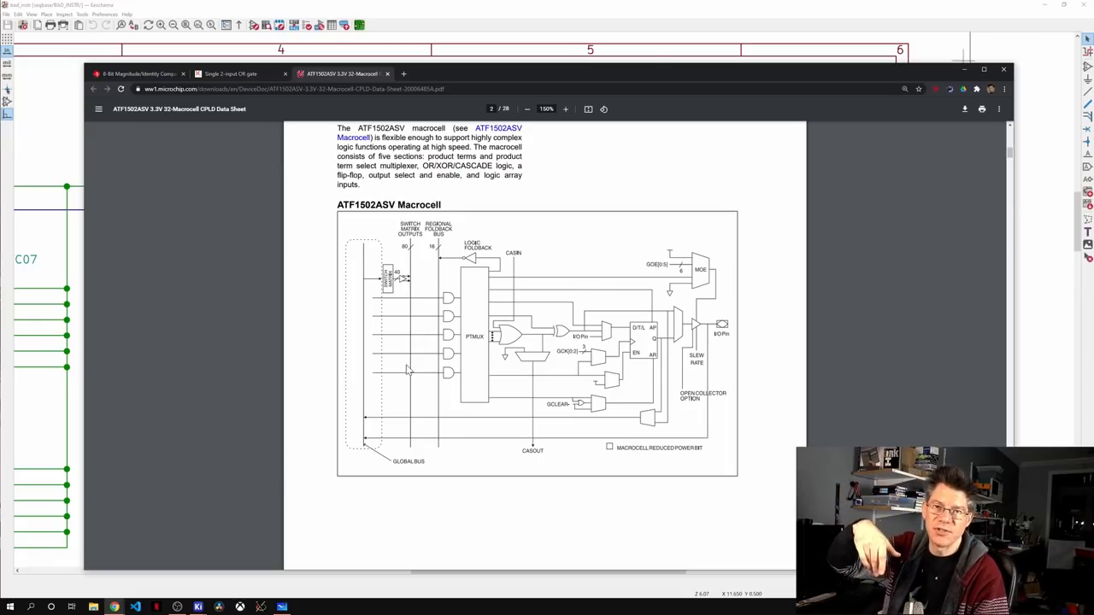
mouse_move(407, 316)
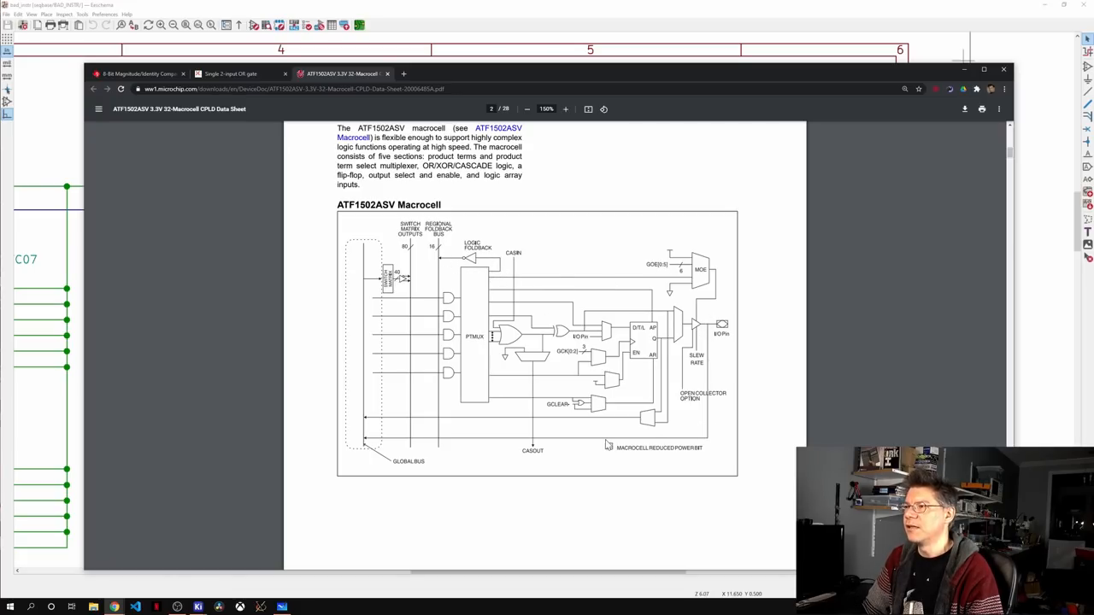
mouse_move(613, 448)
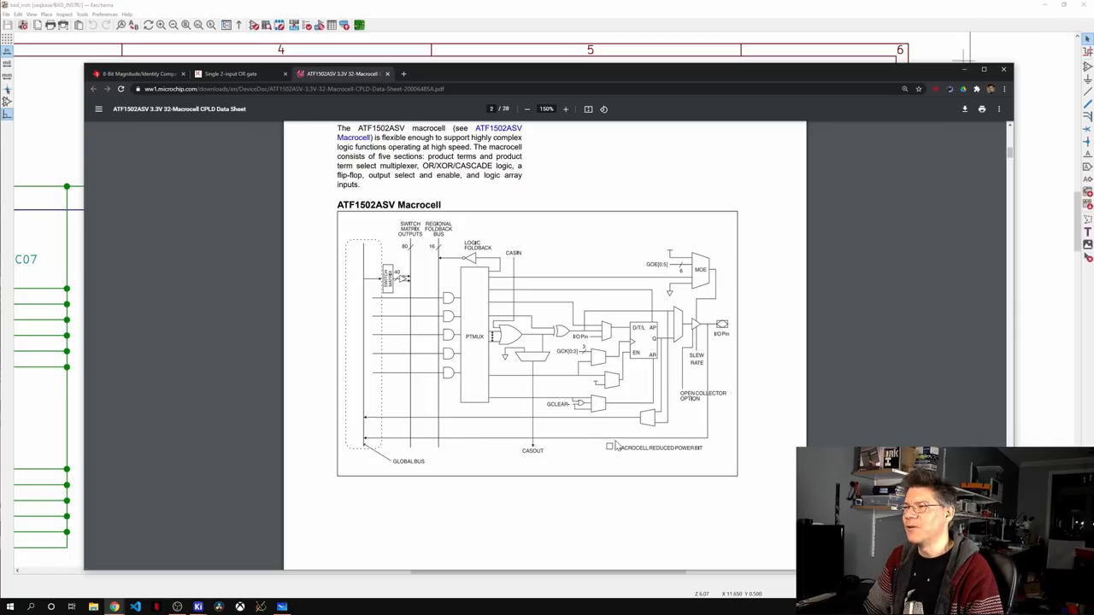
mouse_move(722, 325)
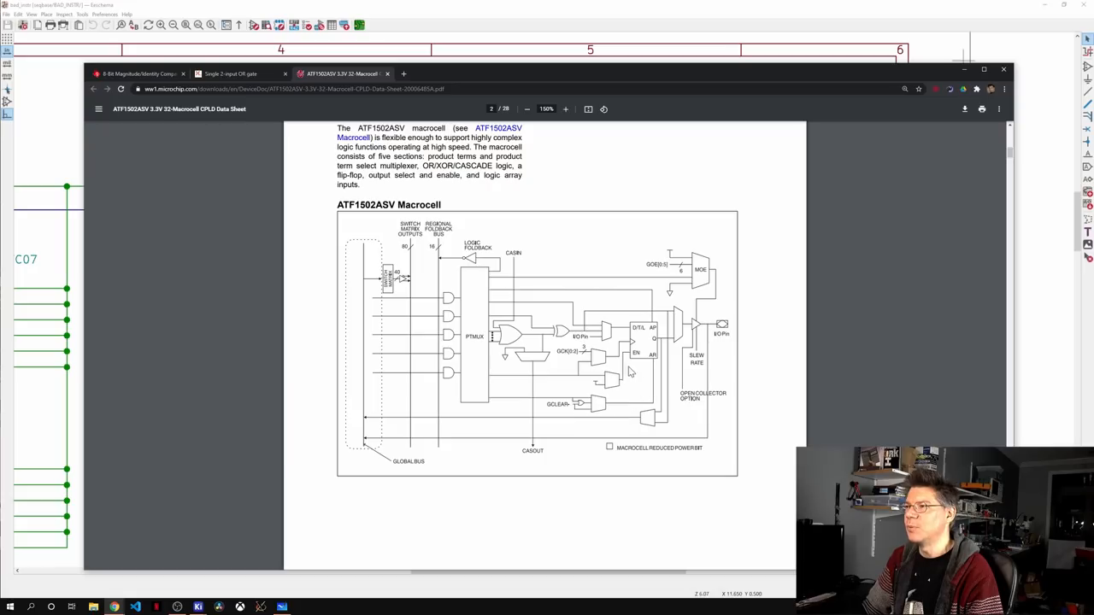
mouse_move(656, 366)
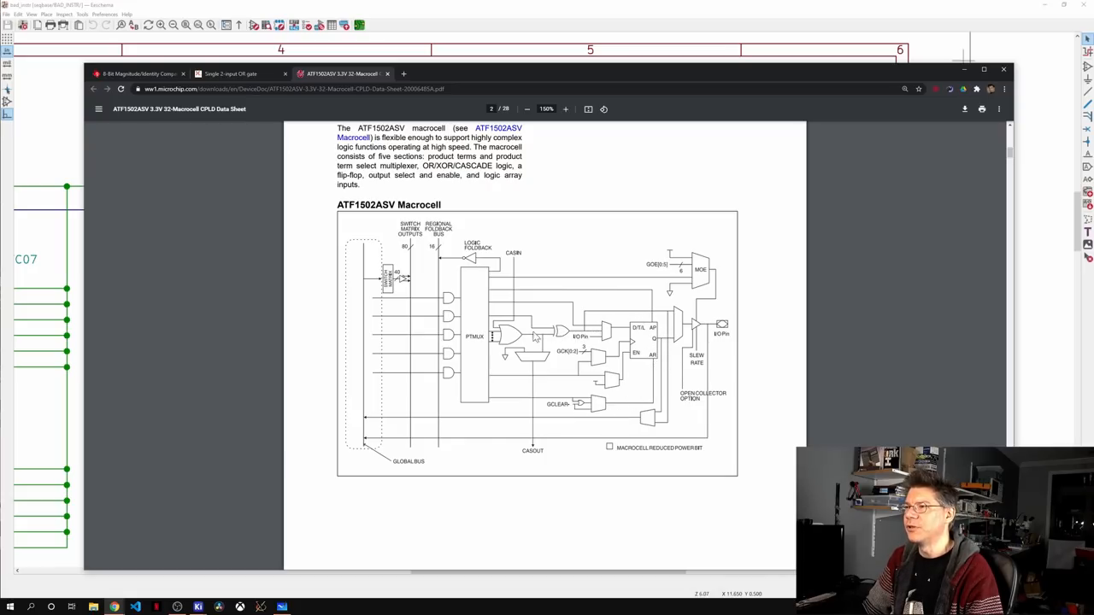
mouse_move(658, 382)
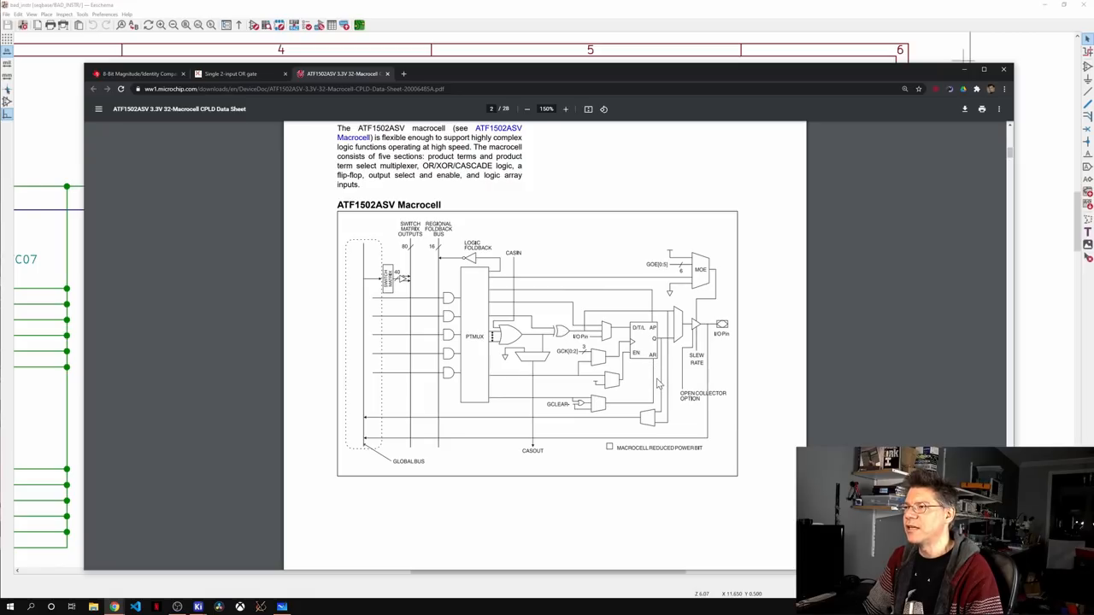
mouse_move(665, 354)
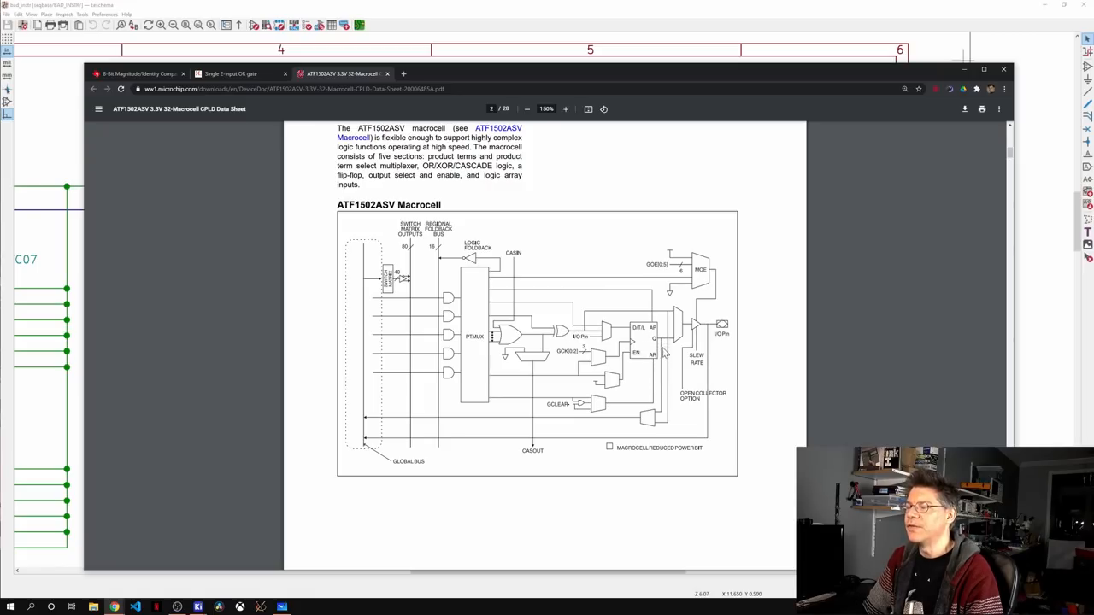
mouse_move(370, 397)
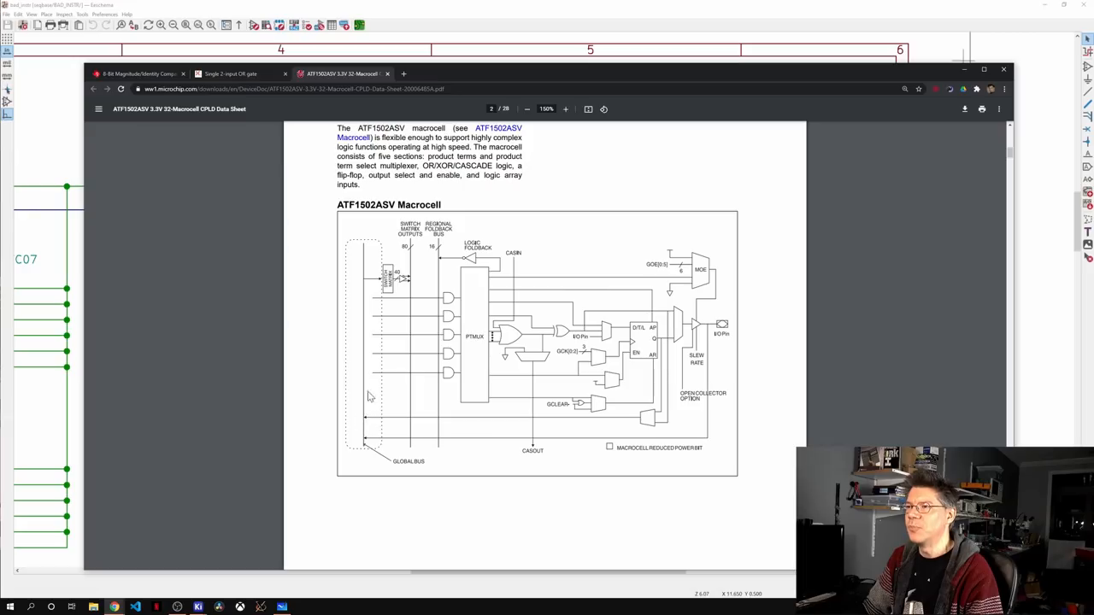
mouse_move(379, 333)
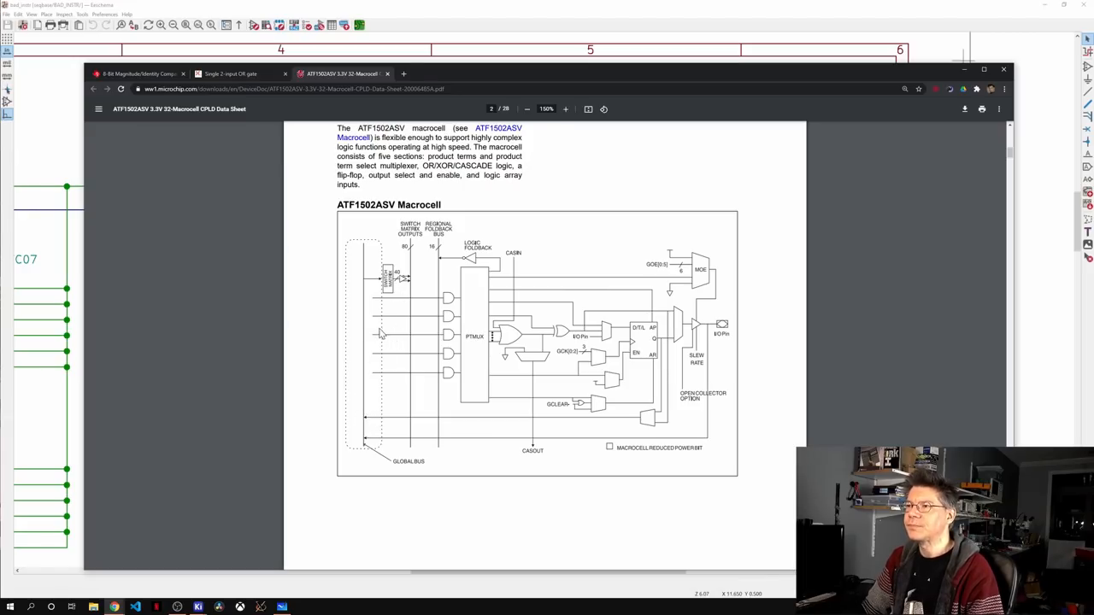
mouse_move(373, 306)
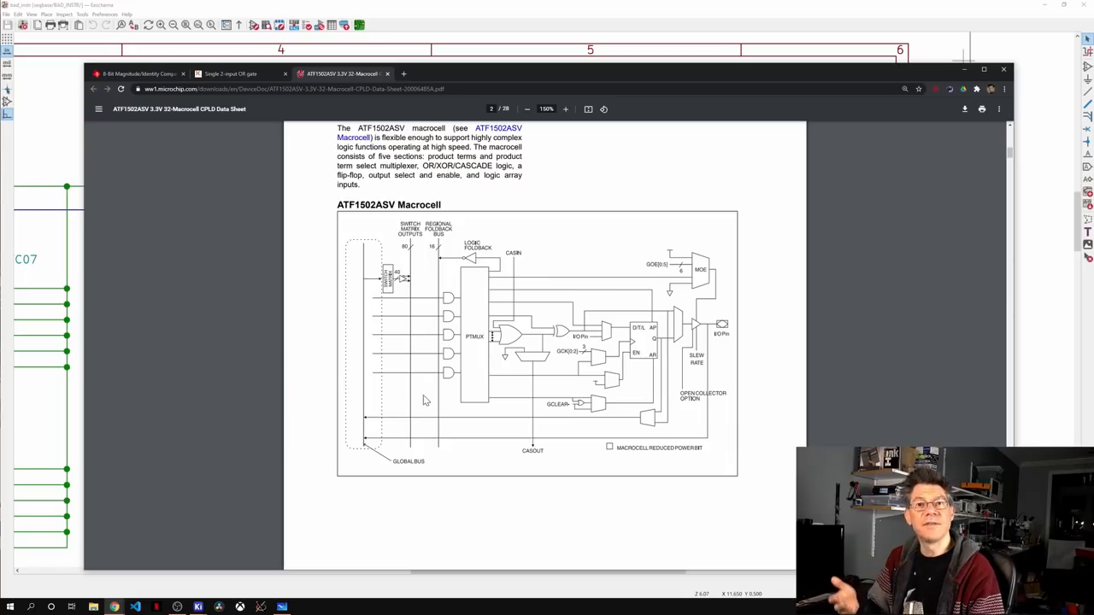
mouse_move(581, 368)
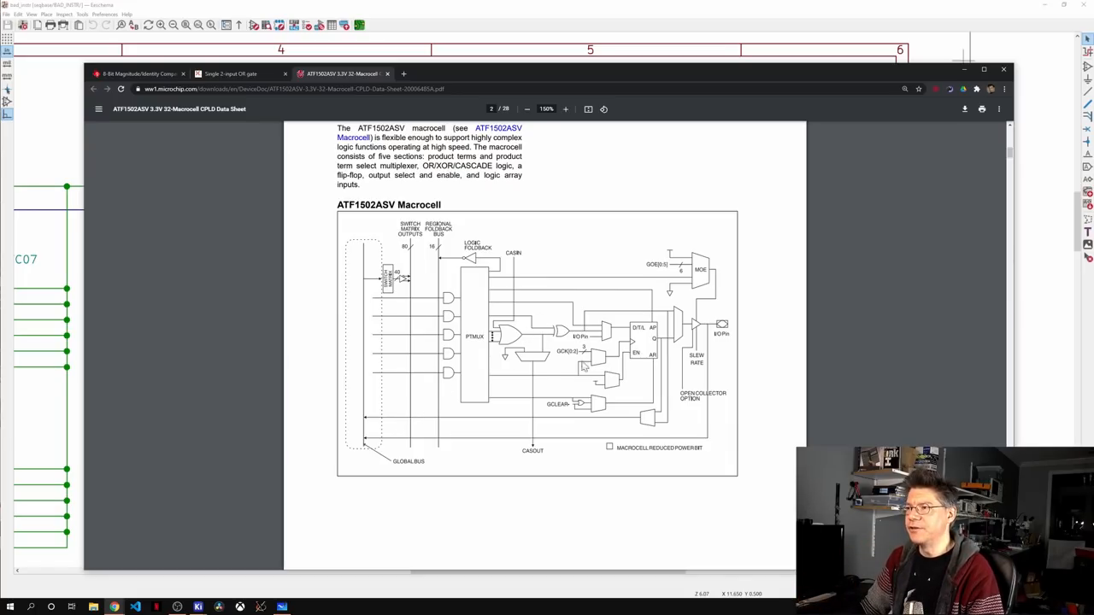
mouse_move(469, 308)
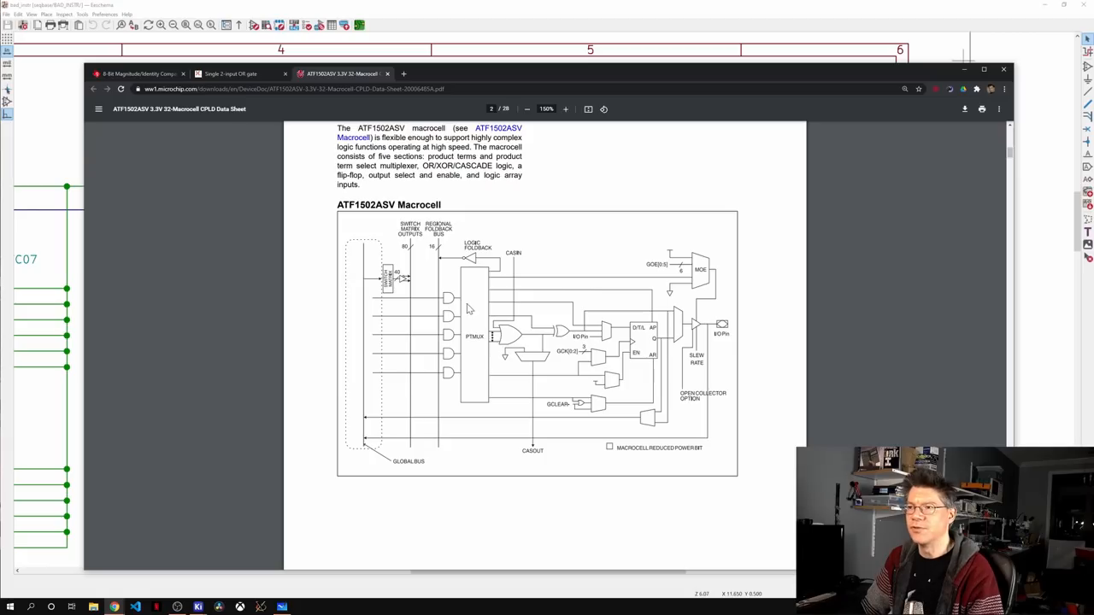
mouse_move(420, 304)
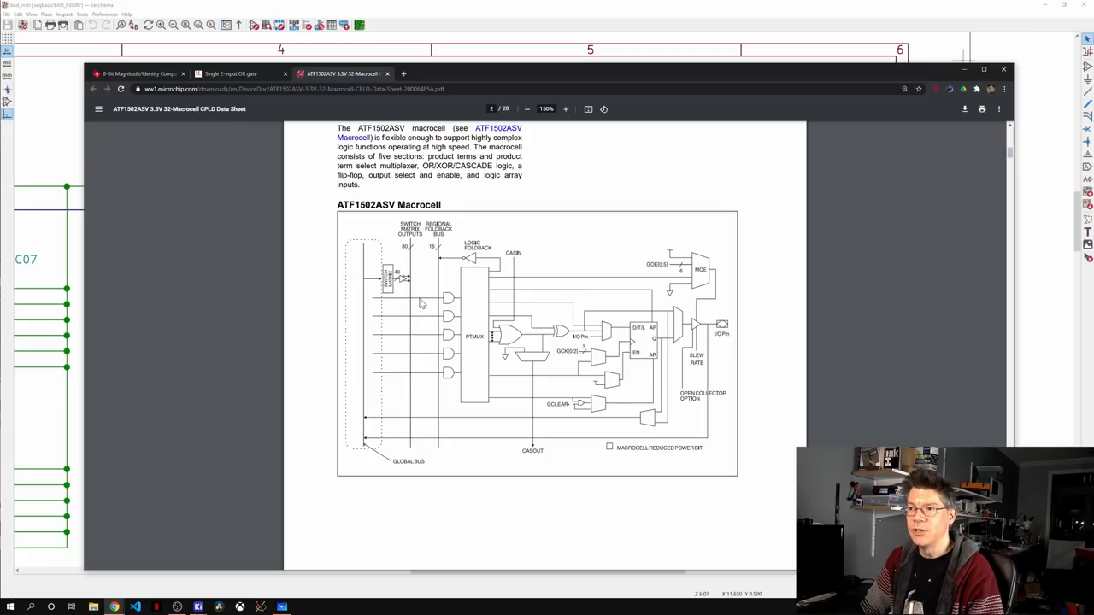
mouse_move(475, 352)
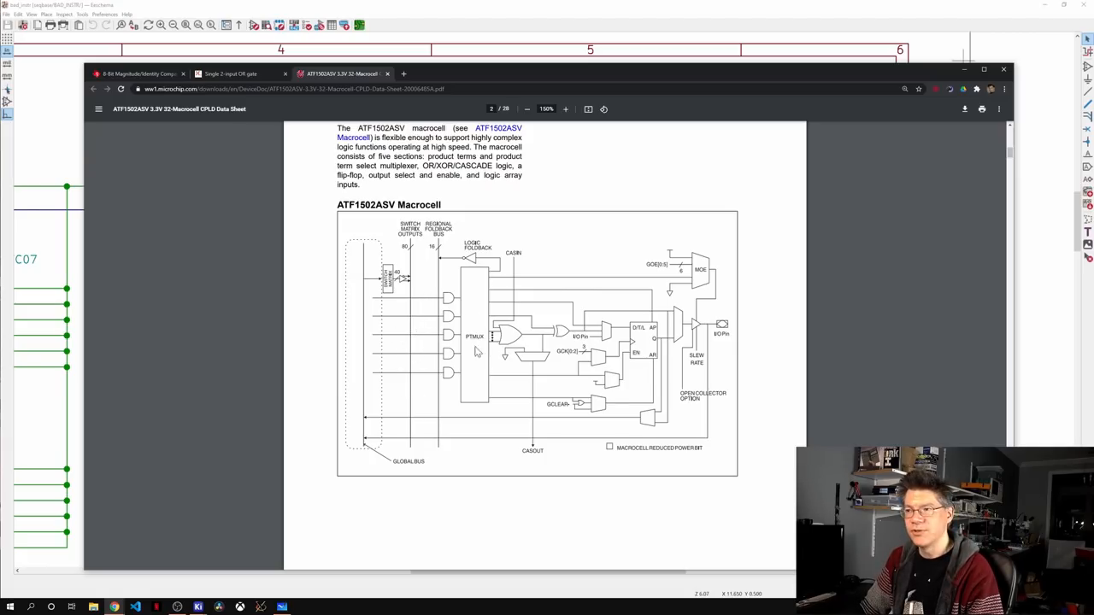
mouse_move(545, 383)
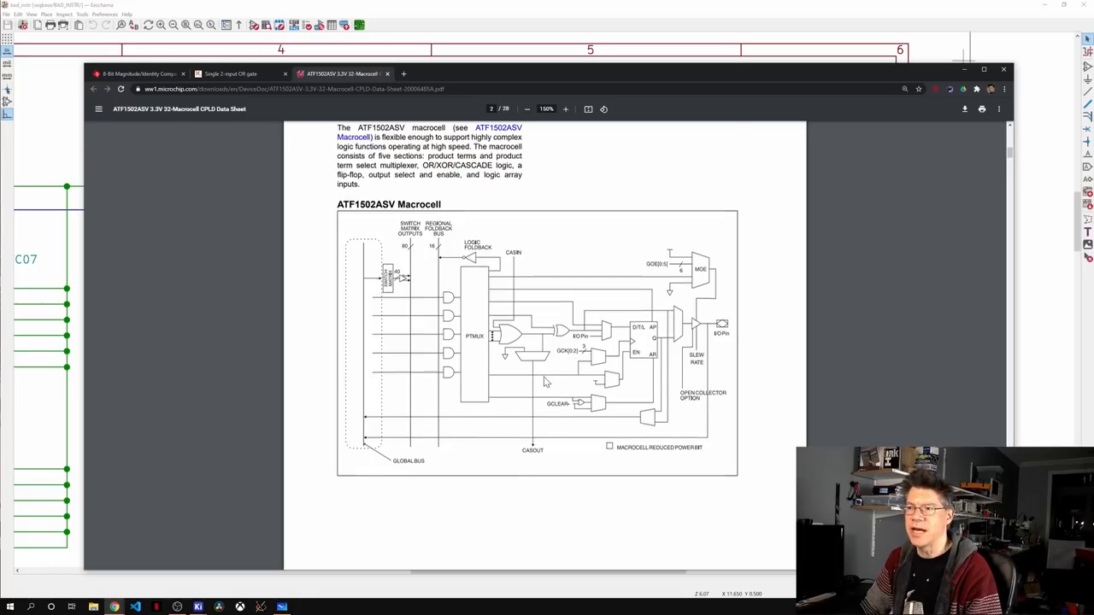
scroll(down, 3)
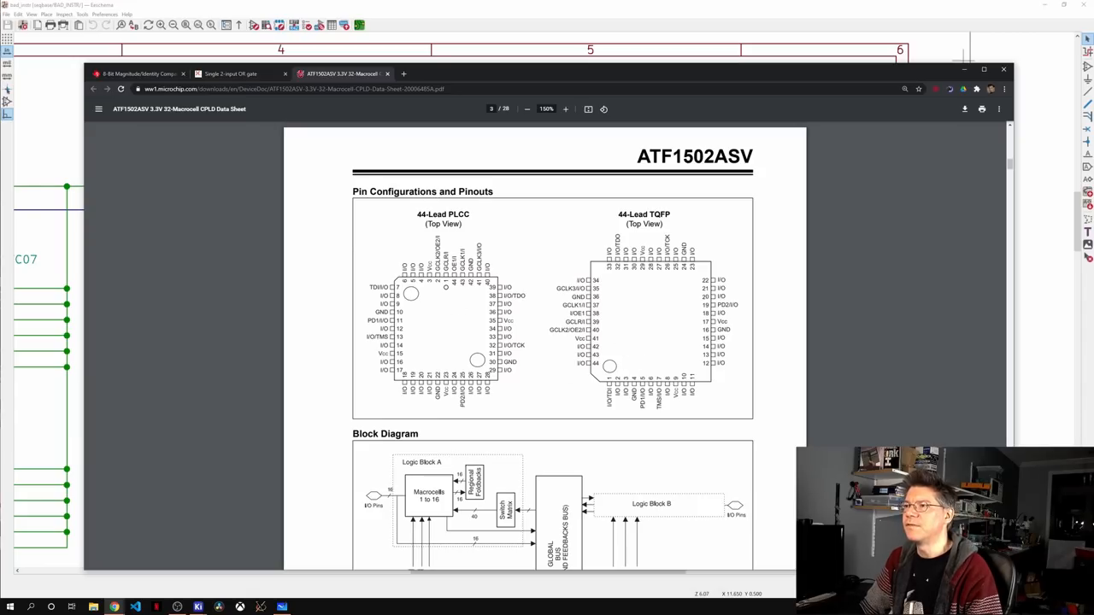
mouse_move(633, 327)
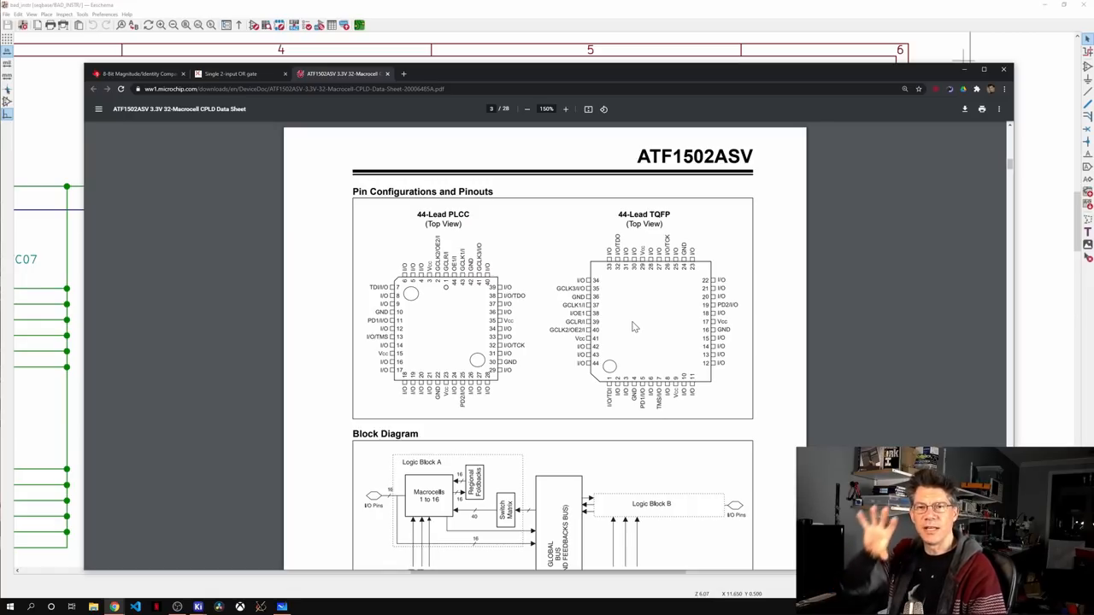
mouse_move(437, 347)
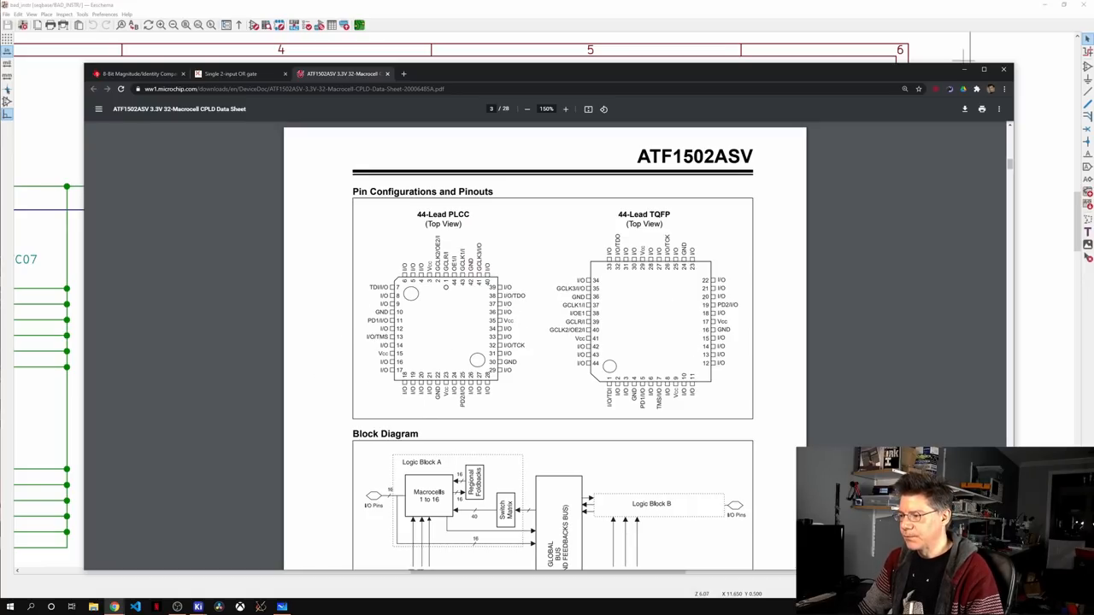
scroll(down, 3)
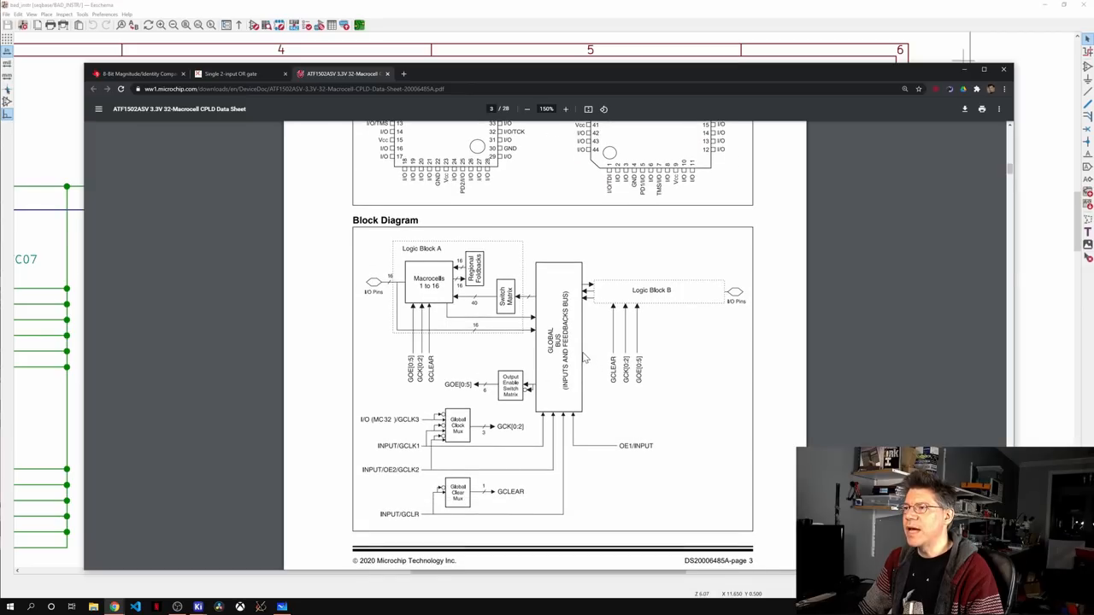
scroll(down, 3)
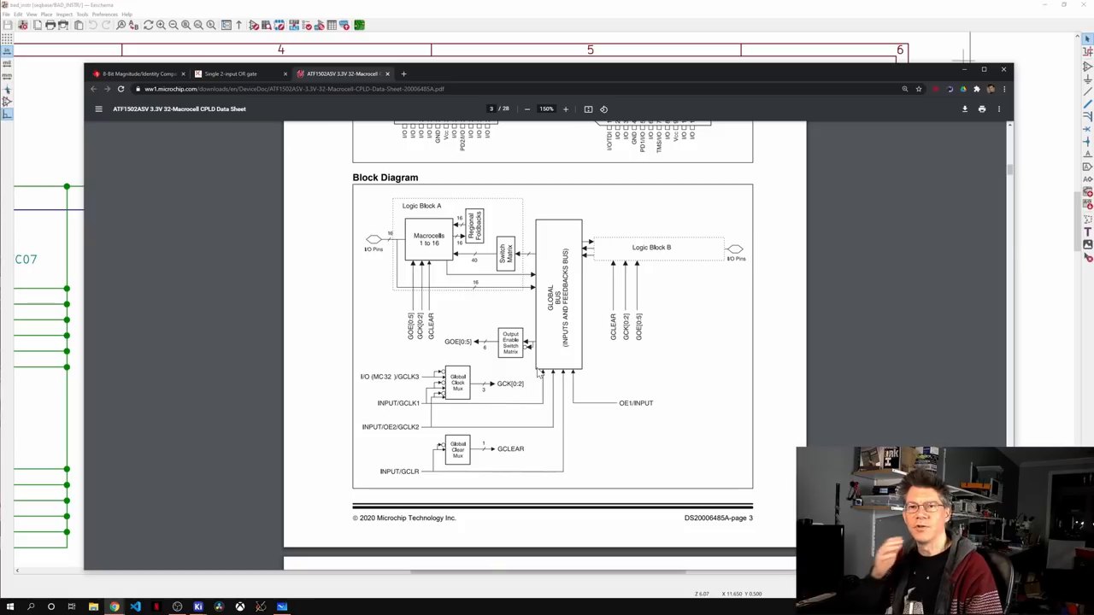
mouse_move(555, 233)
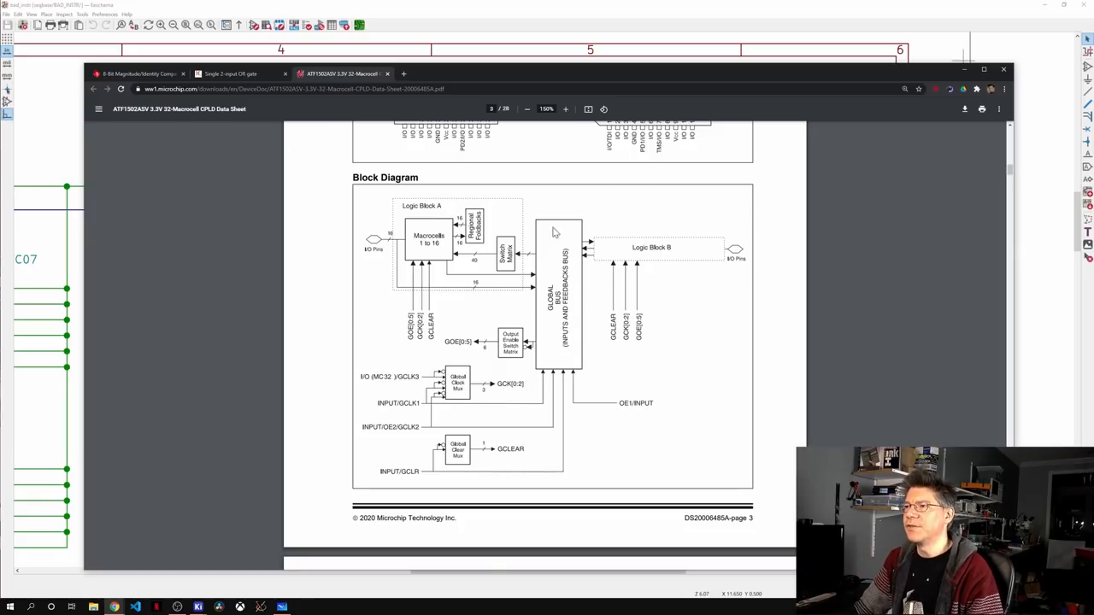
mouse_move(376, 256)
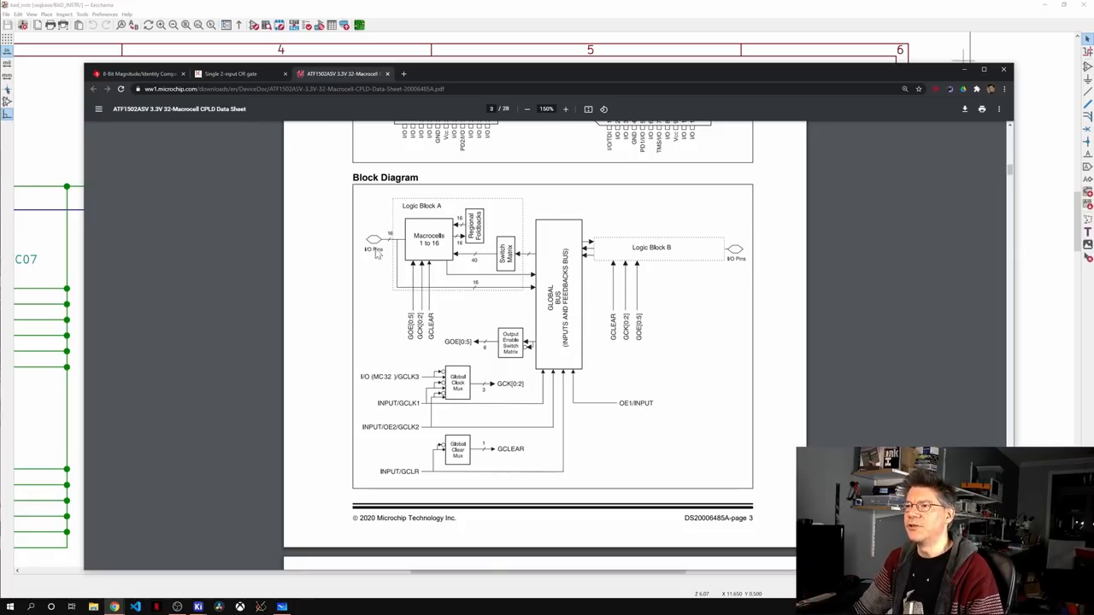
mouse_move(435, 263)
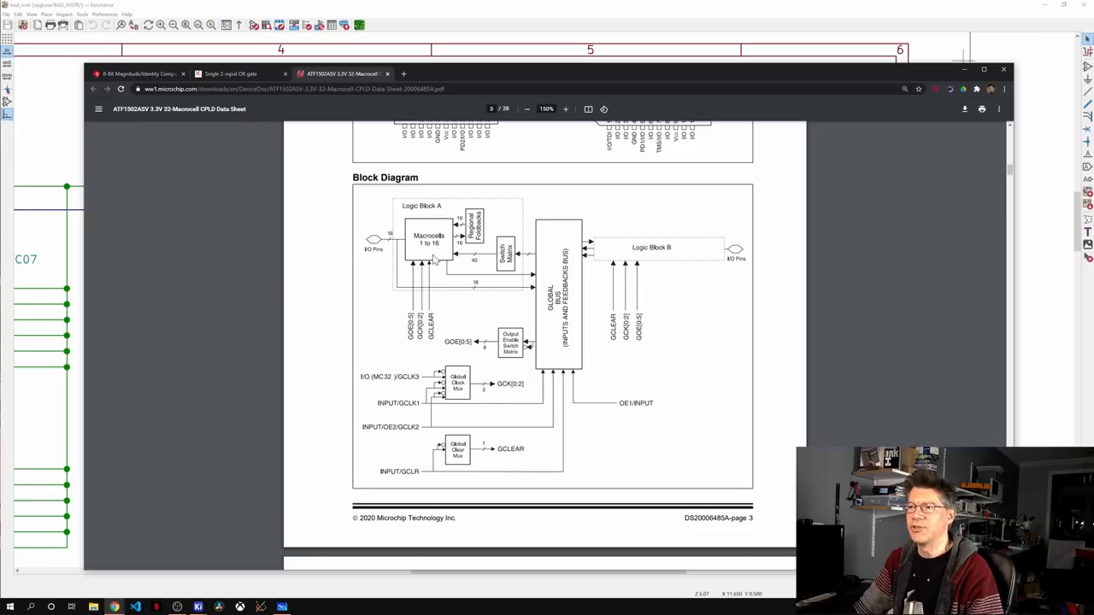
mouse_move(434, 270)
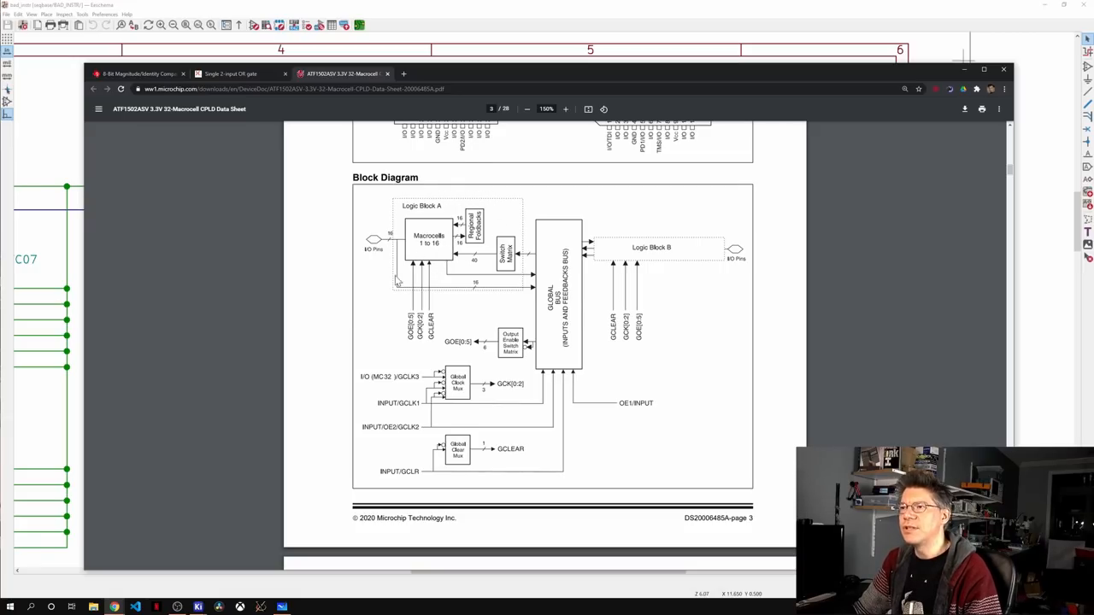
mouse_move(704, 282)
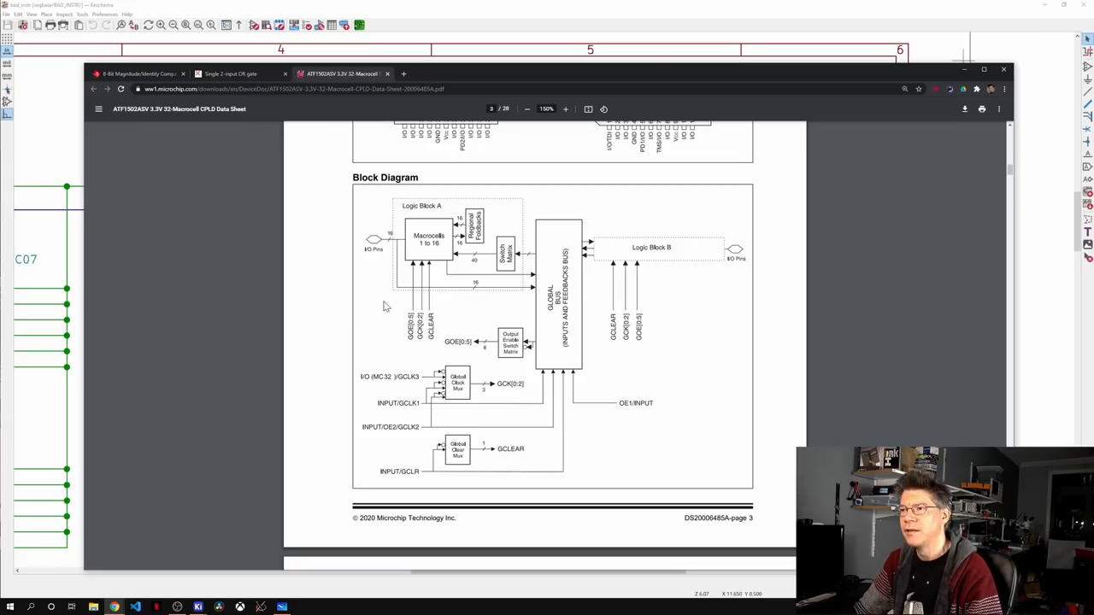
mouse_move(376, 299)
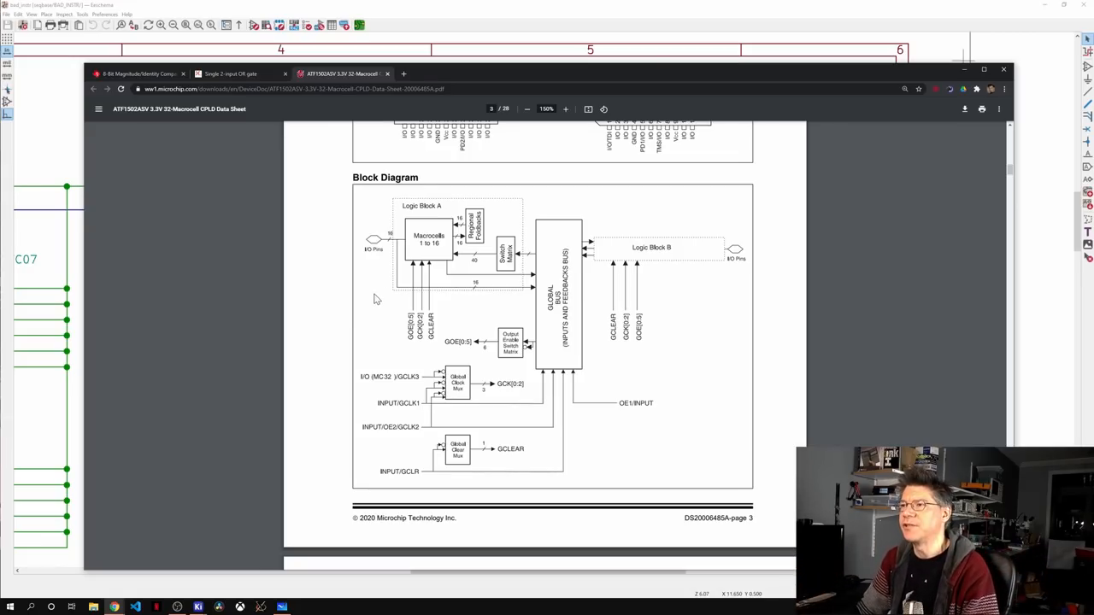
- Scroll the datasheet pages down until the ATF1502ASV Macrocell logic diagram is in view
scroll(down, 3)
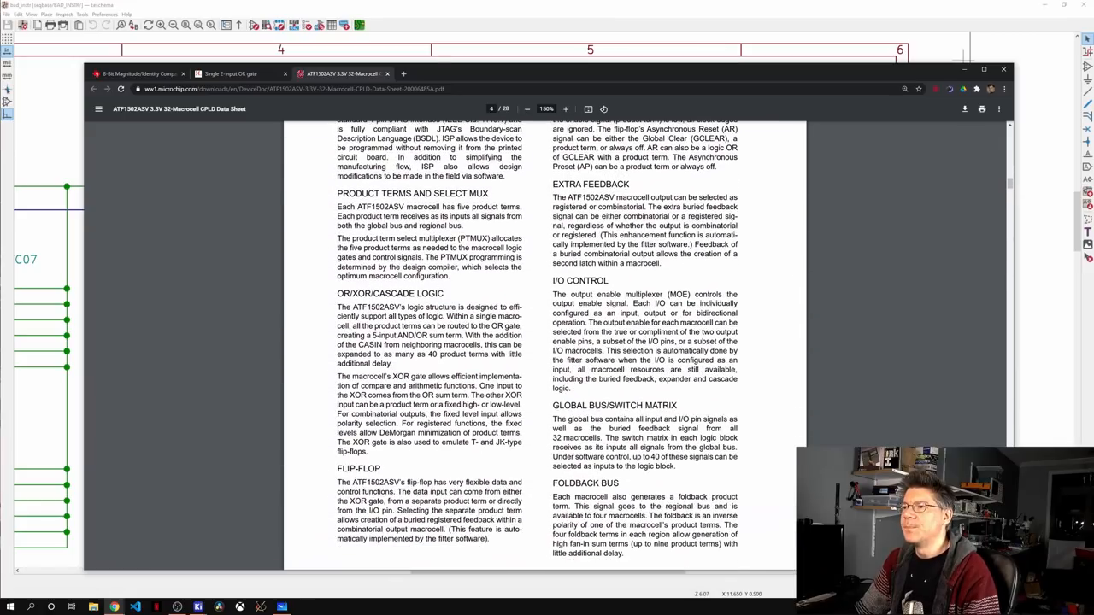
scroll(down, 3)
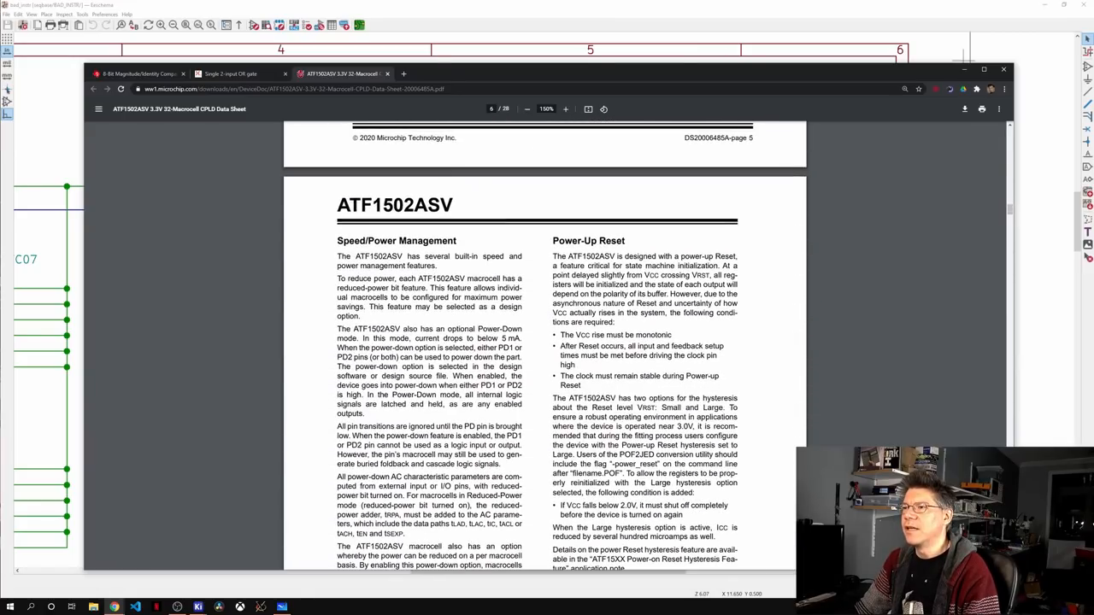
scroll(down, 3)
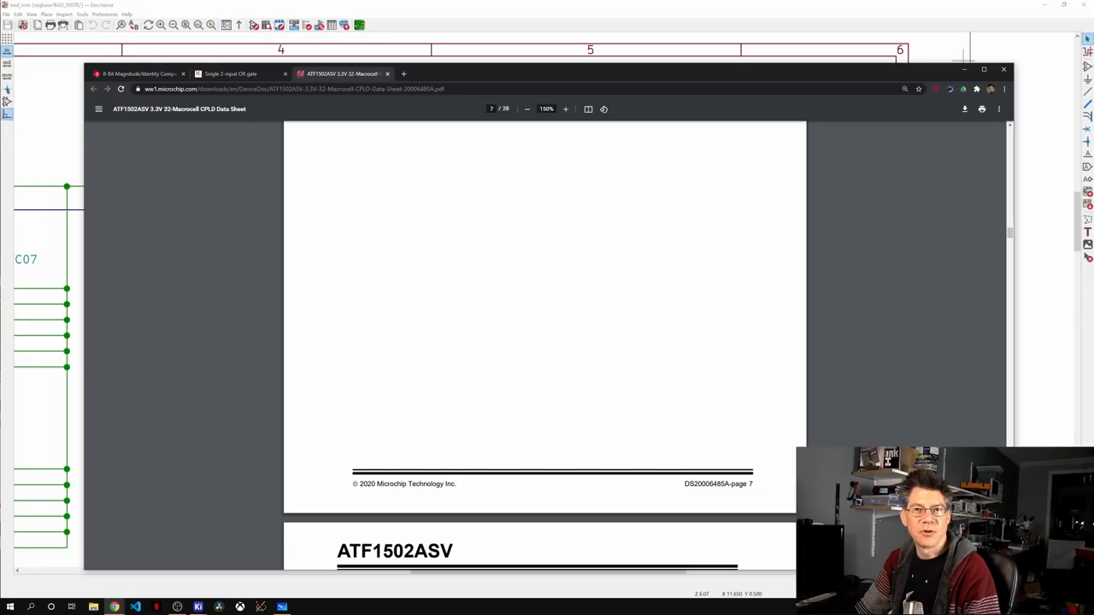
scroll(down, 3)
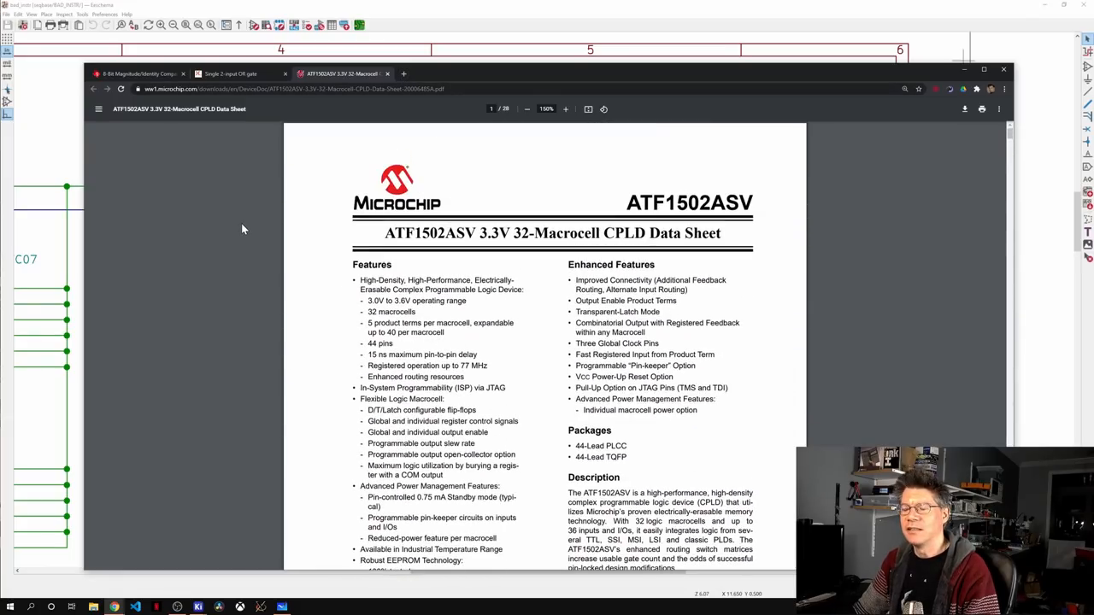
scroll(down, 3)
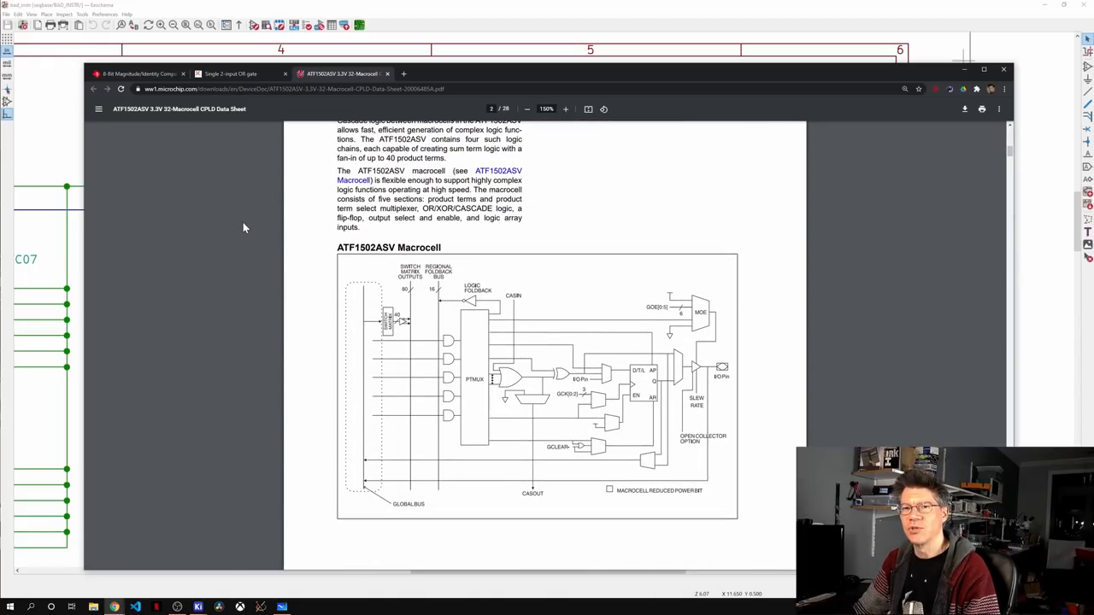
scroll(down, 3)
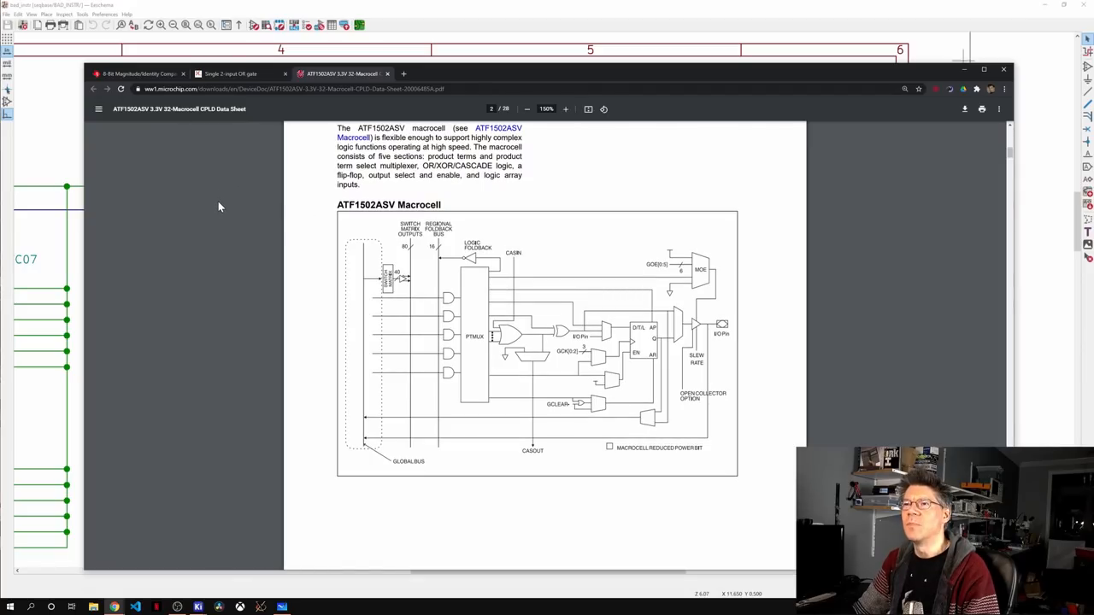
mouse_move(231, 222)
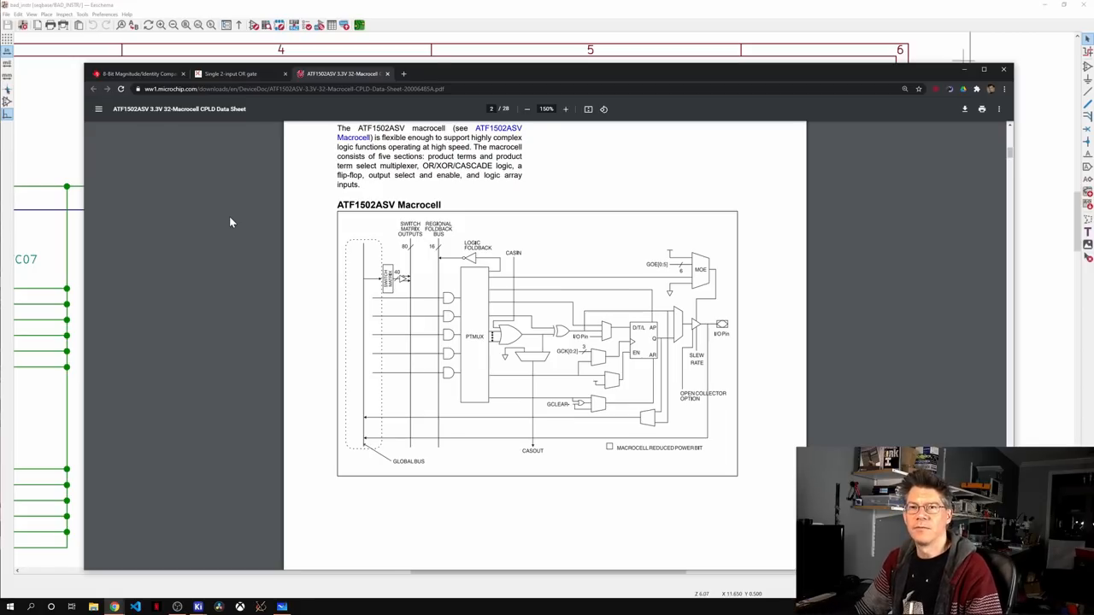
mouse_move(205, 311)
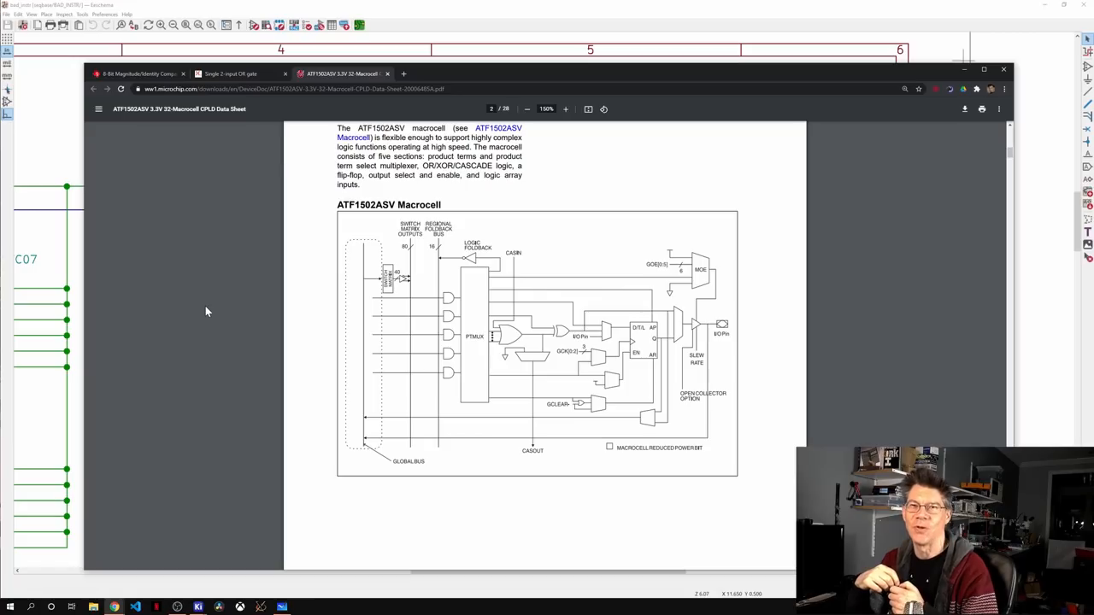
mouse_move(226, 342)
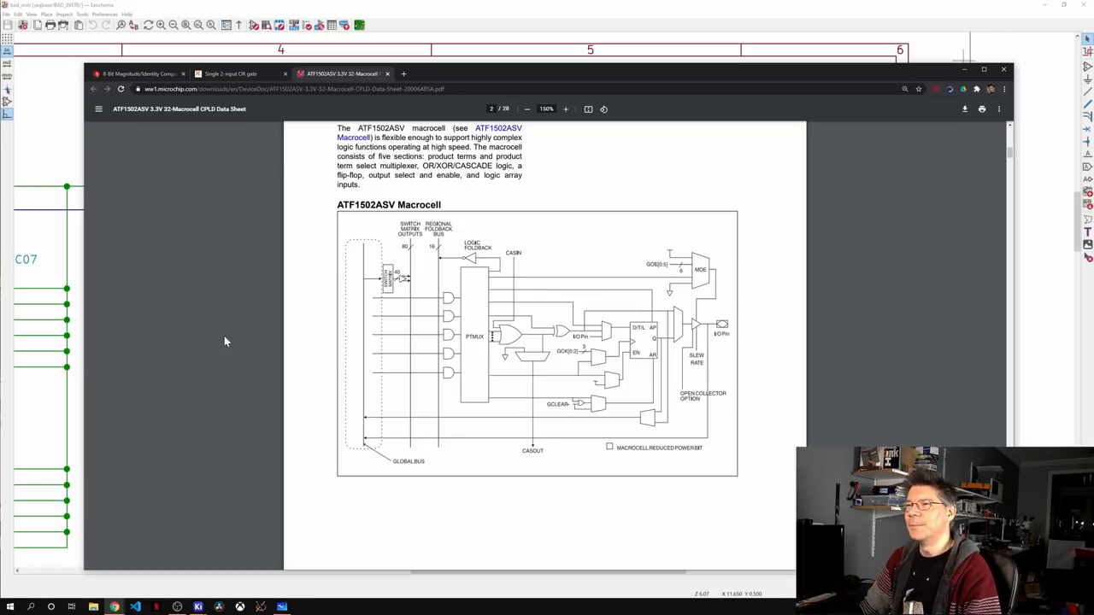
mouse_move(306, 366)
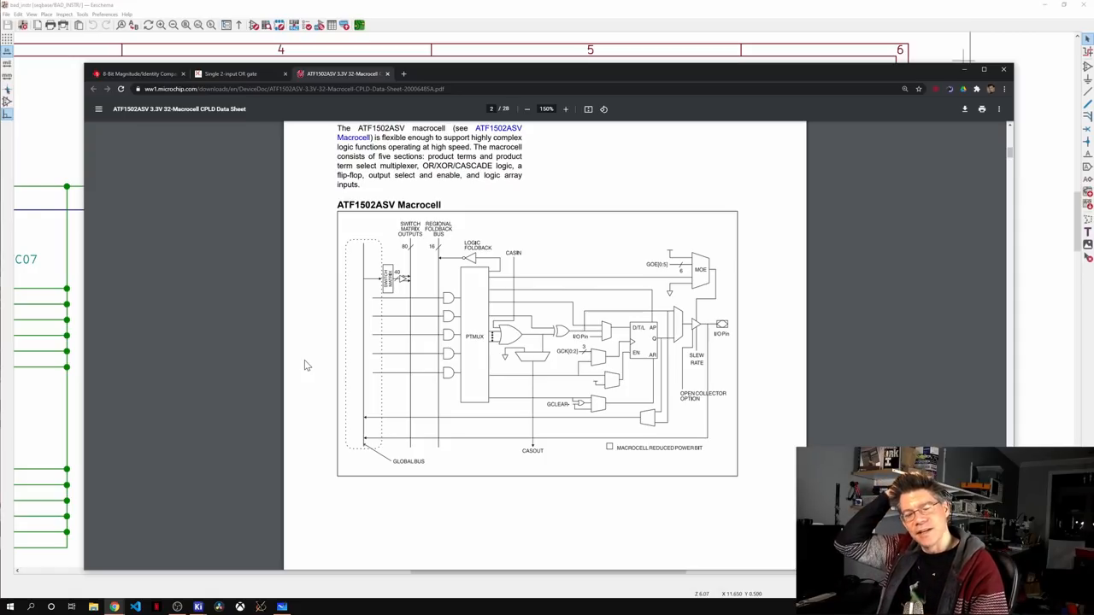
mouse_move(306, 499)
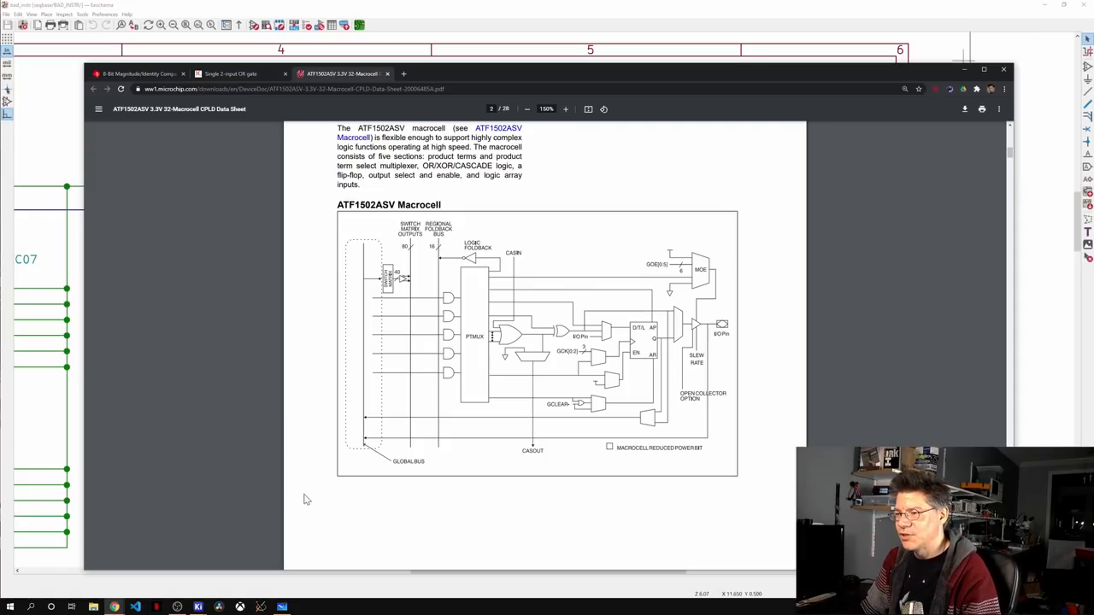
mouse_move(381, 410)
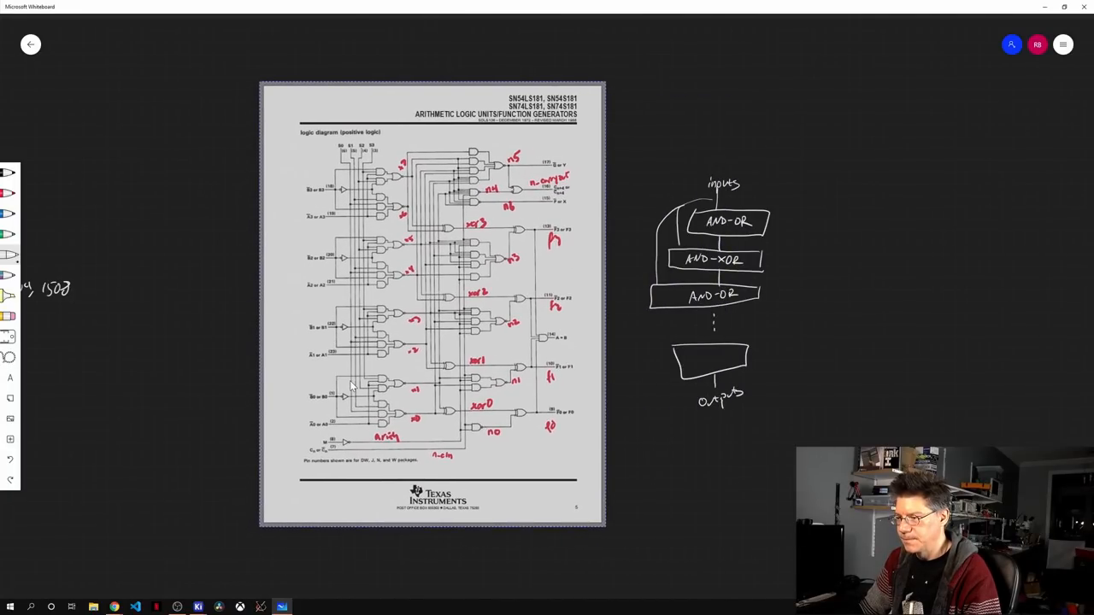
- Write 'LUT → ROM' with 'LogicChip' below it at the top right and reset the zoom to 1:1
click(436, 304)
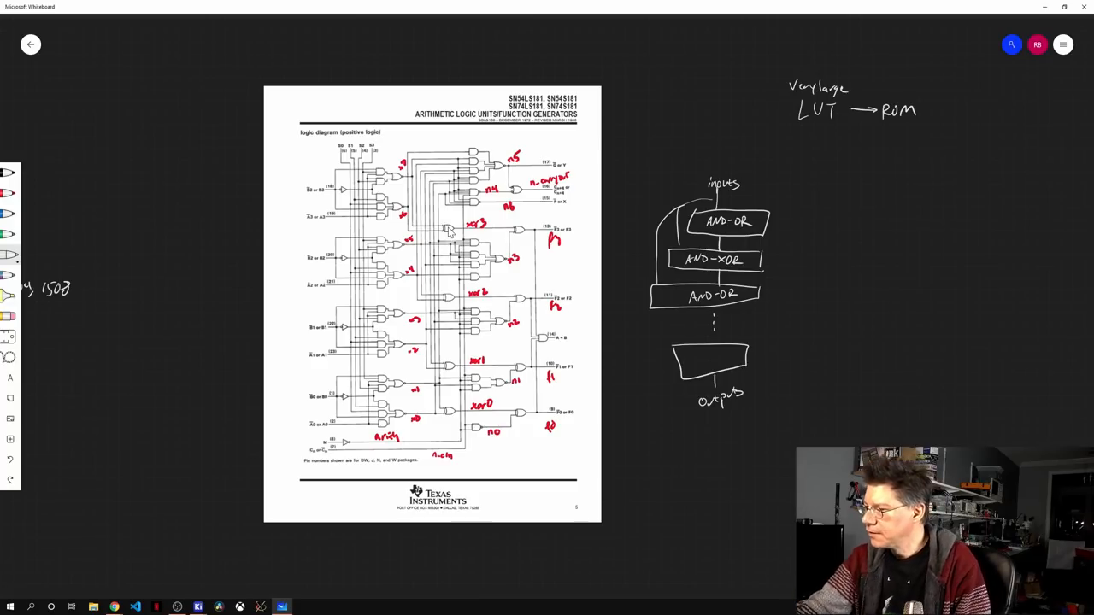
text(LogicChip)
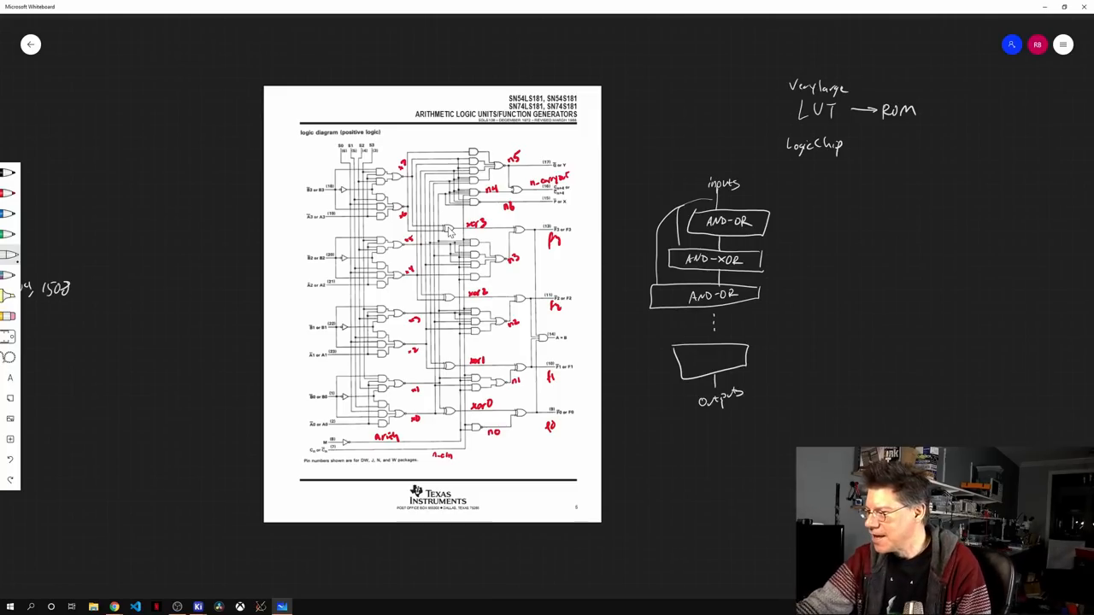
text(1:1)
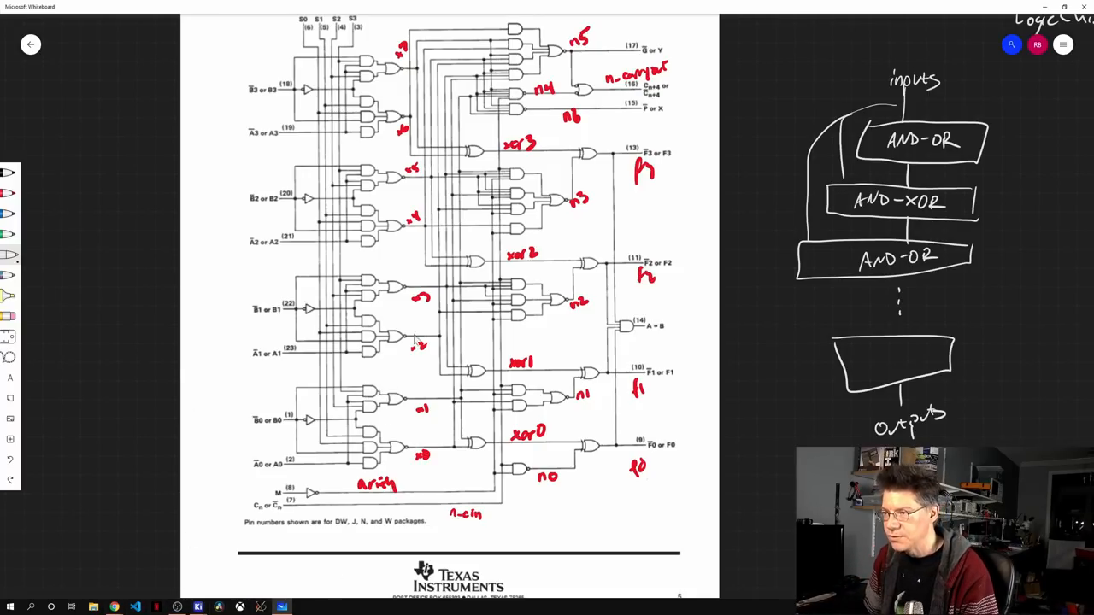
mouse_move(407, 243)
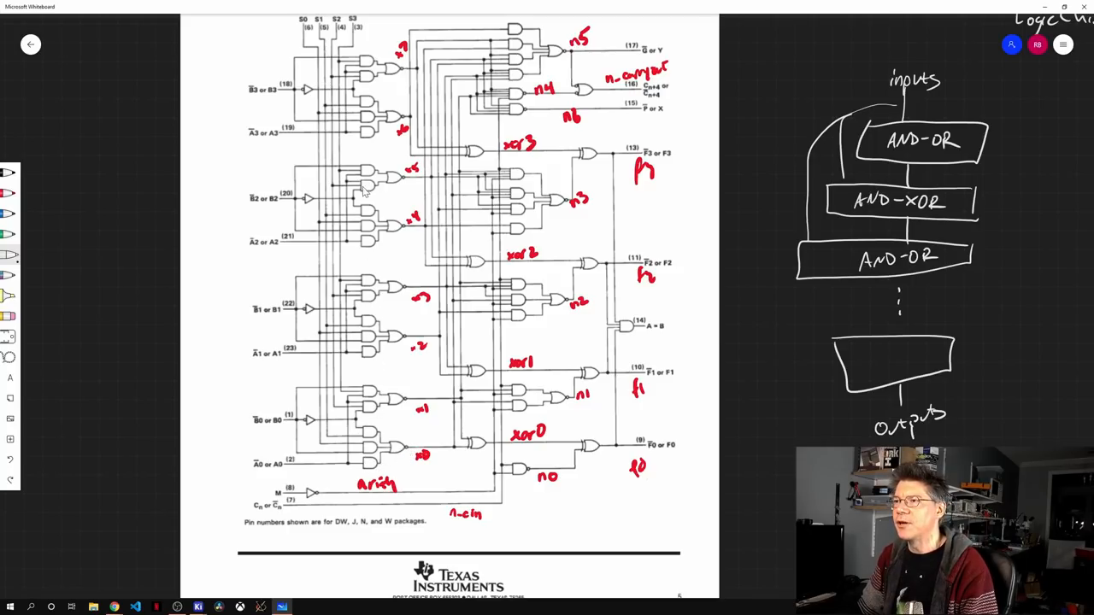
mouse_move(305, 221)
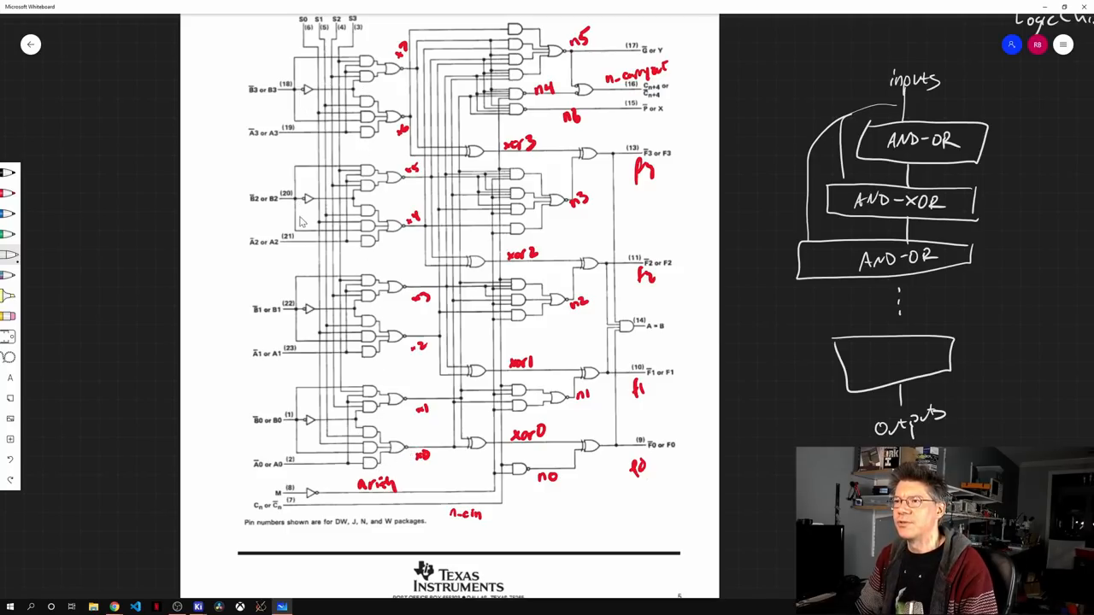
mouse_move(400, 408)
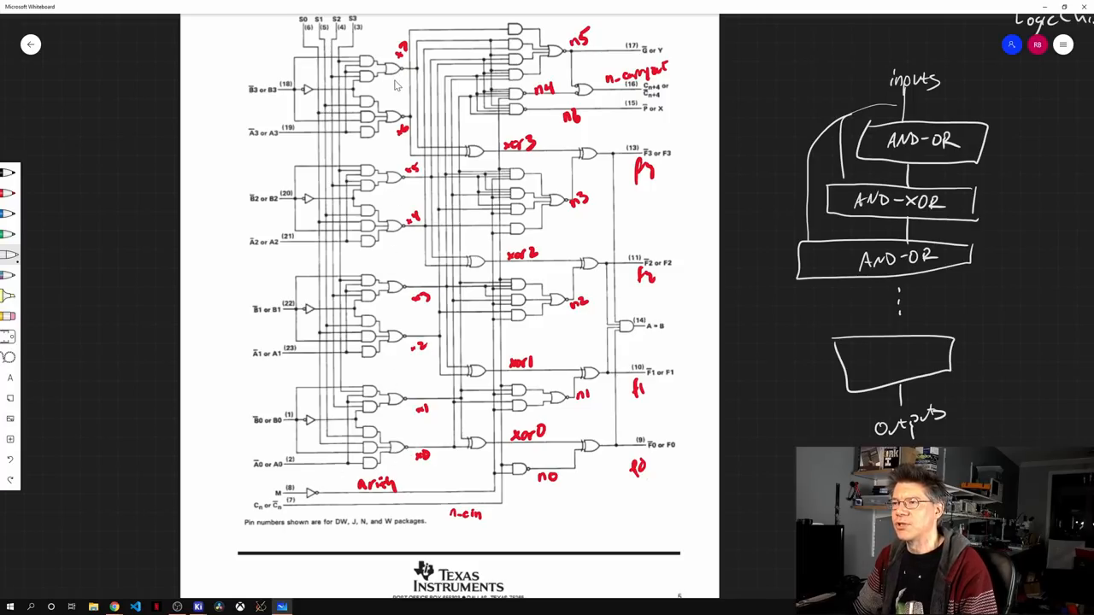
mouse_move(402, 436)
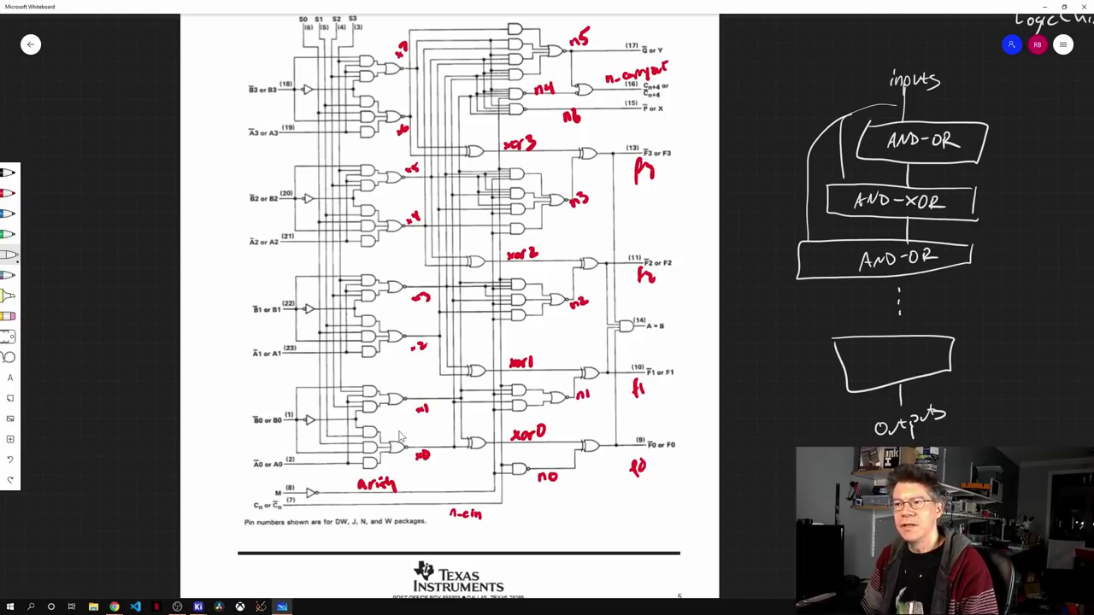
mouse_move(352, 448)
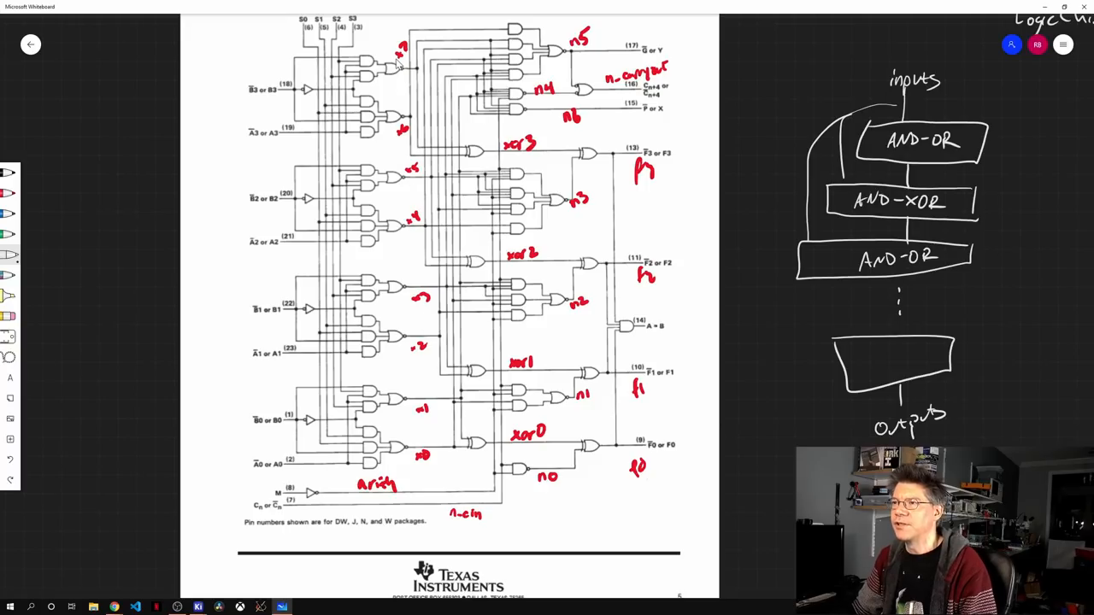
mouse_move(400, 71)
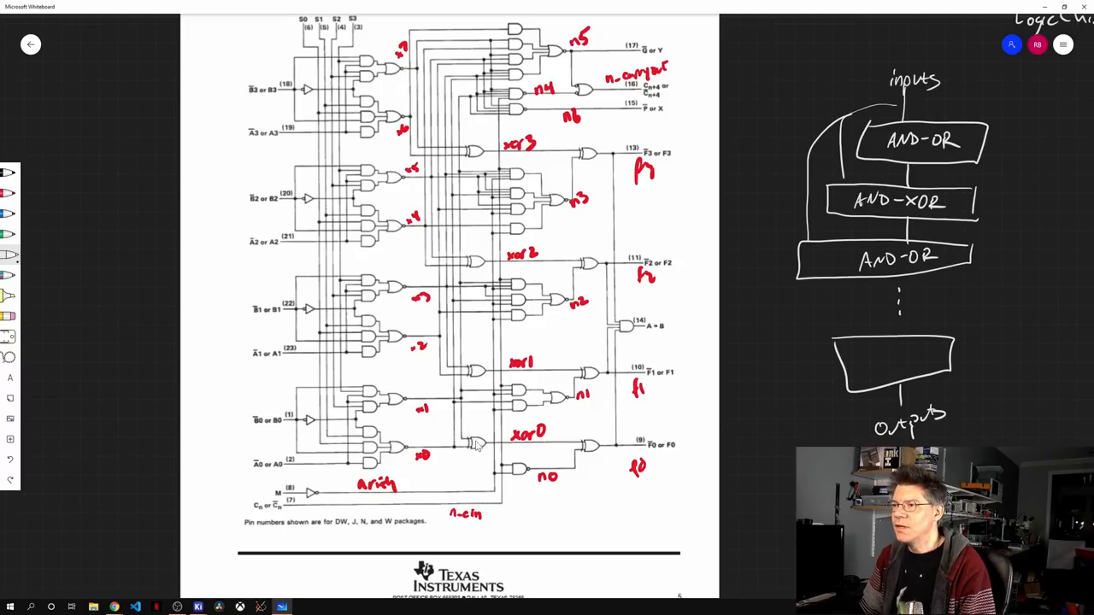
mouse_move(482, 448)
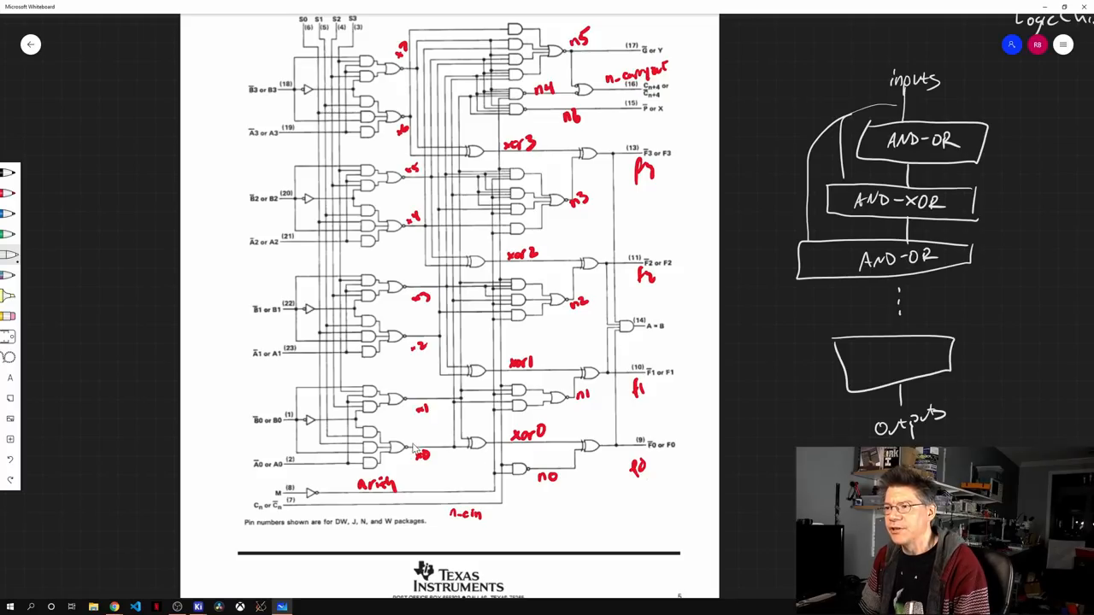
mouse_move(448, 442)
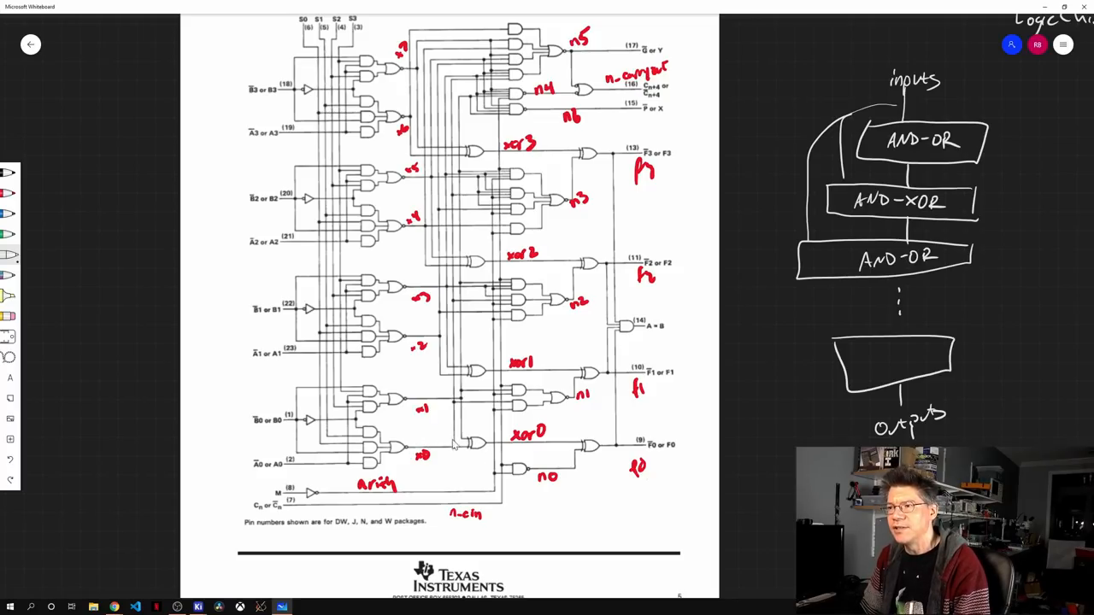
mouse_move(411, 444)
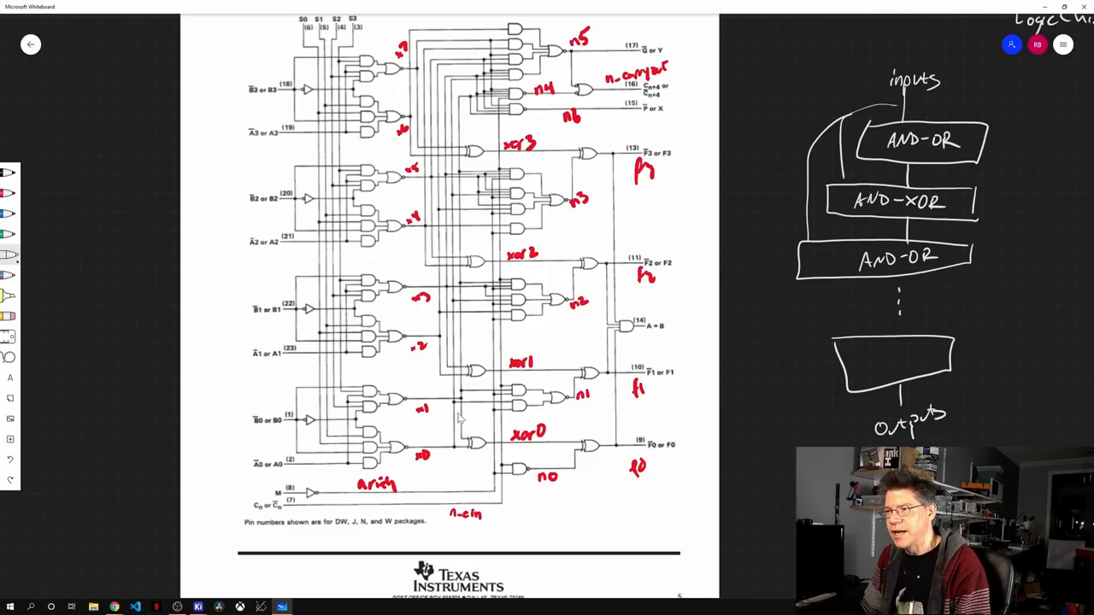
mouse_move(477, 447)
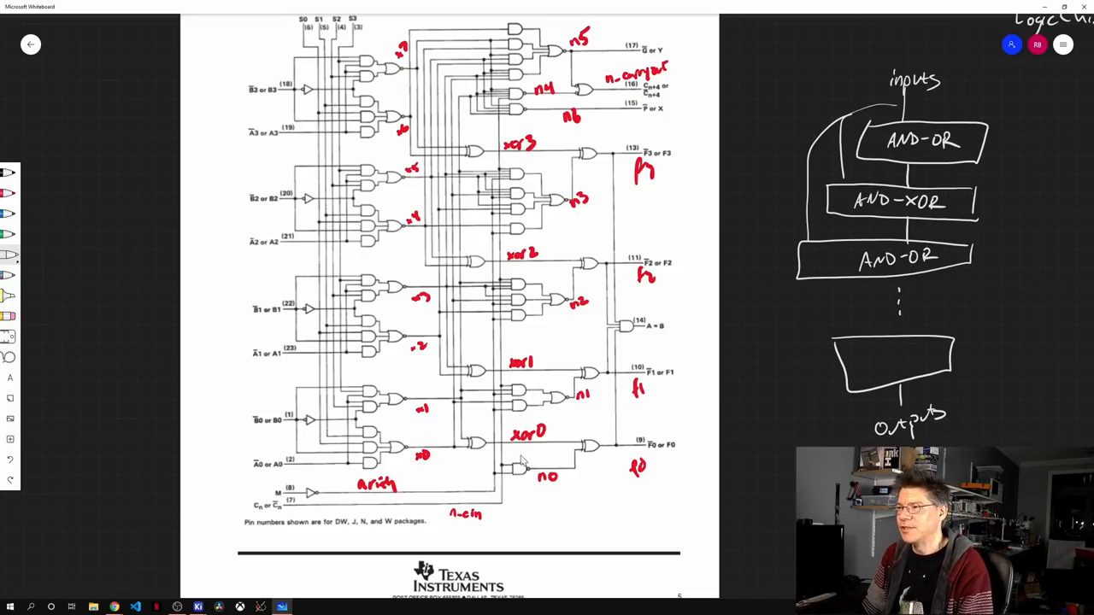
mouse_move(557, 313)
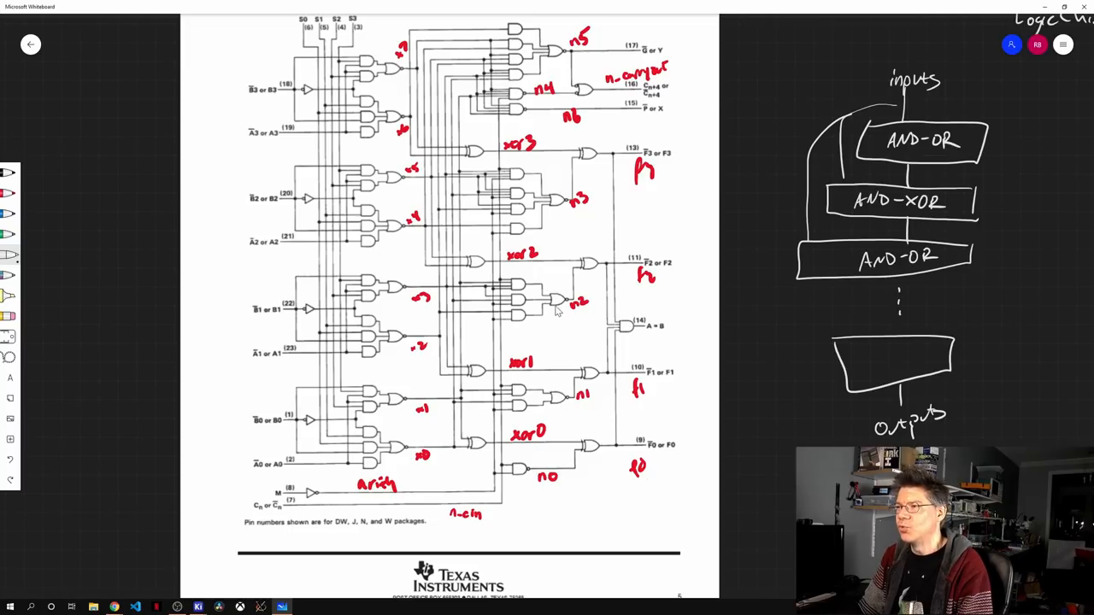
mouse_move(499, 179)
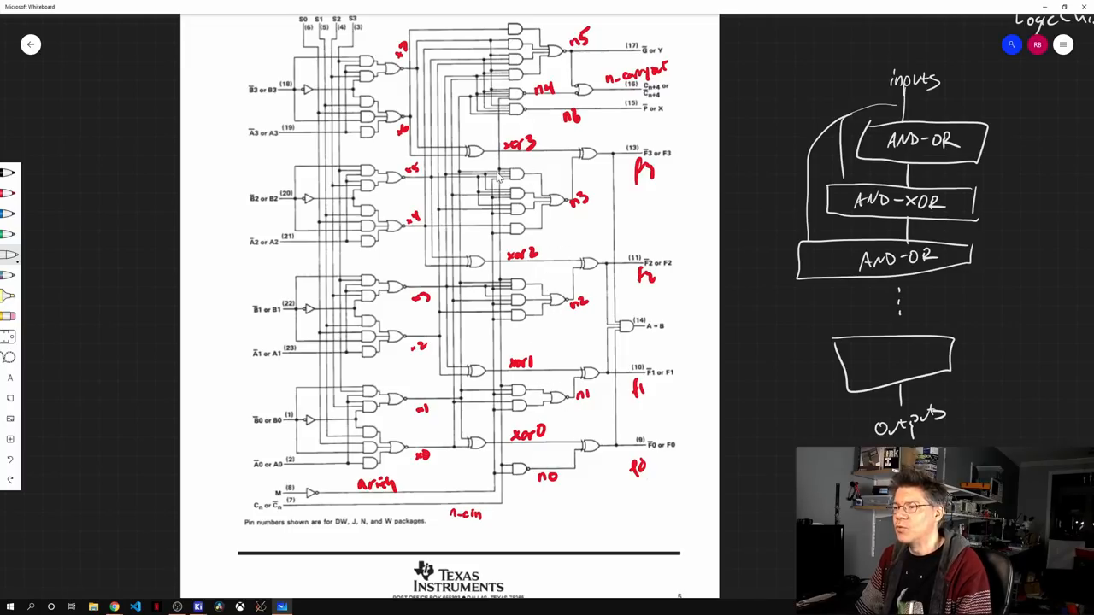
mouse_move(529, 55)
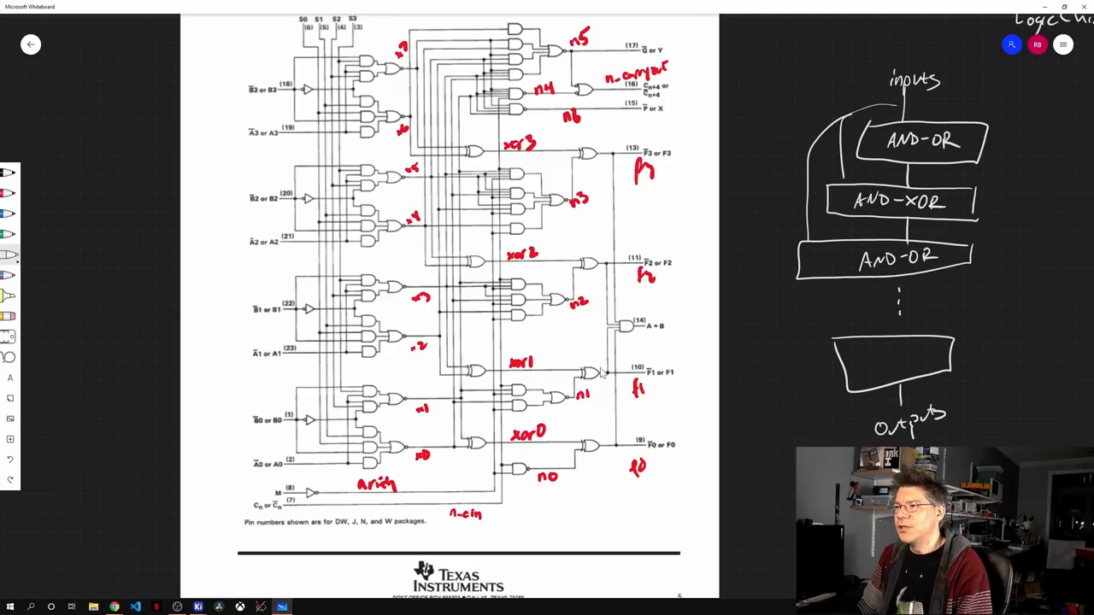
mouse_move(595, 450)
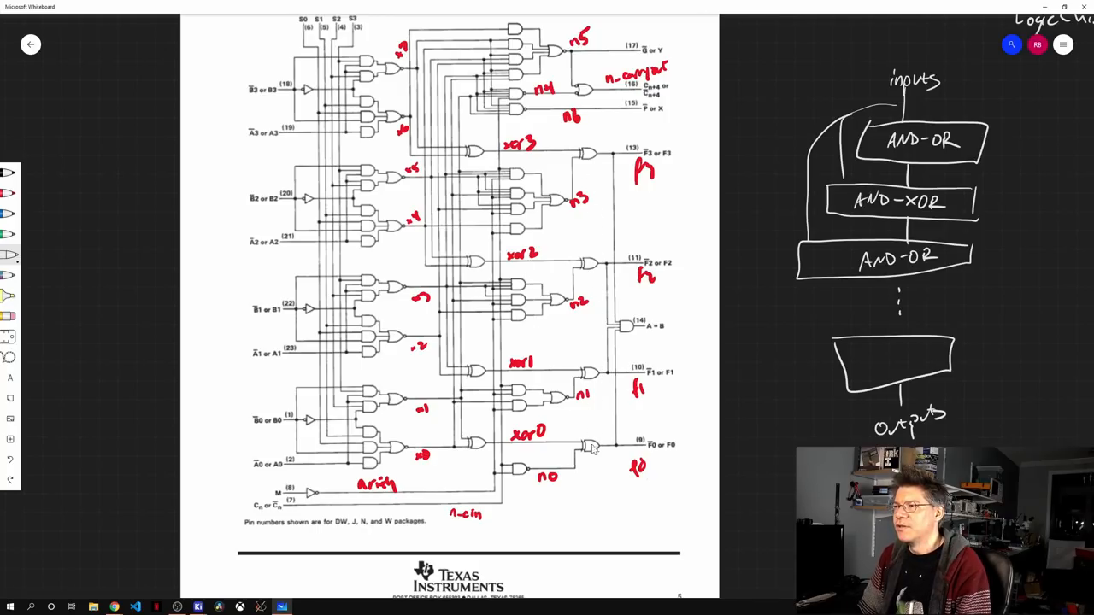
mouse_move(588, 157)
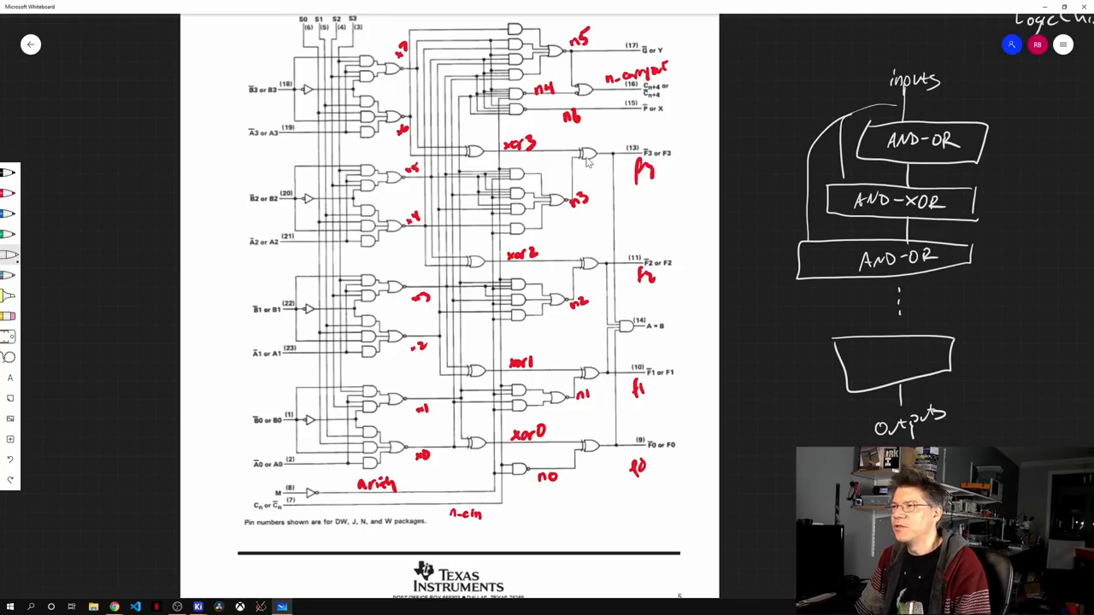
mouse_move(623, 225)
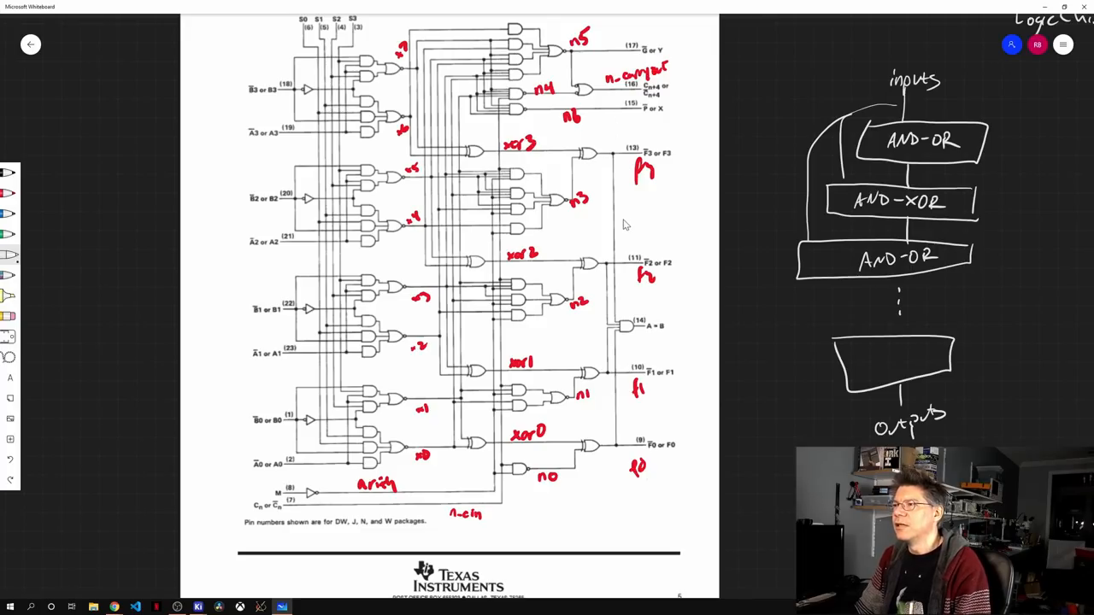
mouse_move(619, 309)
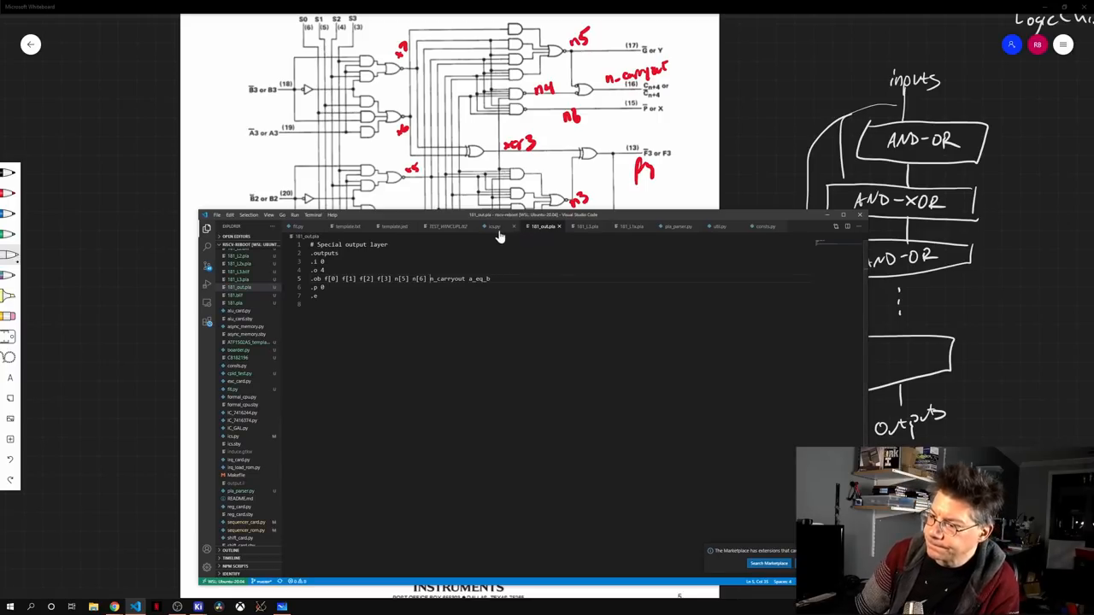
- Review the ABC-written PLA with outputs n_carryout and a_eq_b, then the xor layer PLA
click(585, 225)
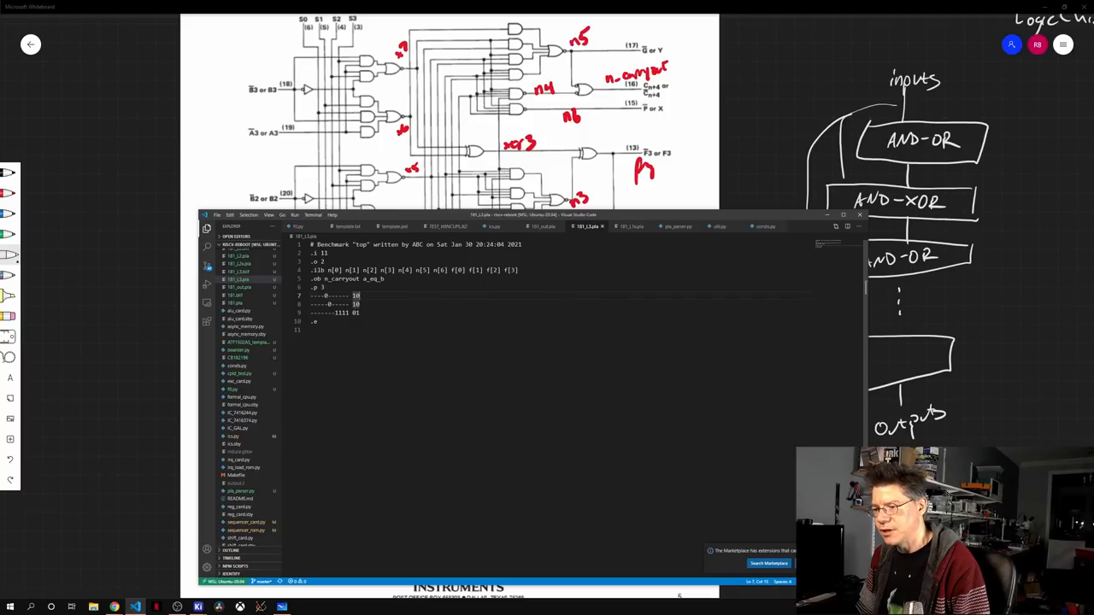
drag(311, 295, 359, 313)
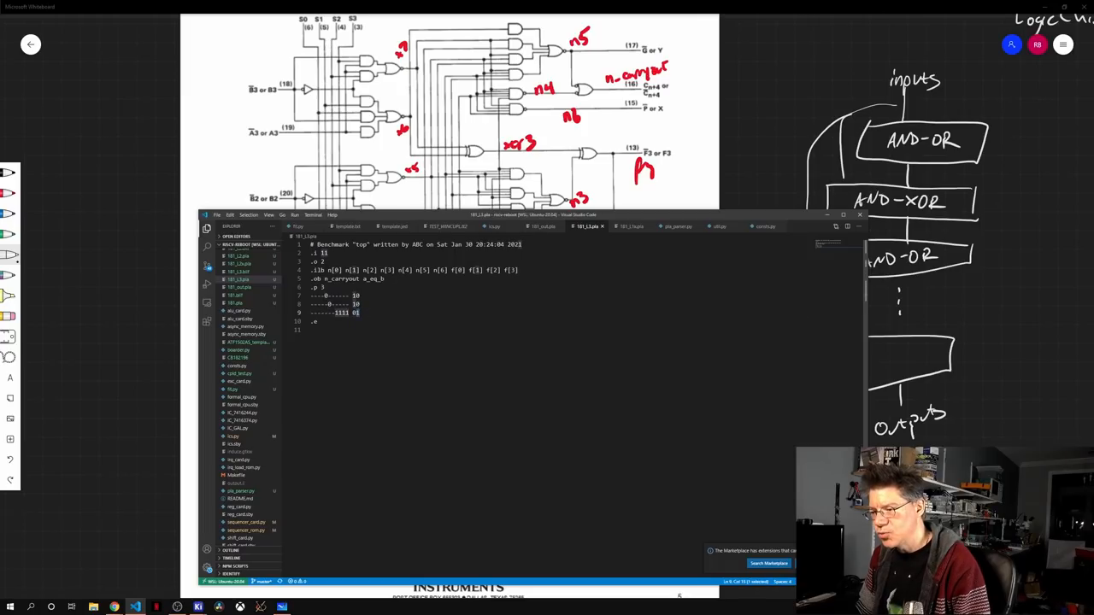
double_click(342, 278)
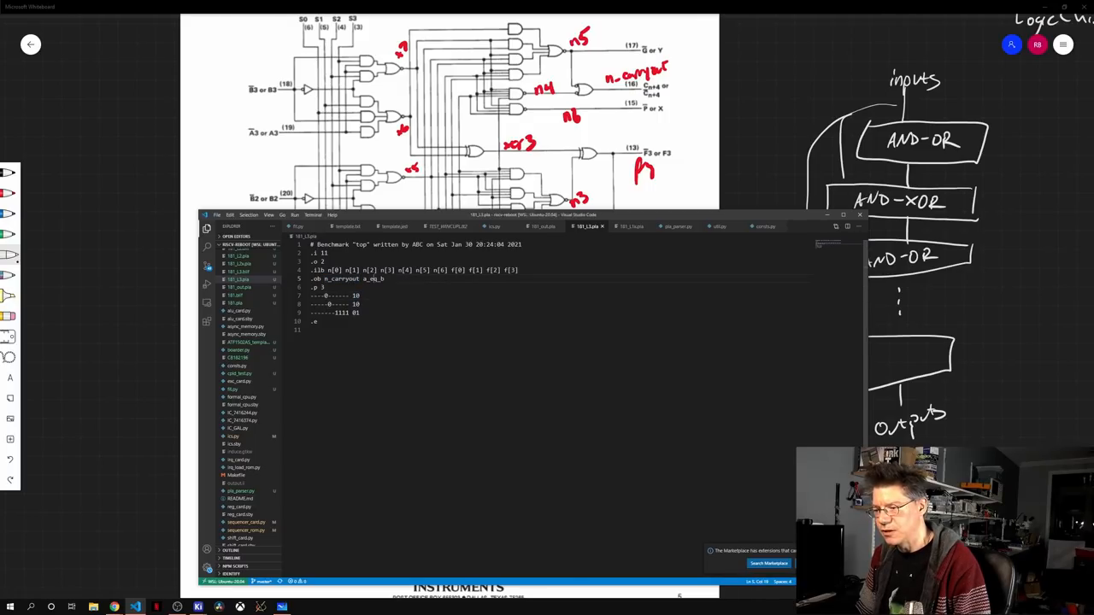
double_click(370, 277)
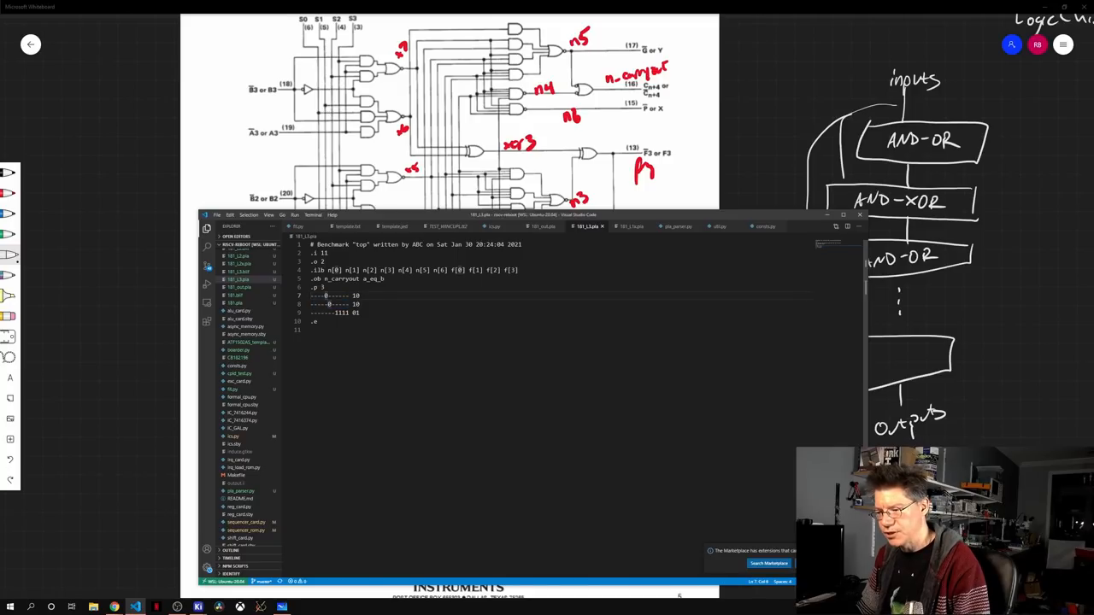
double_click(346, 280)
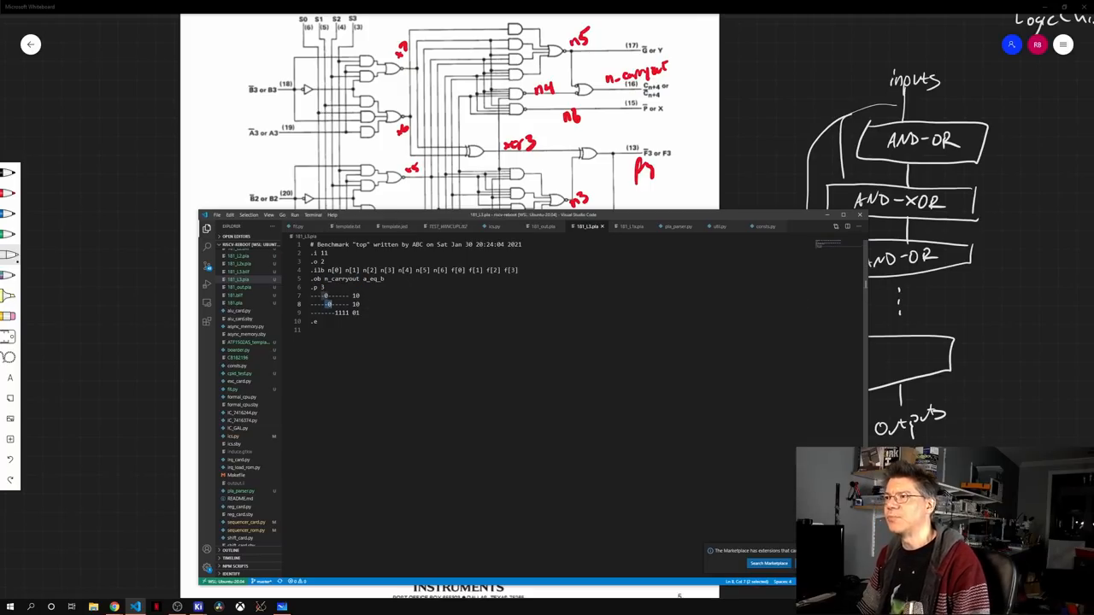
mouse_move(606, 94)
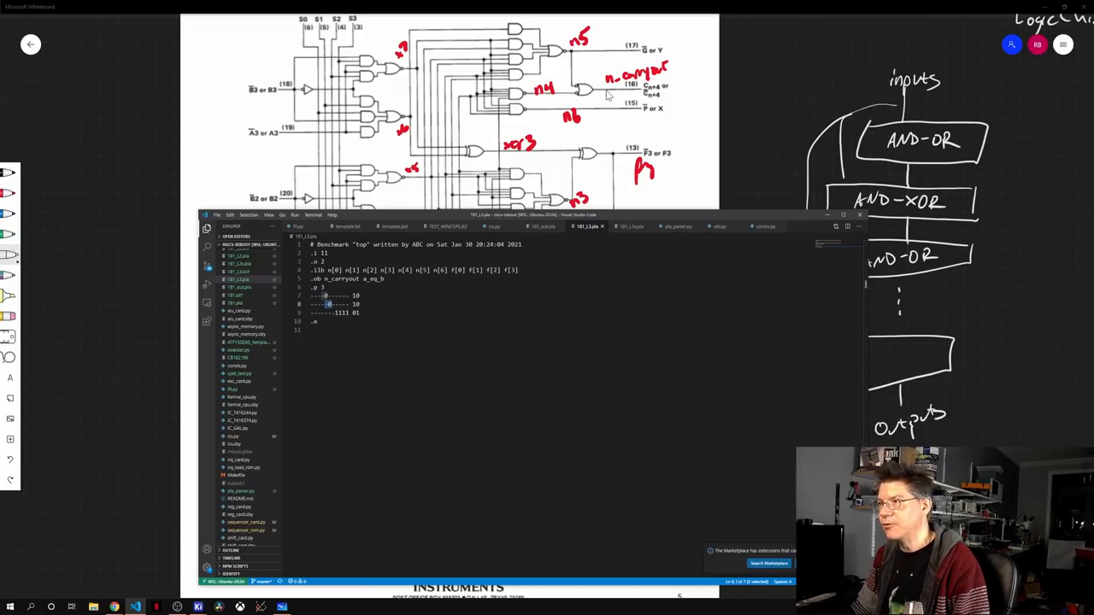
mouse_move(589, 94)
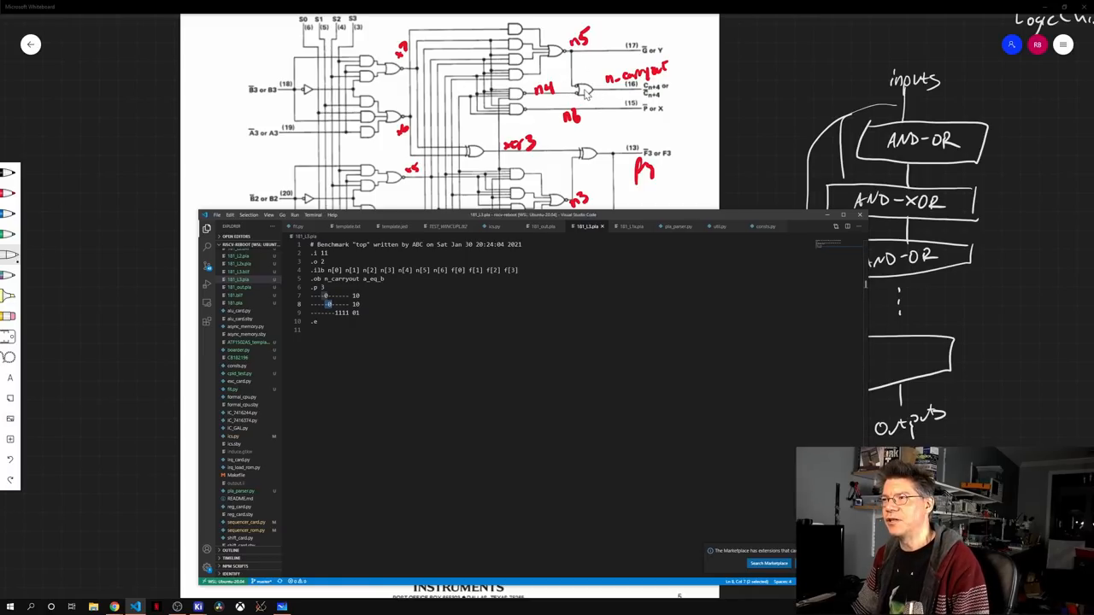
mouse_move(583, 94)
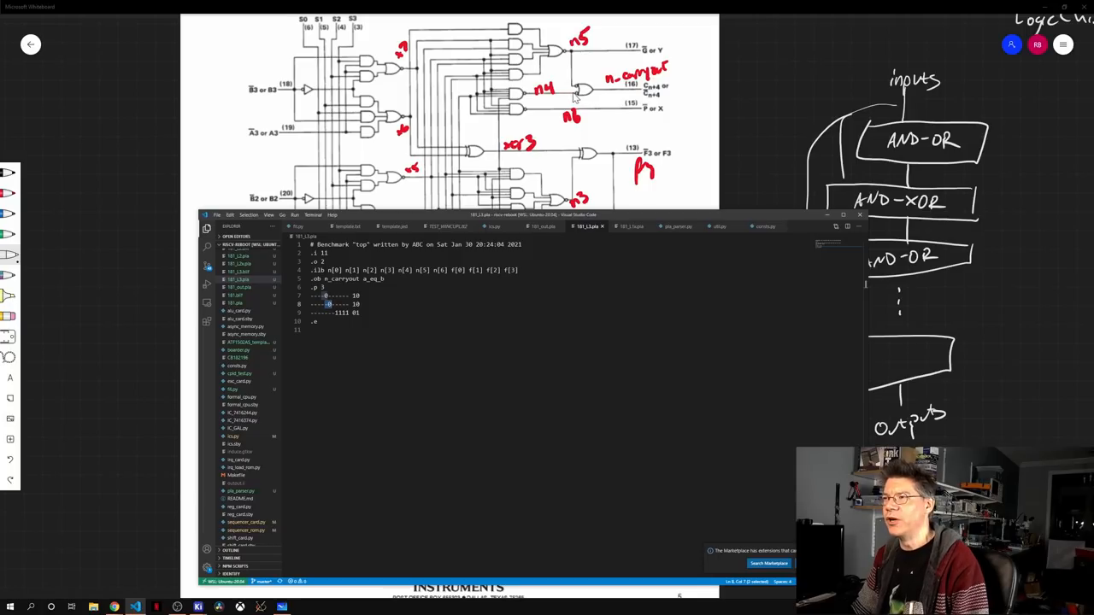
mouse_move(581, 92)
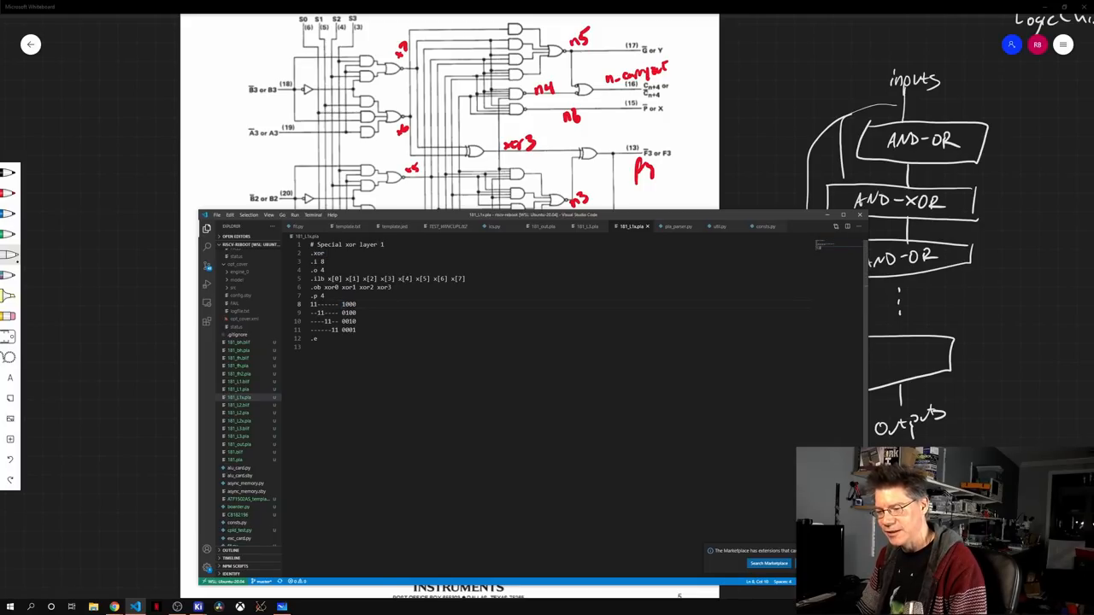
double_click(316, 304)
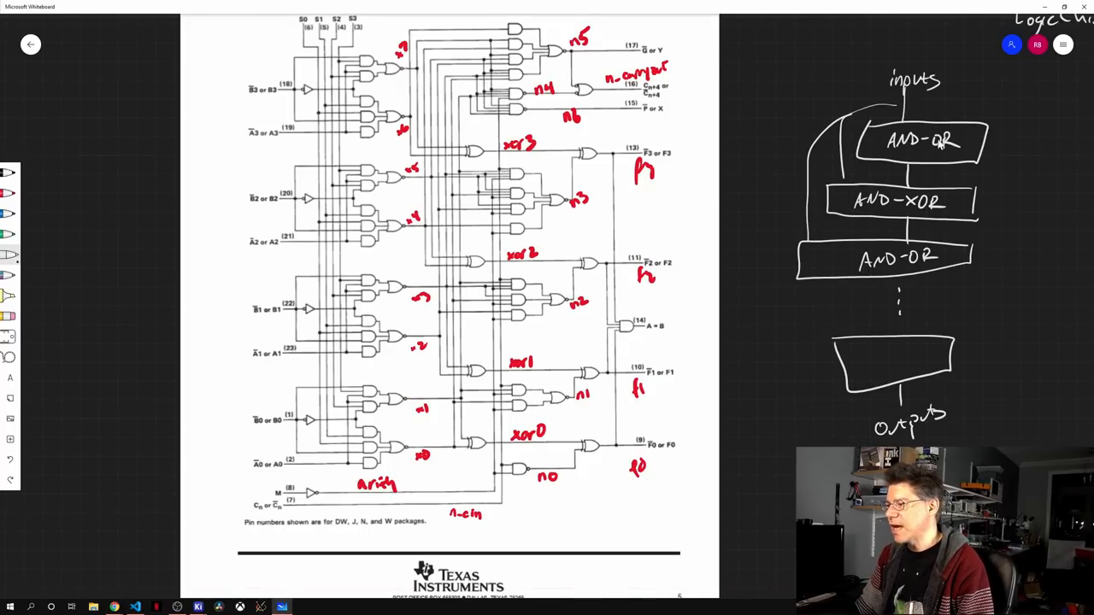
mouse_move(873, 135)
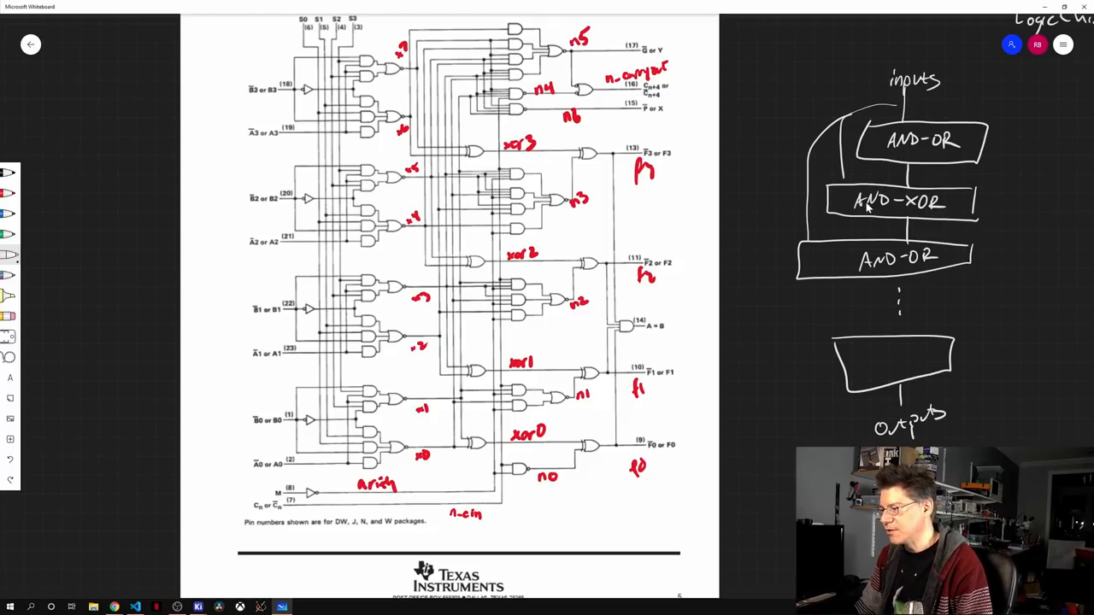
mouse_move(933, 209)
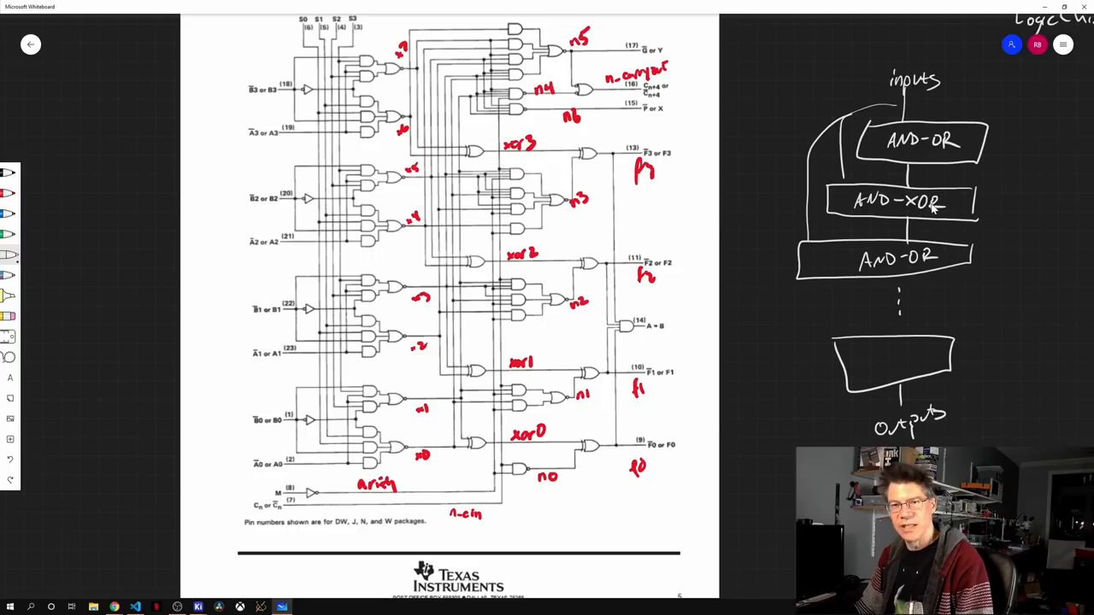
mouse_move(909, 171)
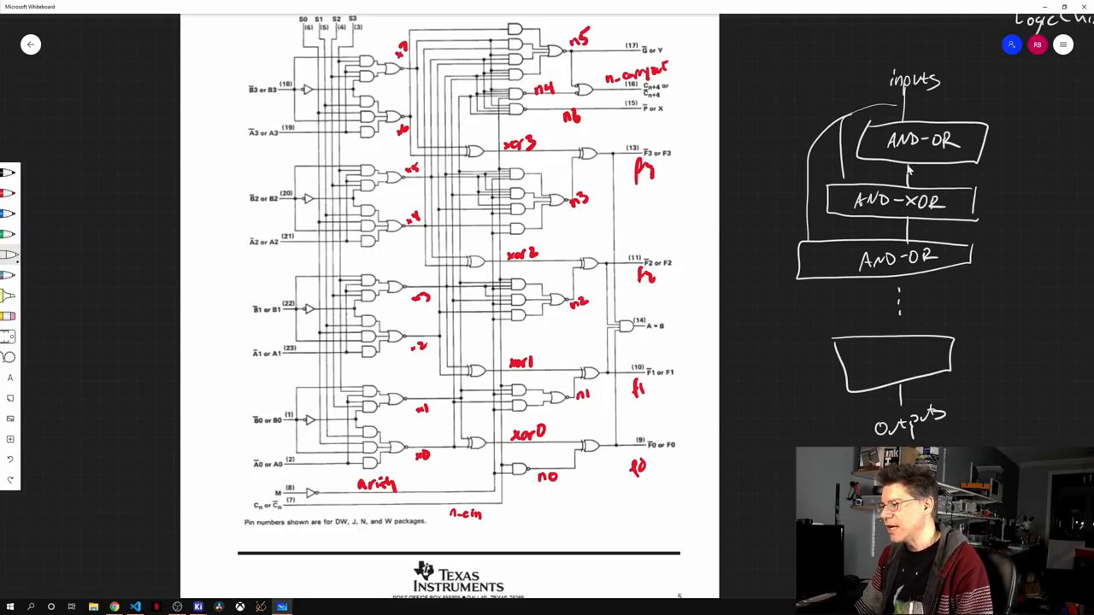
mouse_move(914, 157)
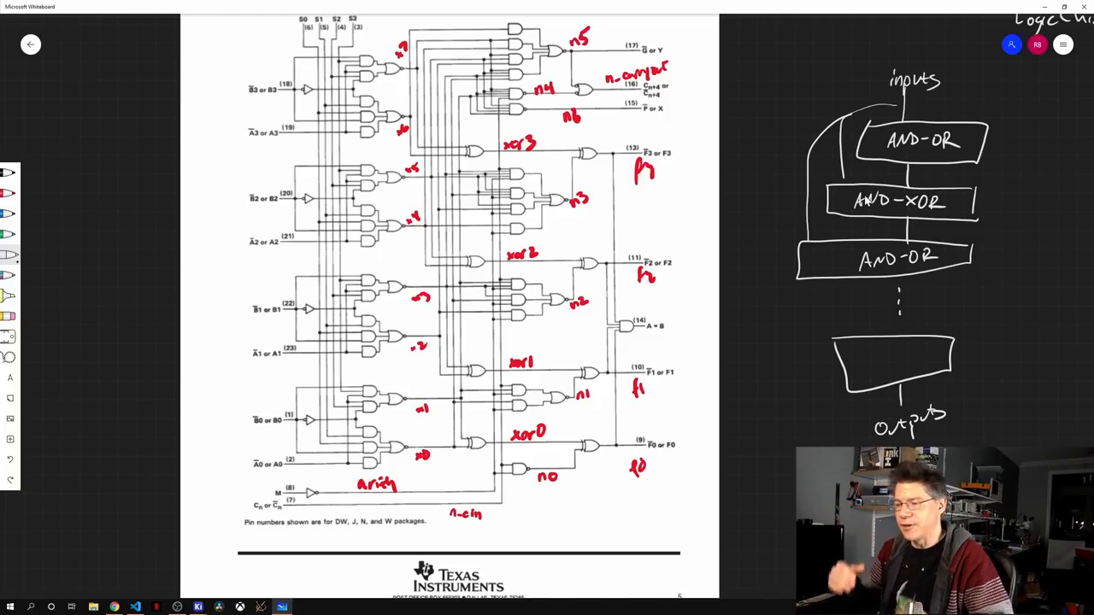
mouse_move(898, 376)
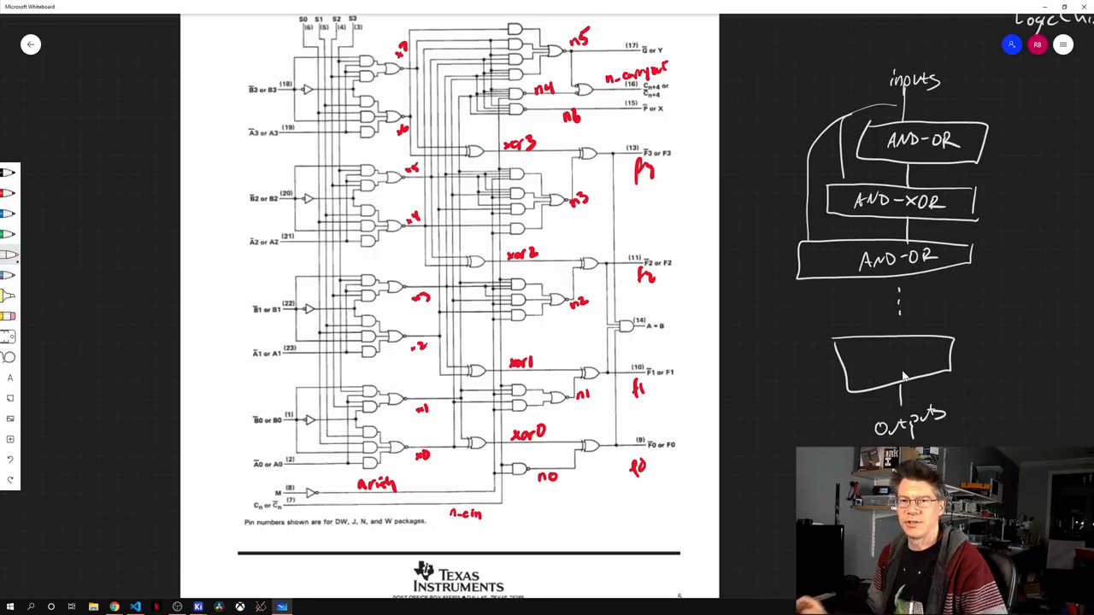
mouse_move(887, 366)
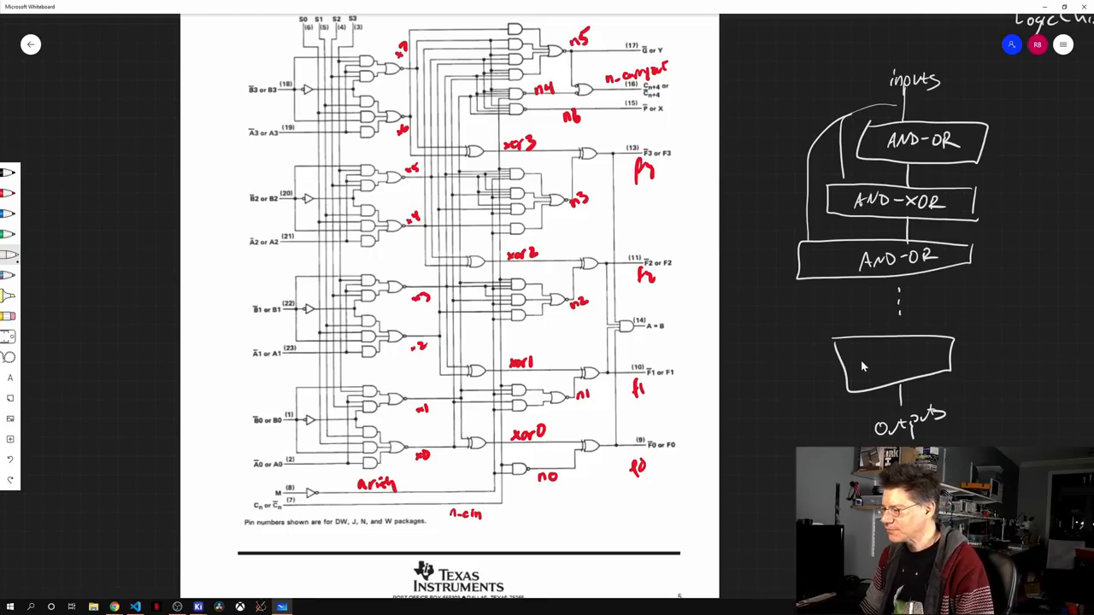
mouse_move(823, 305)
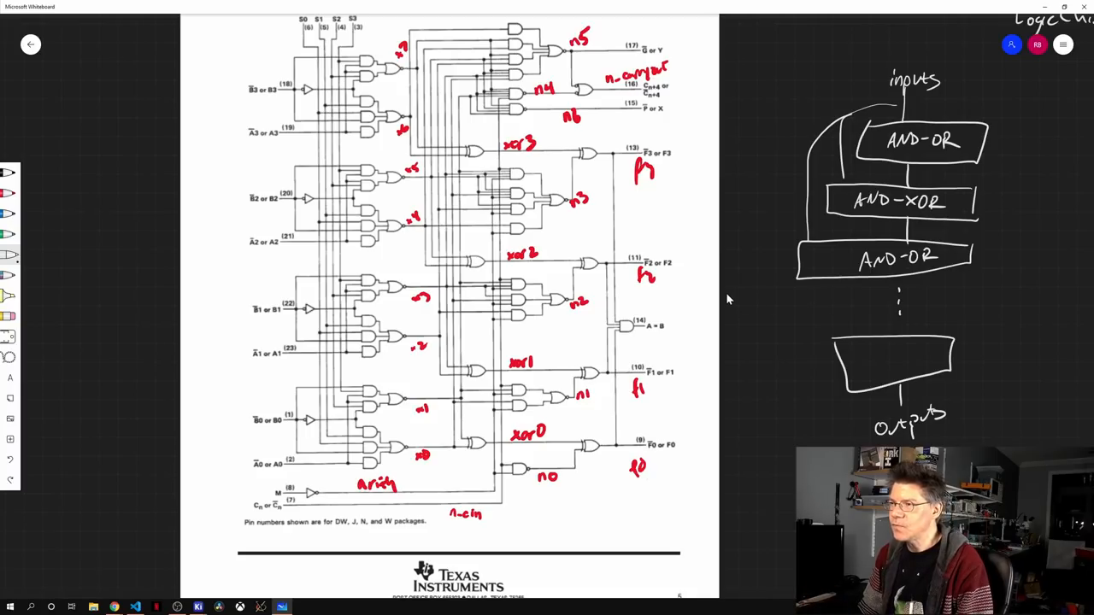
mouse_move(417, 299)
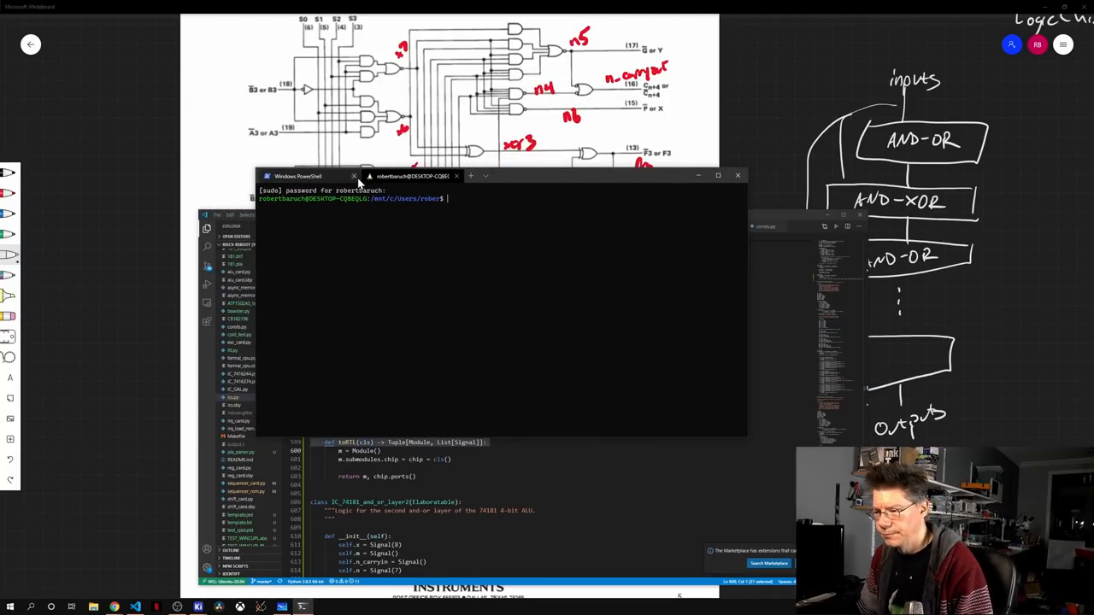
- cd into the riscv project folder, run python3 ics.py rtl and list the files with ls -ltr
text(cd /mnt/f)
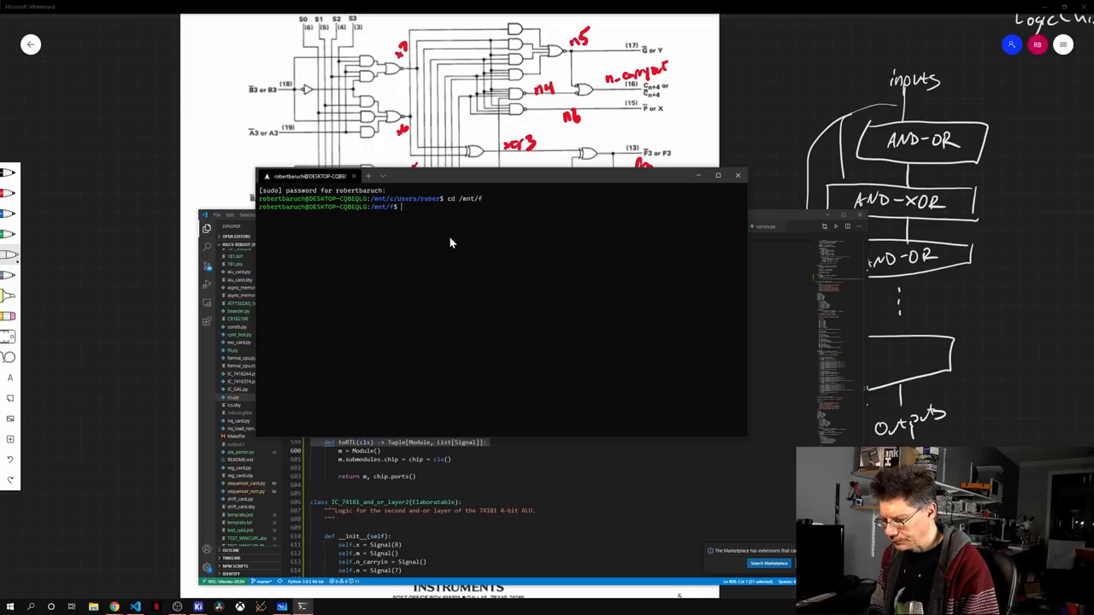
text(cd riscv-reboot)
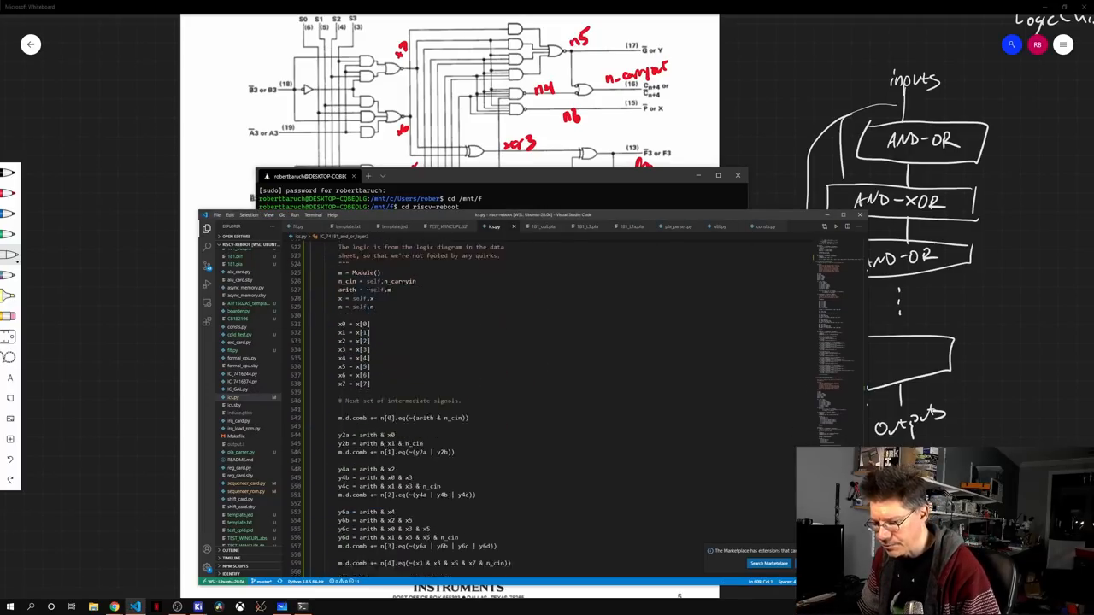
scroll(down, 3)
text(python3)
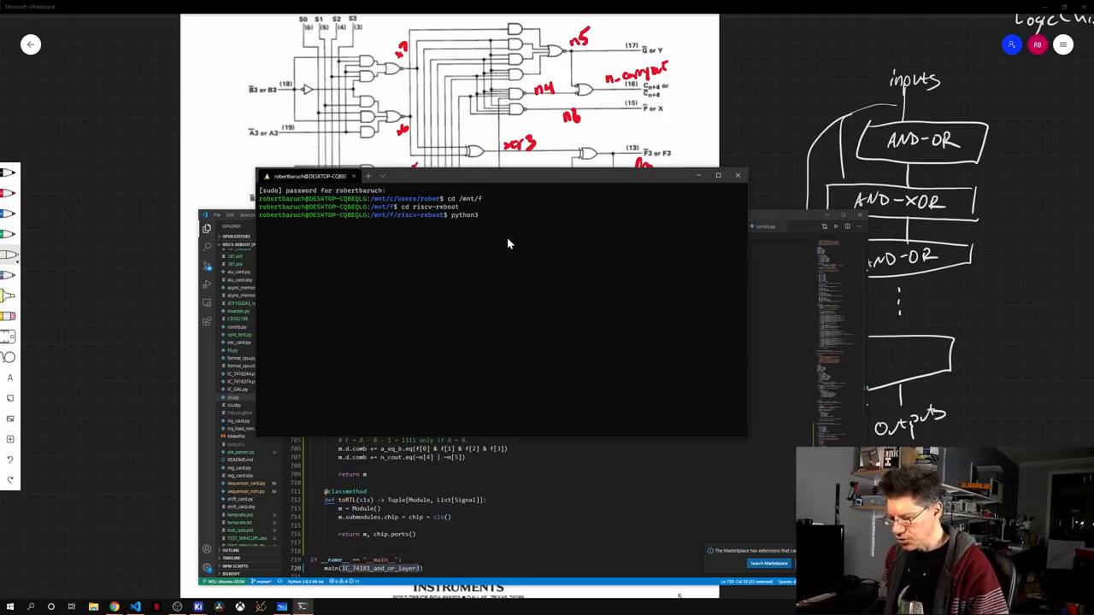
text(ics.py rt)
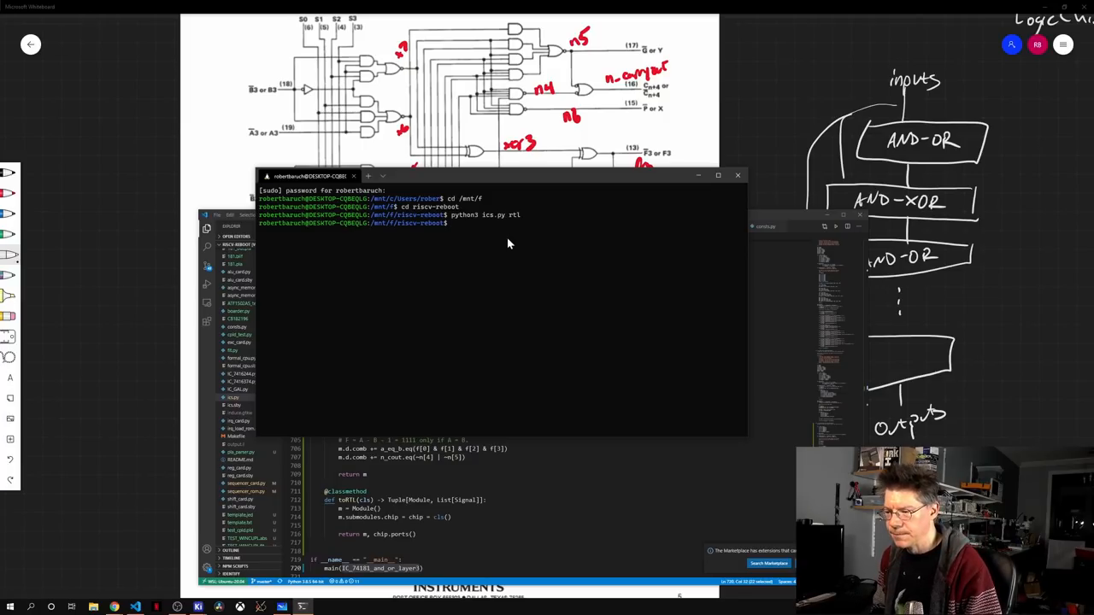
text(ls -ltr | tail -10)
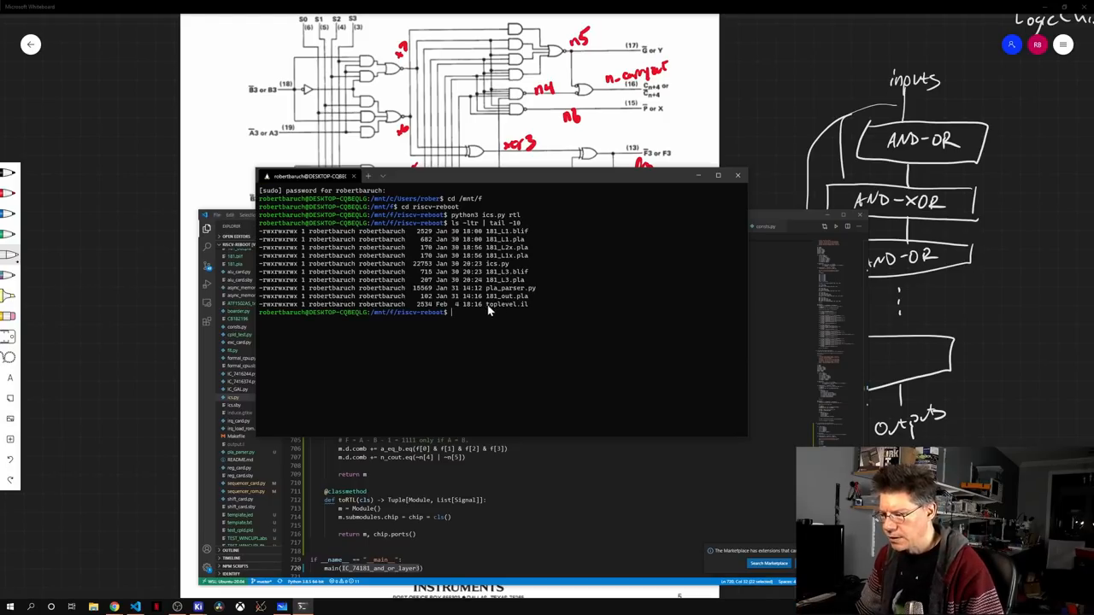
- Recall and run the yosys -p synth command writing 181_L3.blif from toplevel.il
double_click(506, 305)
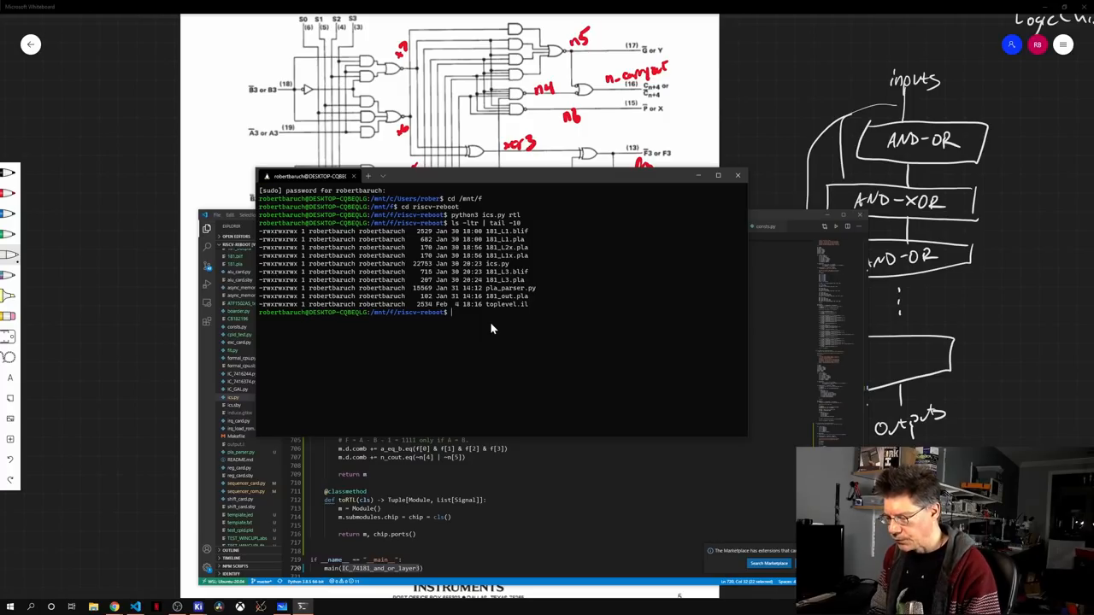
key(Ctrl+r)
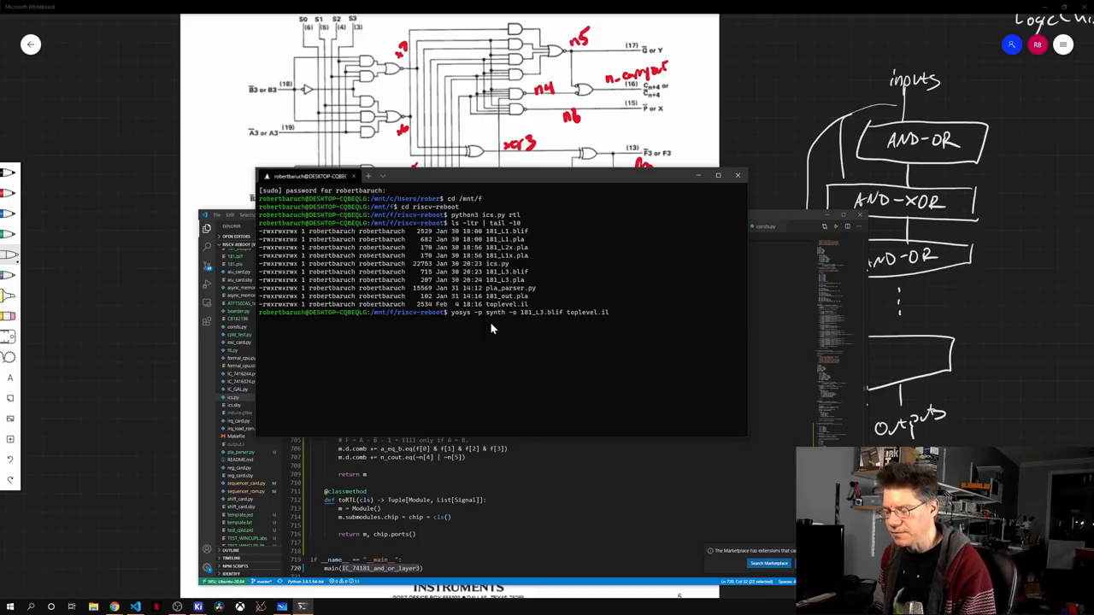
key(Return)
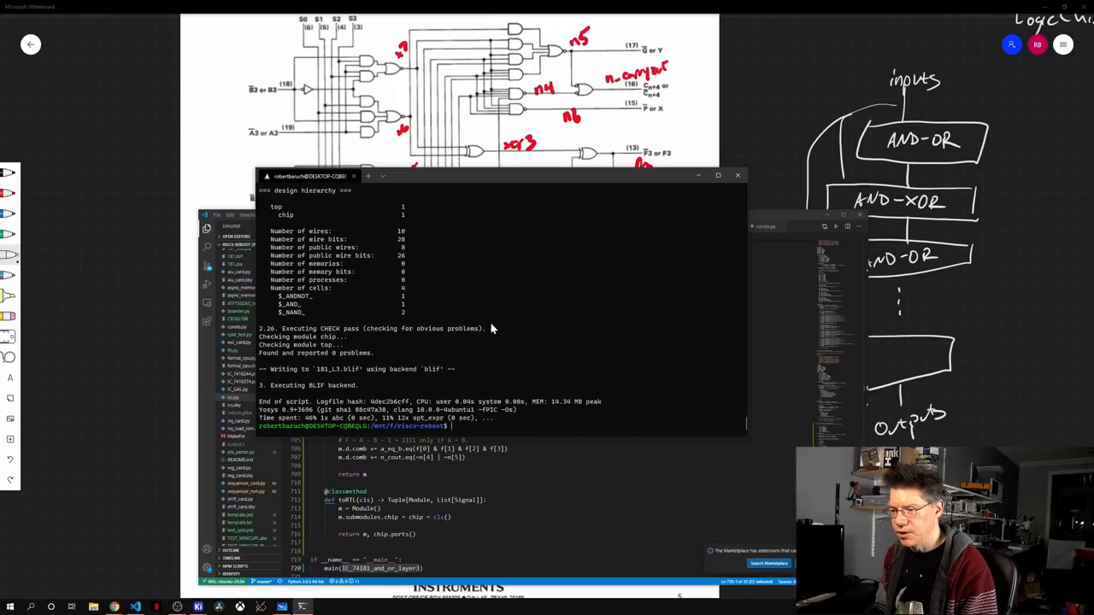
- List the folder and view the generated 181_L3.blif file with less
text(ls)
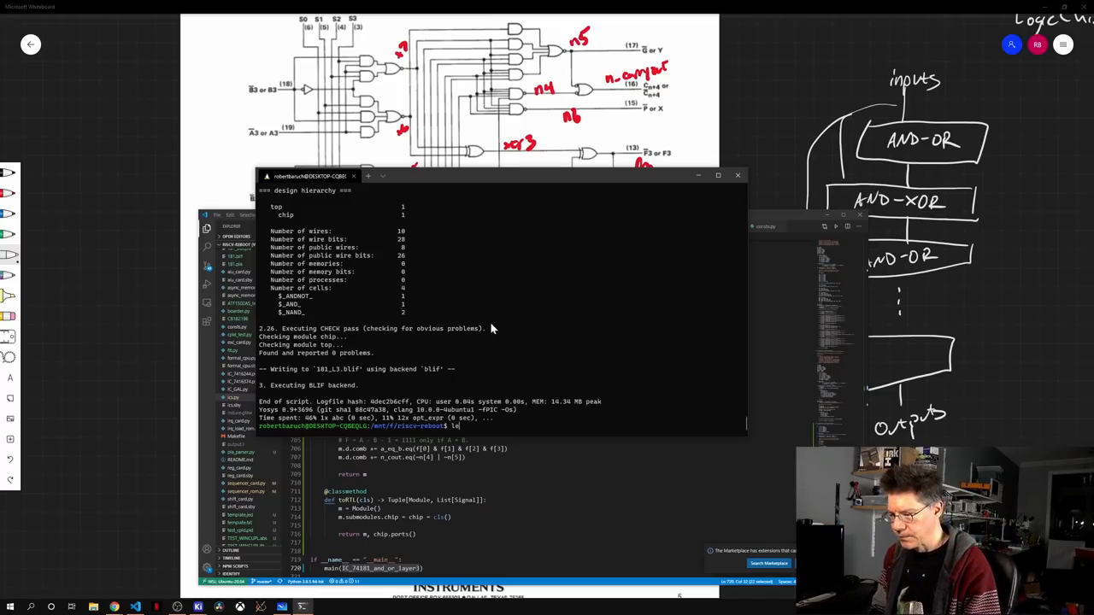
text(less 181_L3.)
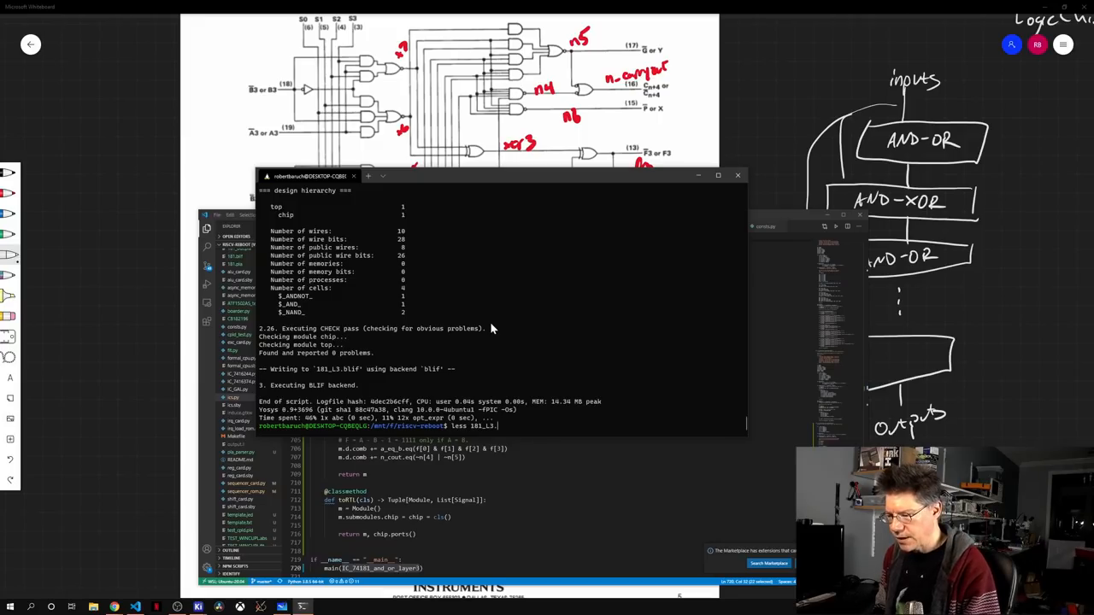
key(Return)
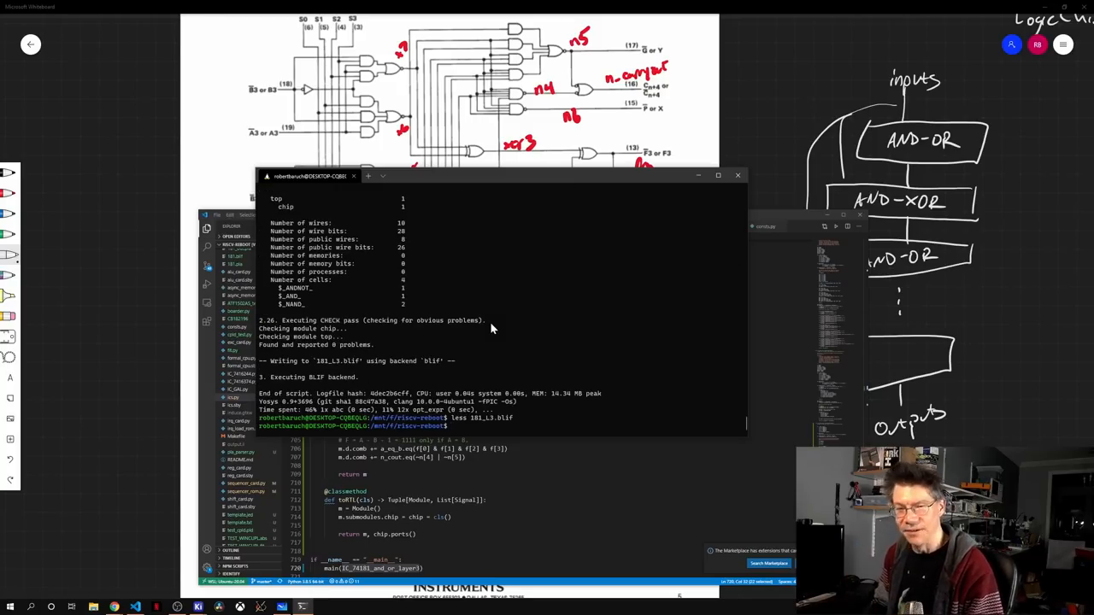
- In yosys-abc read the BLIF, write_pla a.pla, then view a.pla with less
text(you)
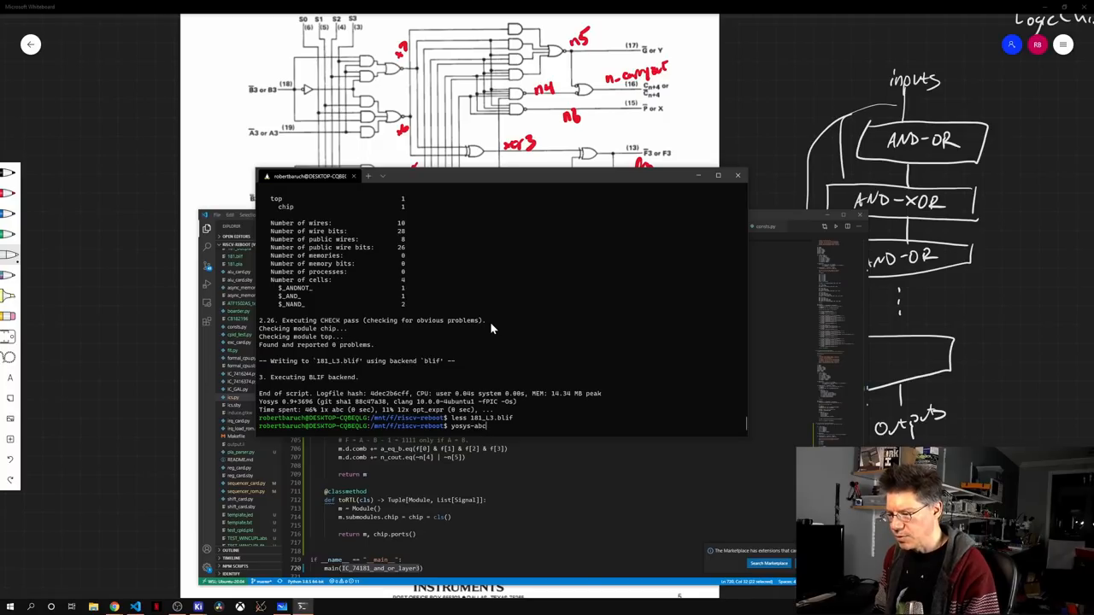
key(Return)
text(collapse)
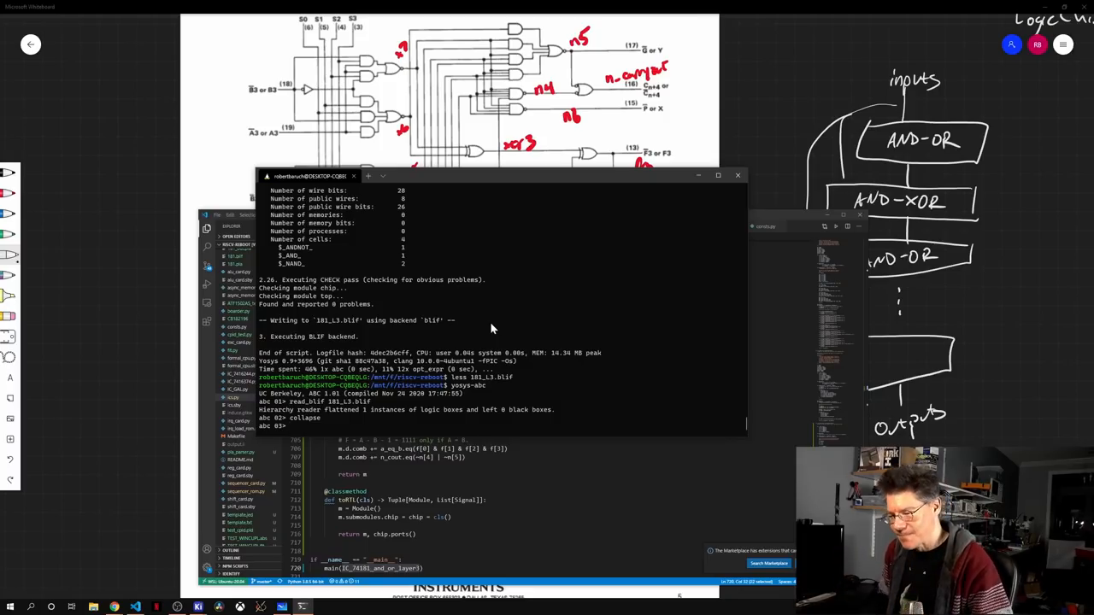
text(write_pla)
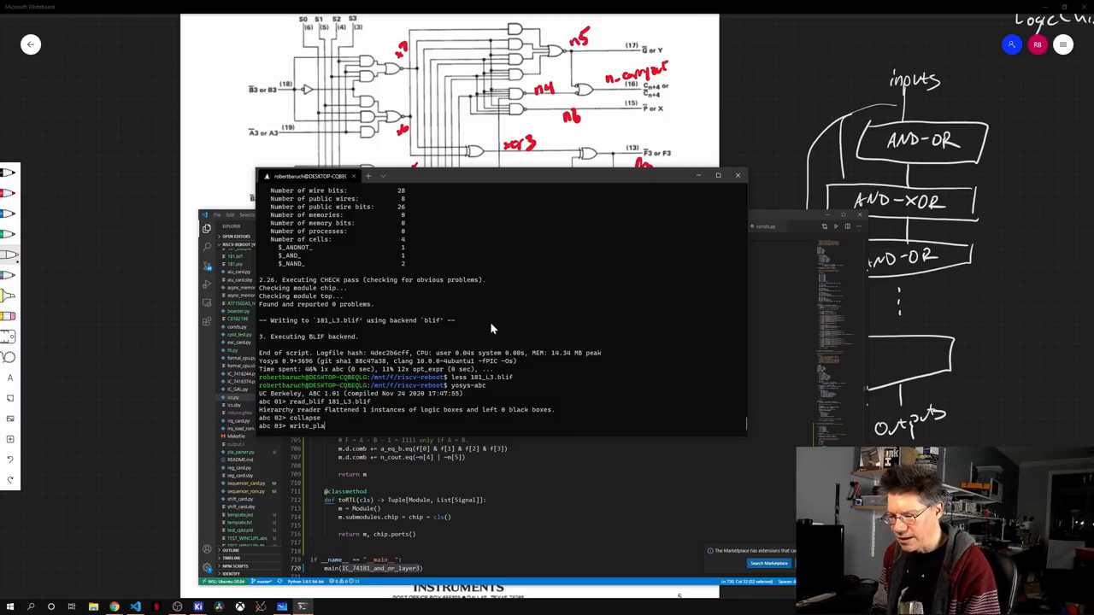
text(a.pla)
text(less)
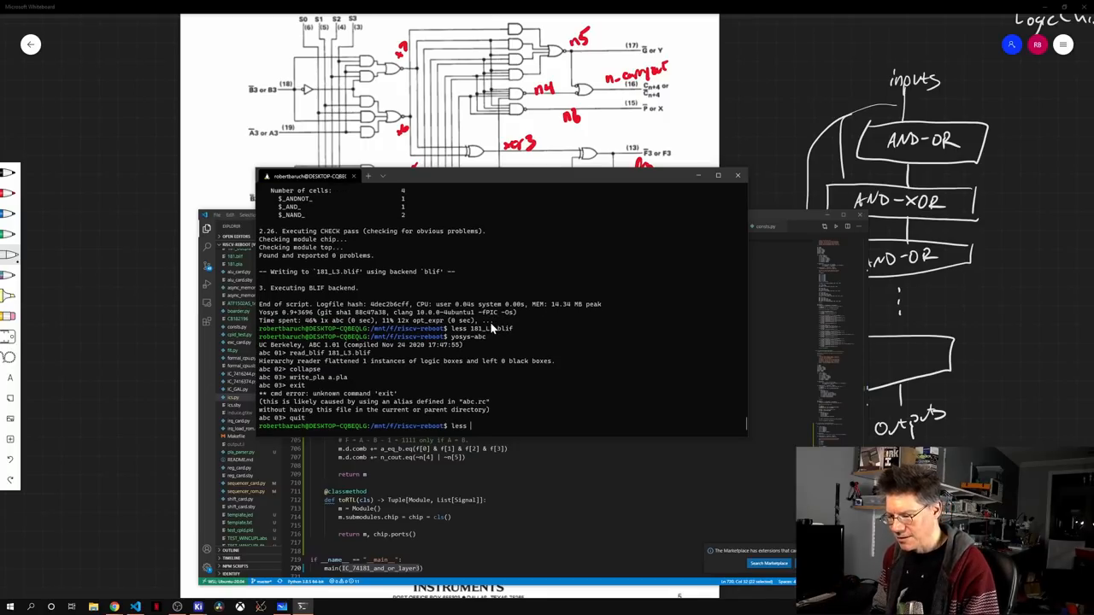
text(a.pla)
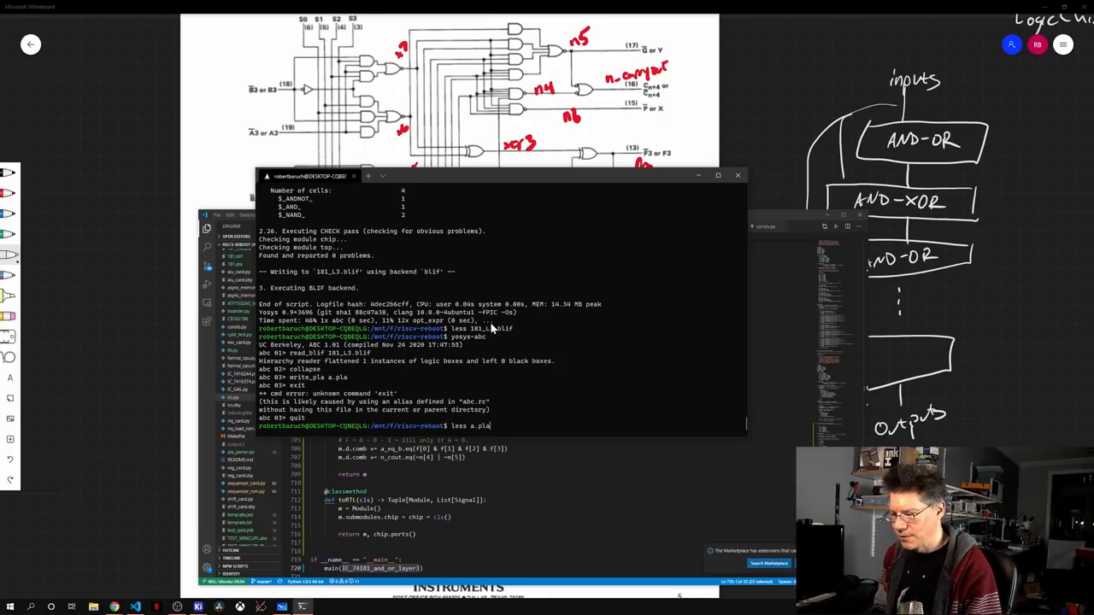
key(Enter)
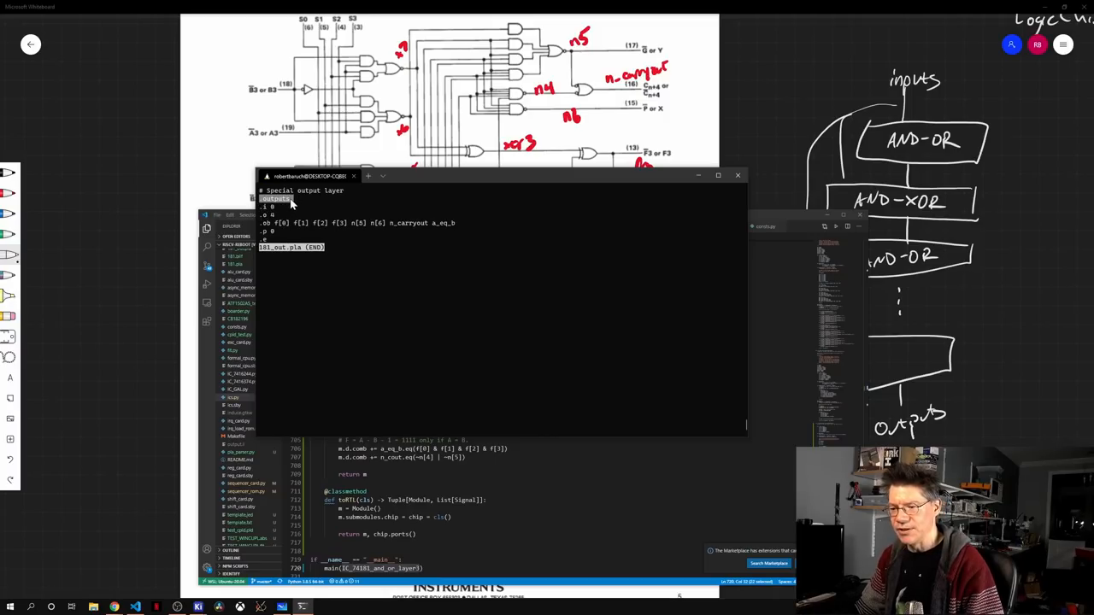
mouse_move(297, 219)
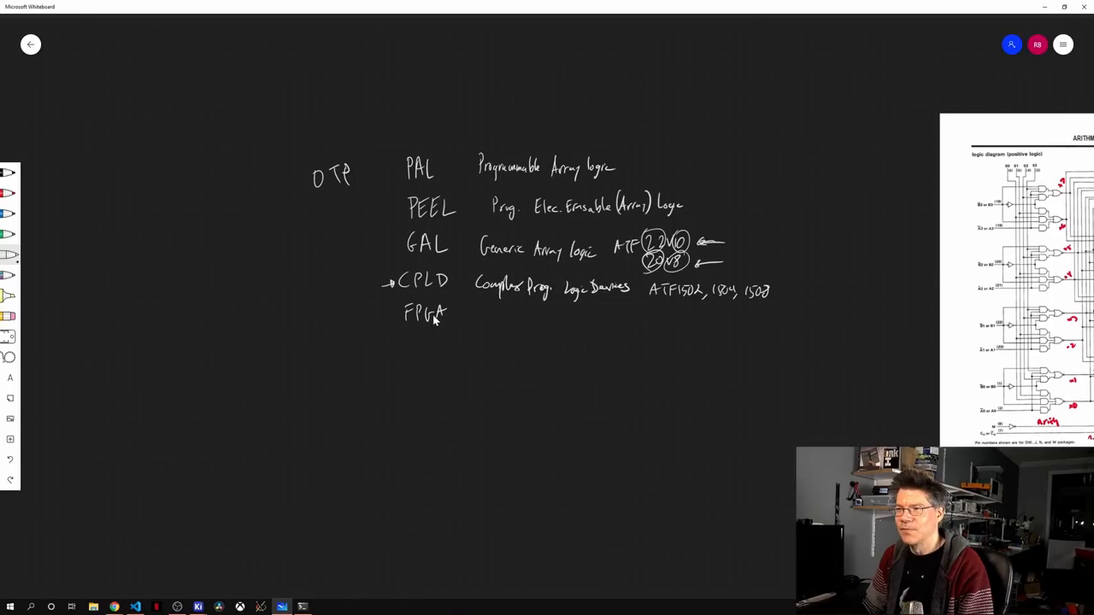
mouse_move(369, 325)
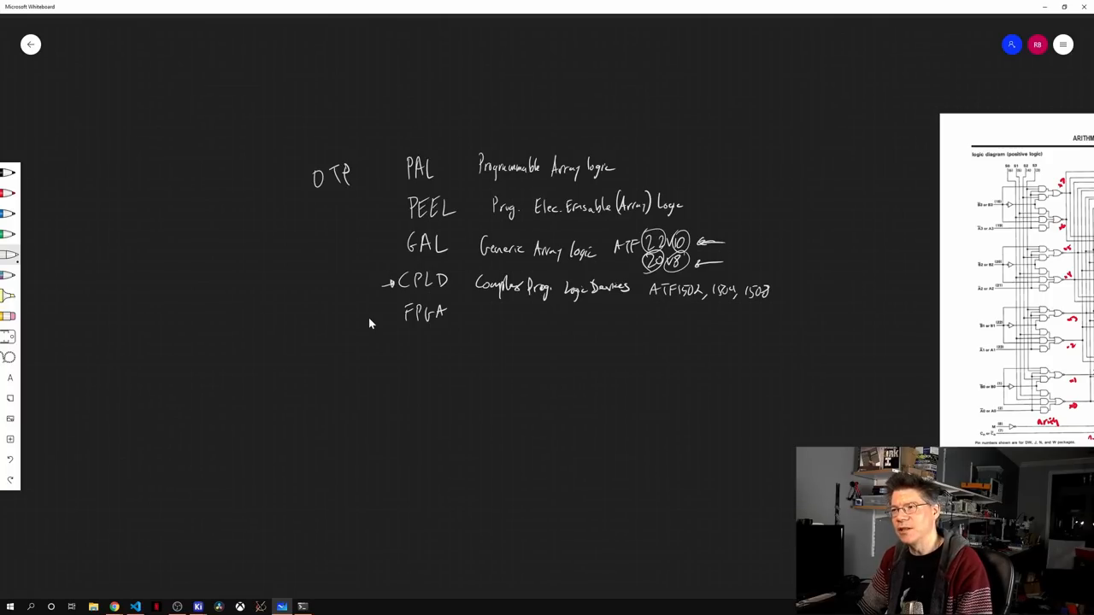
mouse_move(355, 311)
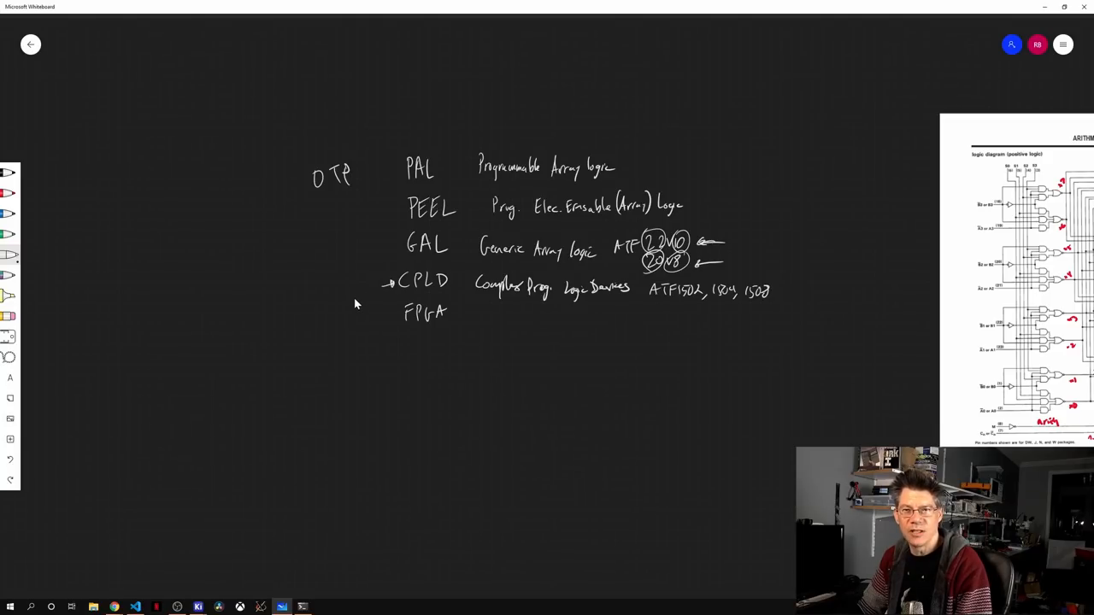
mouse_move(363, 297)
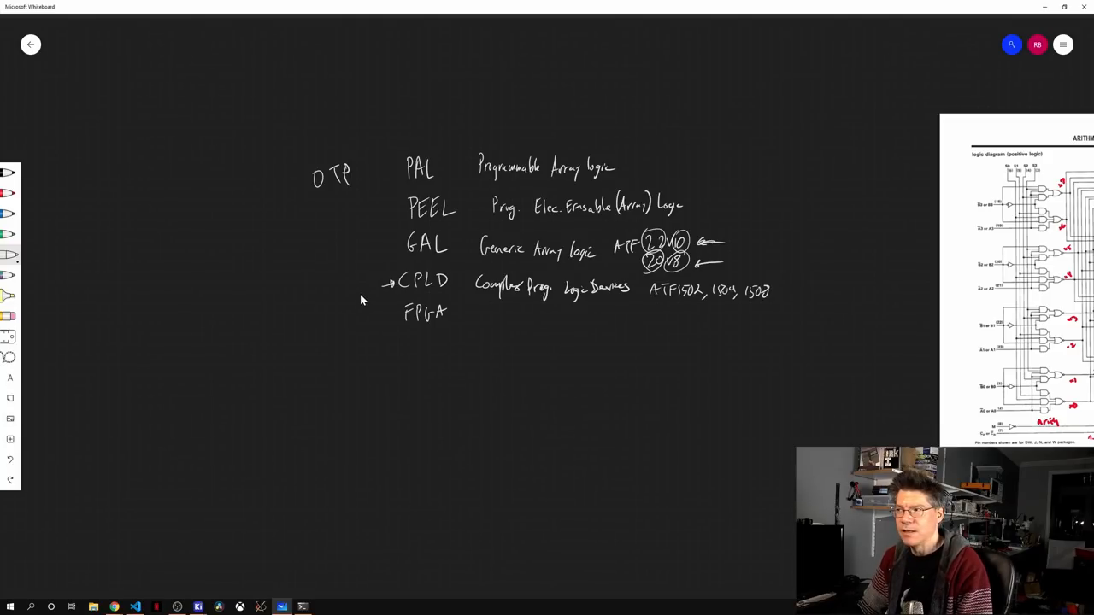